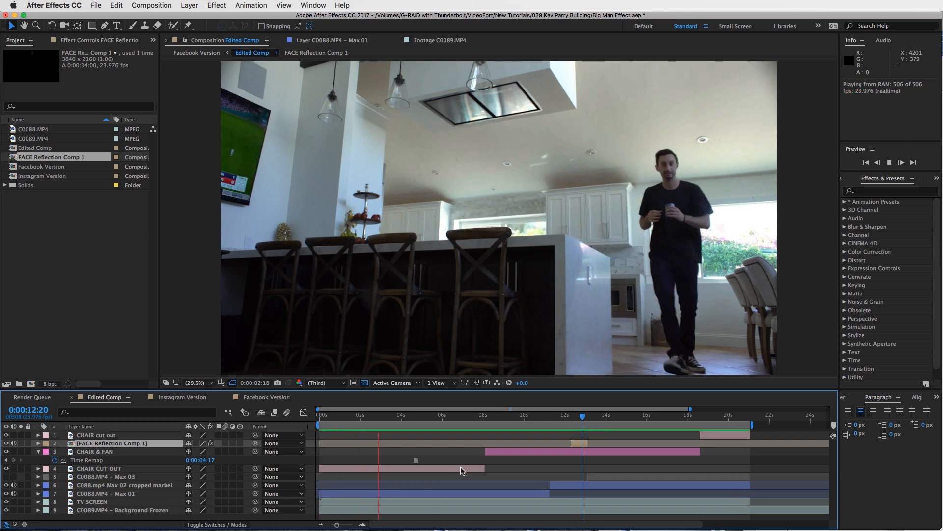
Step: Review the finished composite, showing the TV SCREEN layer's mask around eight seconds
{"action": "left_click", "coordinate": [419, 422]}
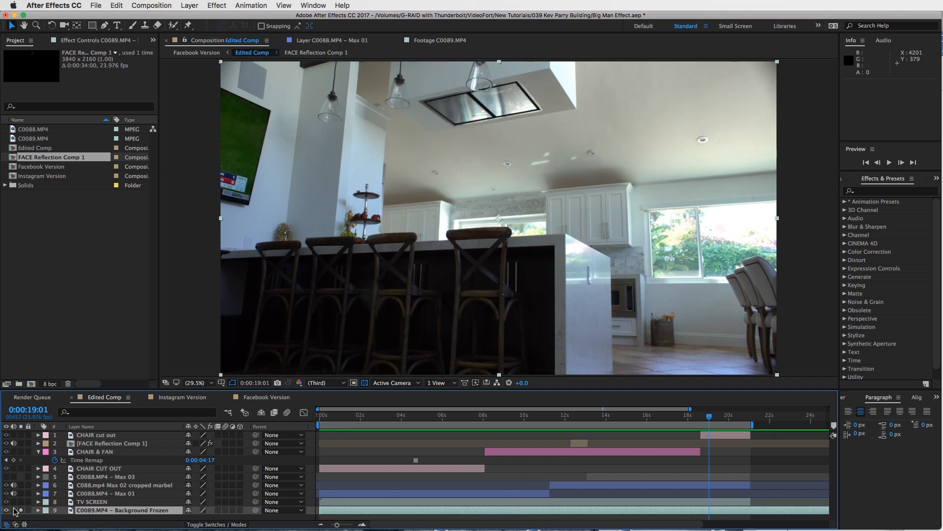
{"action": "left_click", "coordinate": [97, 501]}
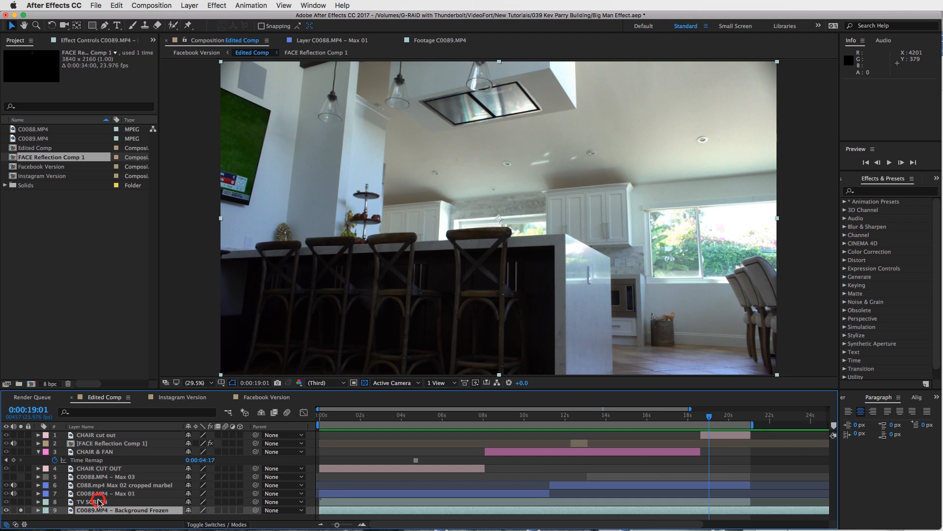
{"action": "left_click", "coordinate": [98, 501]}
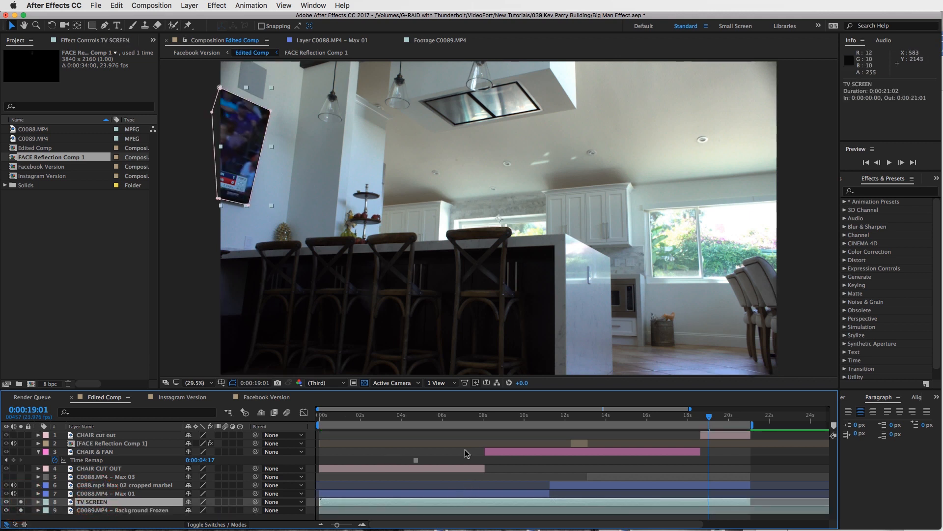
{"action": "mouse_move", "coordinate": [534, 484]}
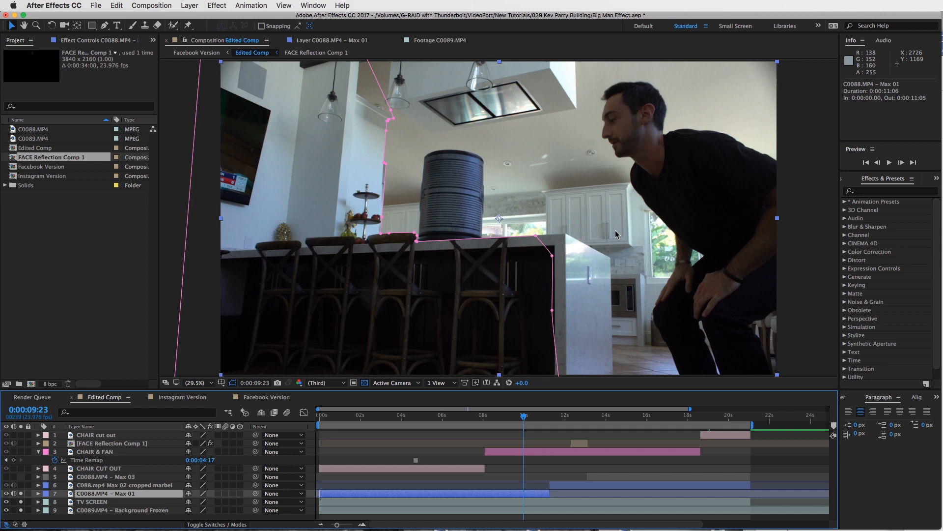
{"action": "mouse_move", "coordinate": [650, 263]}
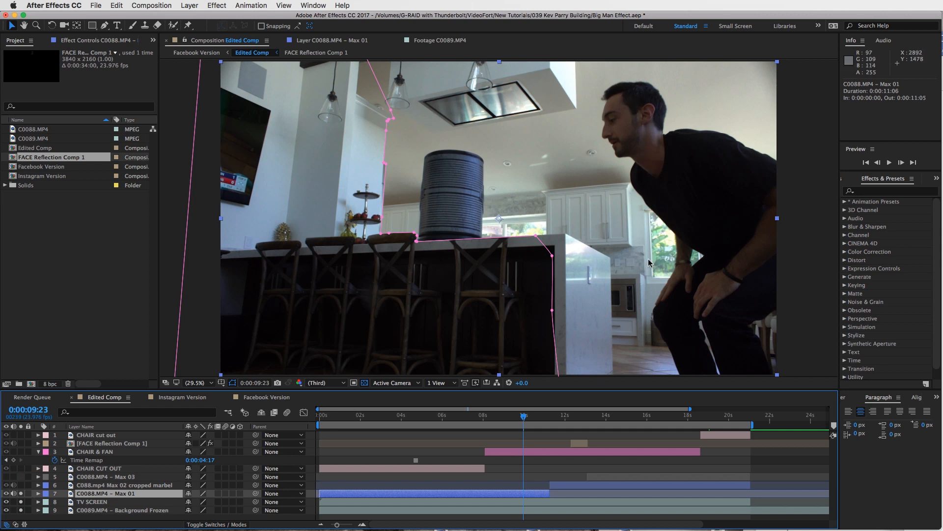
{"action": "mouse_move", "coordinate": [568, 292]}
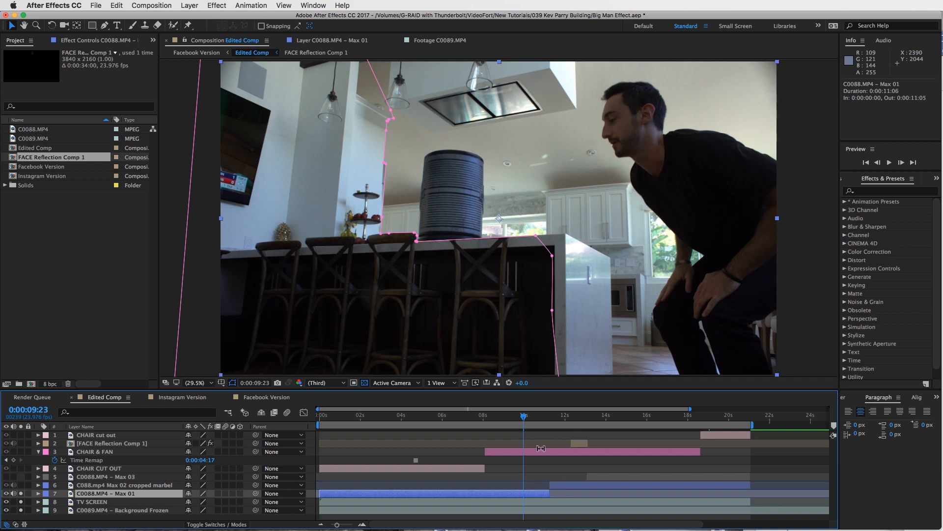
{"action": "left_click_drag", "start_coordinate": [524, 415], "coordinate": [554, 415]}
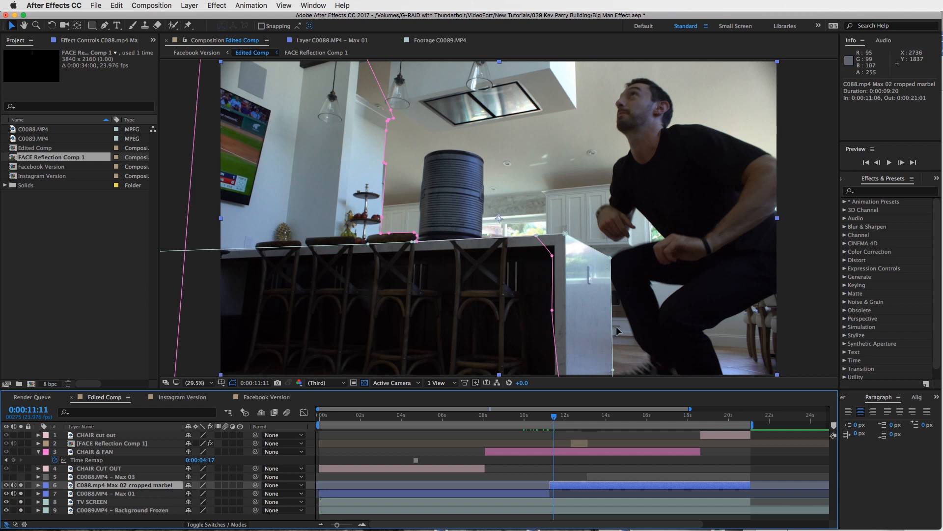
{"action": "left_click", "coordinate": [502, 414]}
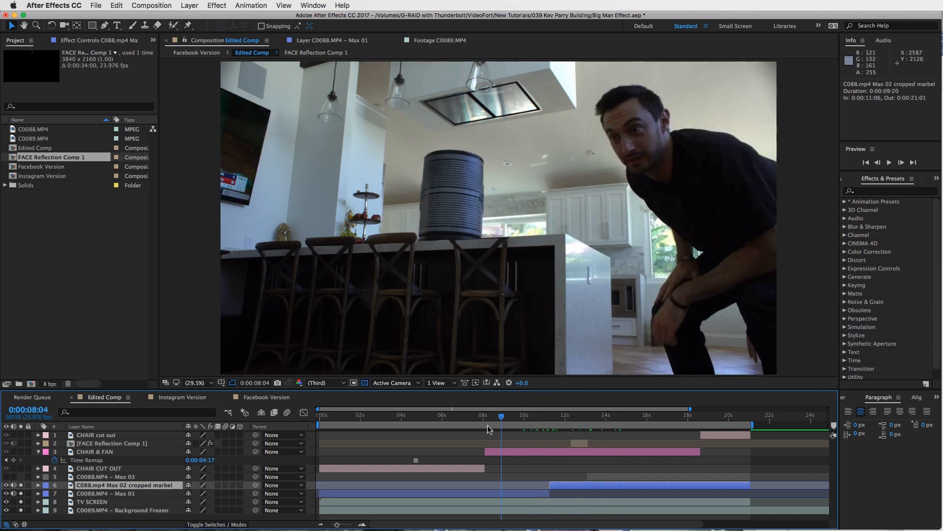
{"action": "left_click", "coordinate": [478, 415]}
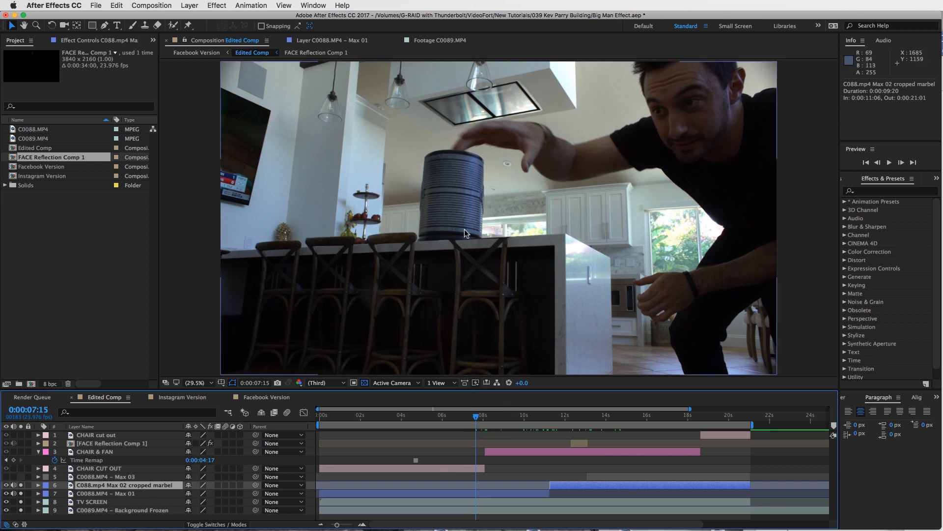
{"action": "left_click", "coordinate": [98, 469]}
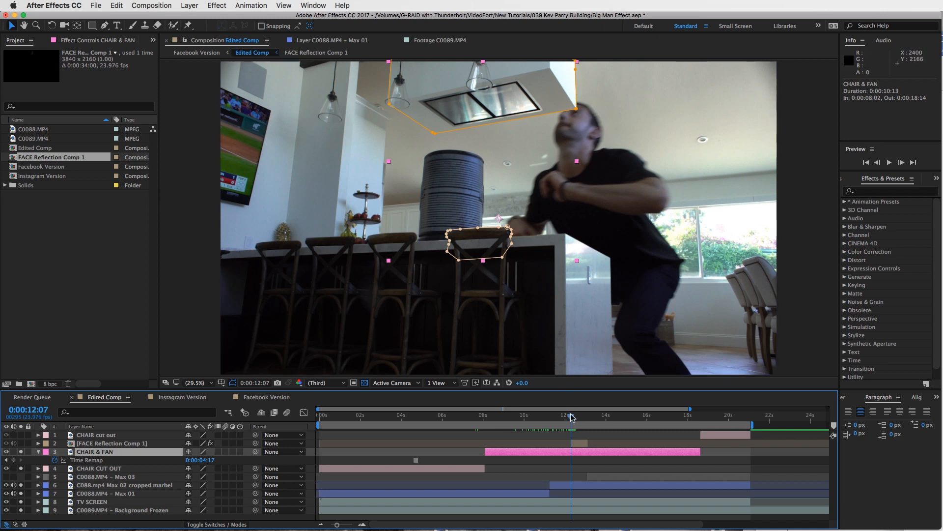
{"action": "mouse_move", "coordinate": [557, 213]}
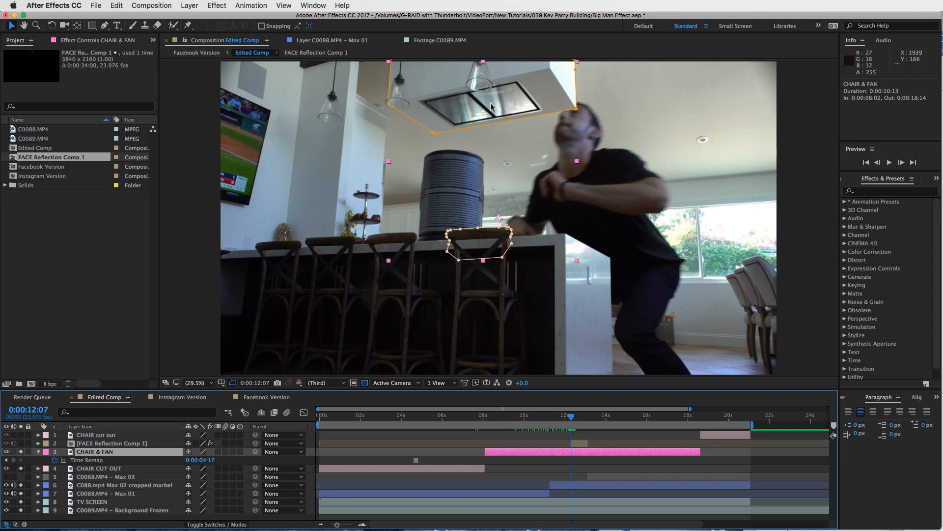
{"action": "mouse_move", "coordinate": [587, 144]}
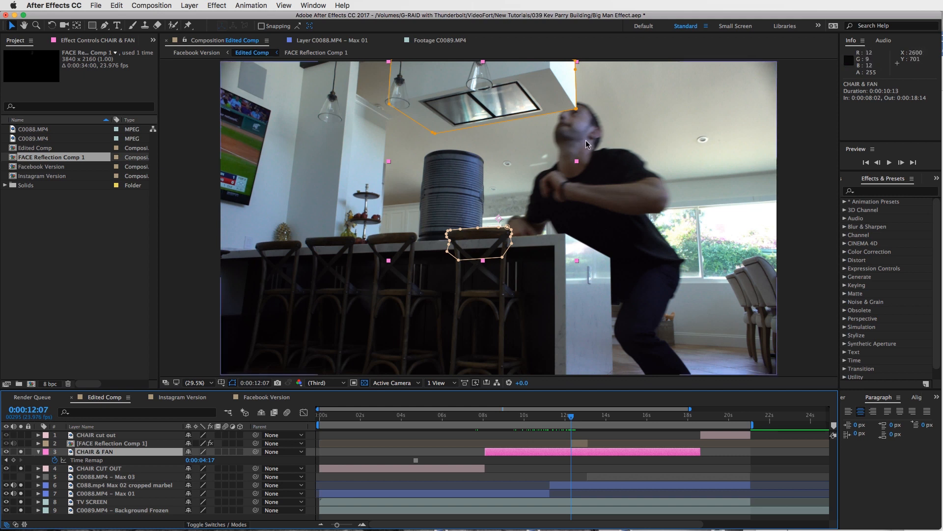
{"action": "mouse_move", "coordinate": [566, 419]}
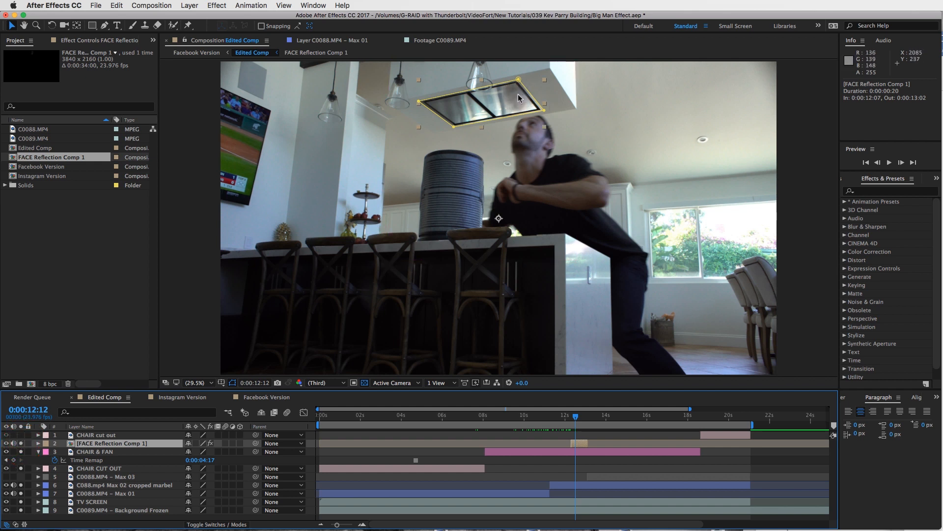
Step: Inspect the face reflection and chair cut-out pieces, then compare C0088 and C0089 clip details
{"action": "left_click", "coordinate": [578, 415]}
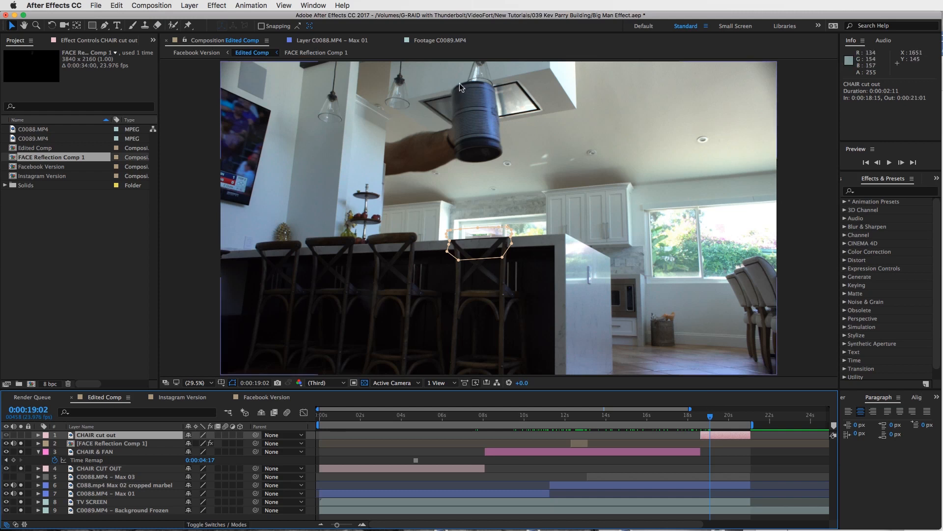
{"action": "left_click", "coordinate": [716, 433]}
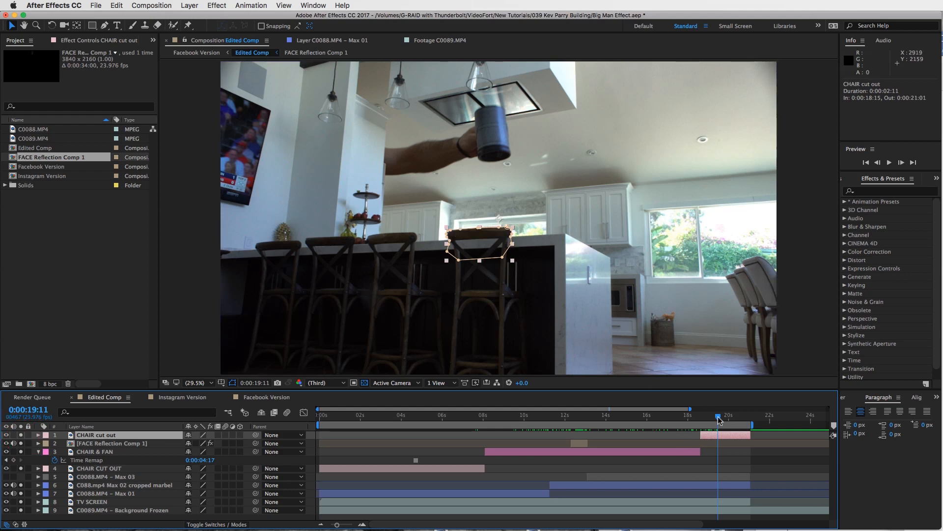
{"action": "left_click", "coordinate": [478, 425]}
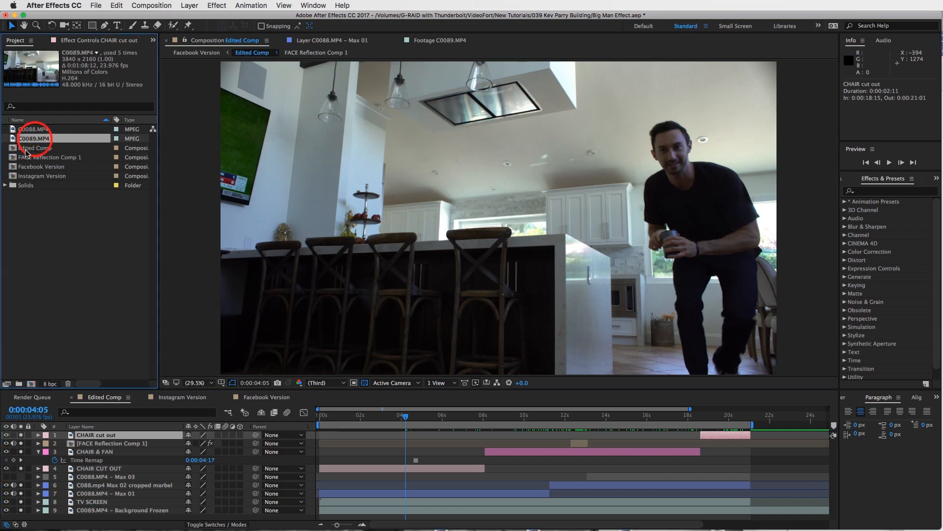
{"action": "left_click", "coordinate": [33, 128]}
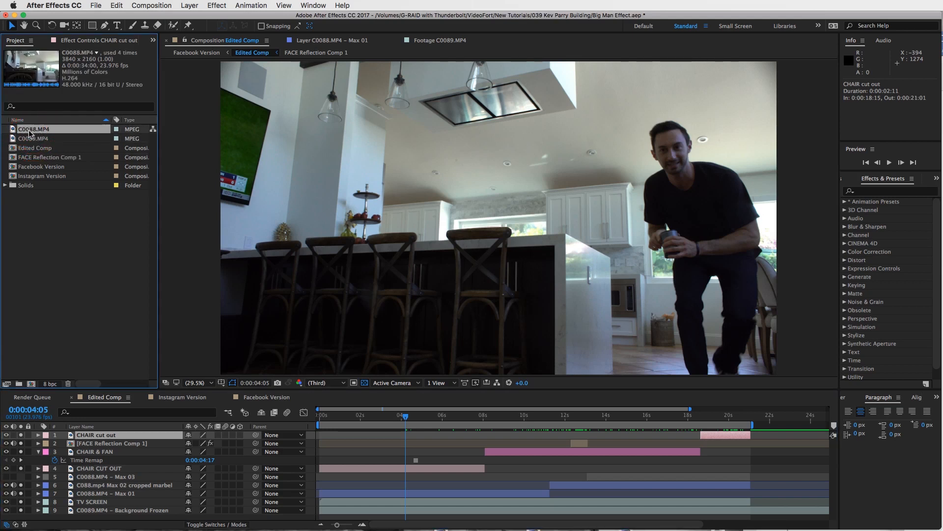
{"action": "left_click", "coordinate": [34, 129]}
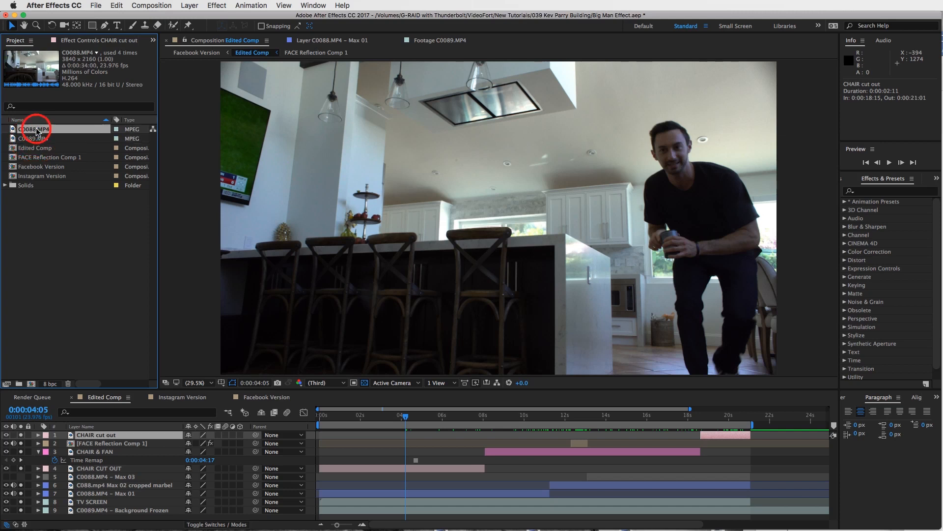
{"action": "left_click", "coordinate": [32, 138]}
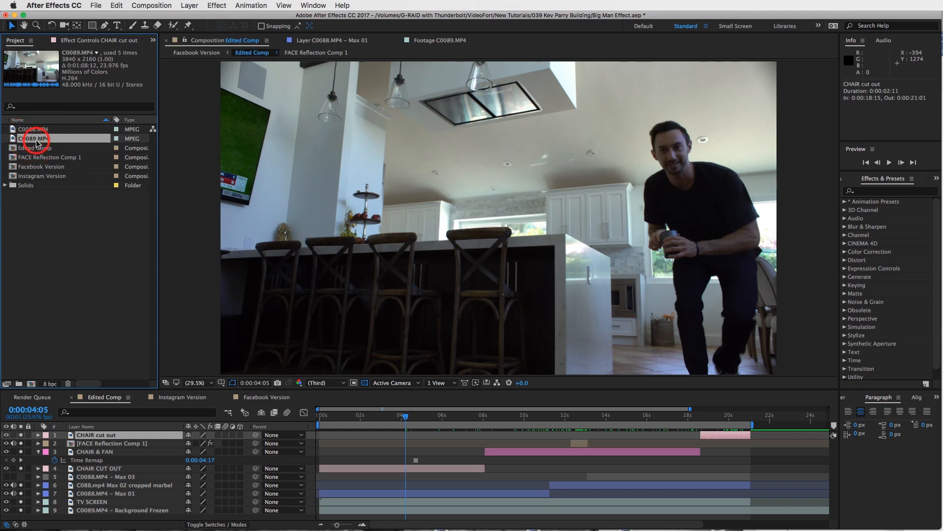
{"action": "left_click", "coordinate": [34, 129]}
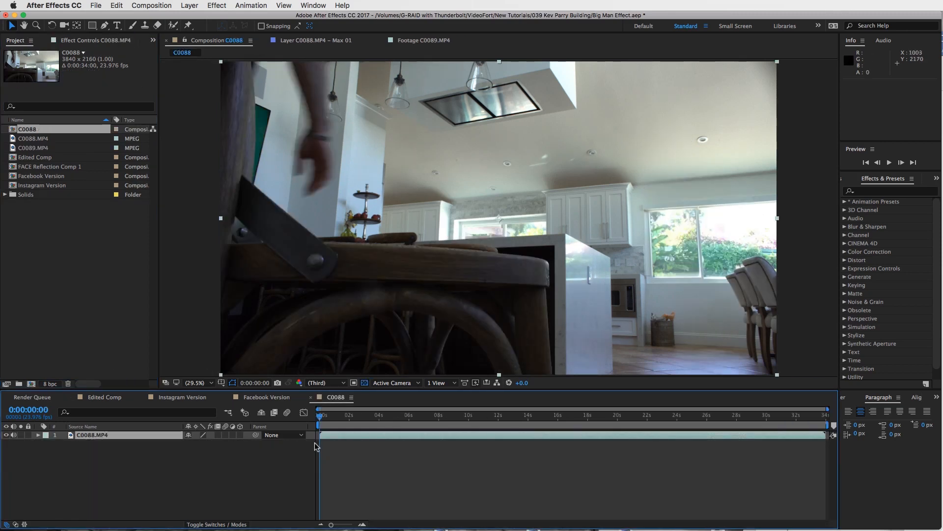
{"action": "mouse_move", "coordinate": [491, 274]}
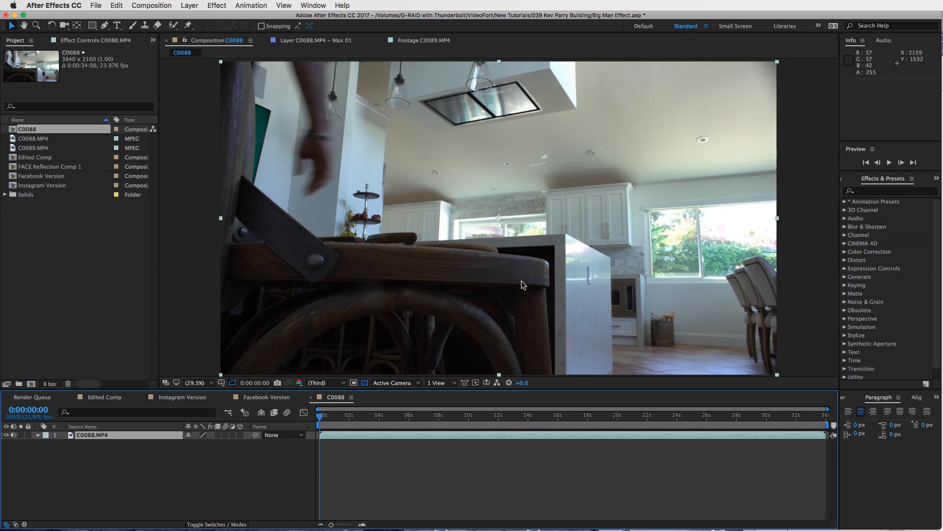
Step: Scrub C0088 from the man walking in through the can drop, leap and shrink
{"action": "left_click", "coordinate": [383, 416]}
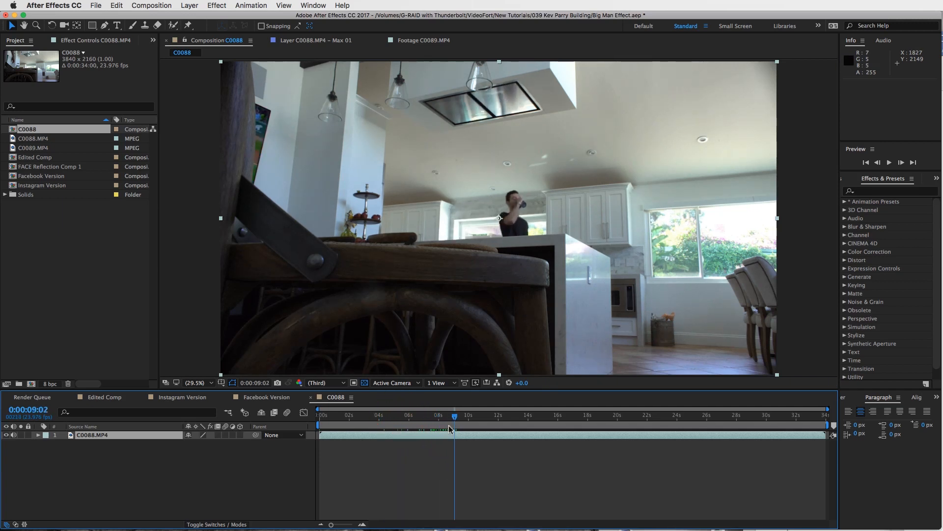
{"action": "left_click", "coordinate": [320, 435]}
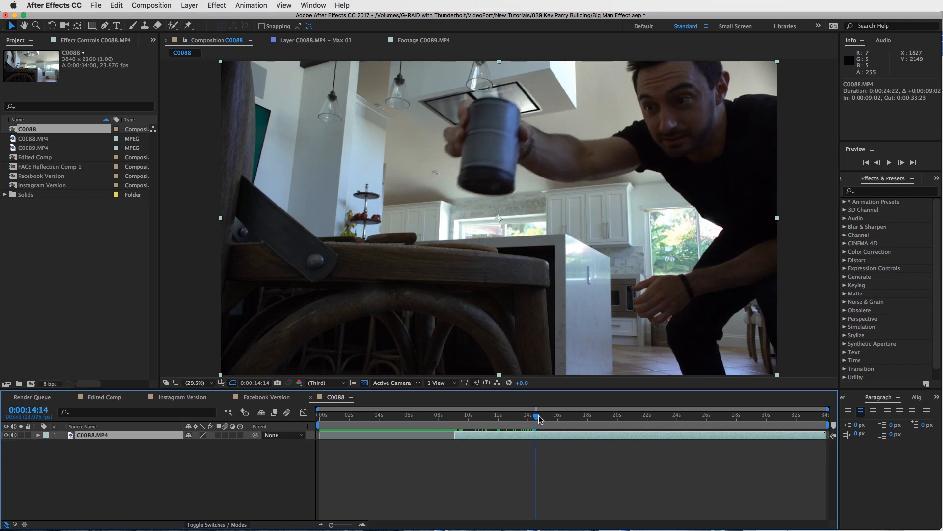
{"action": "left_click_drag", "start_coordinate": [537, 416], "coordinate": [558, 415]}
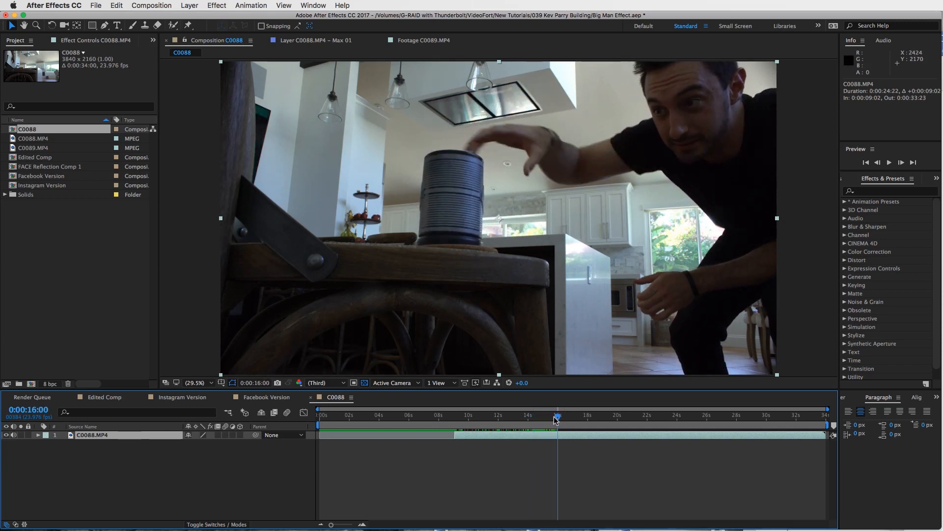
{"action": "left_click_drag", "start_coordinate": [557, 417], "coordinate": [569, 418]}
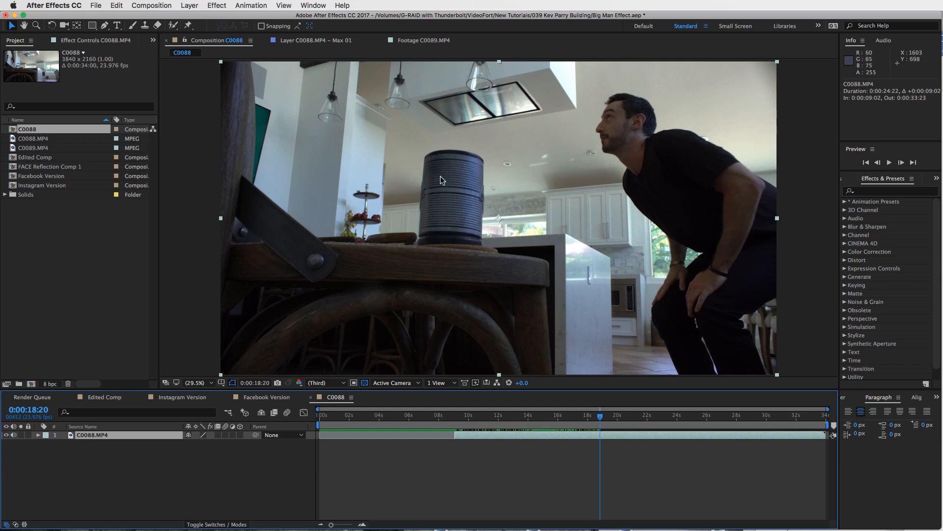
{"action": "left_click_drag", "start_coordinate": [600, 416], "coordinate": [595, 416]}
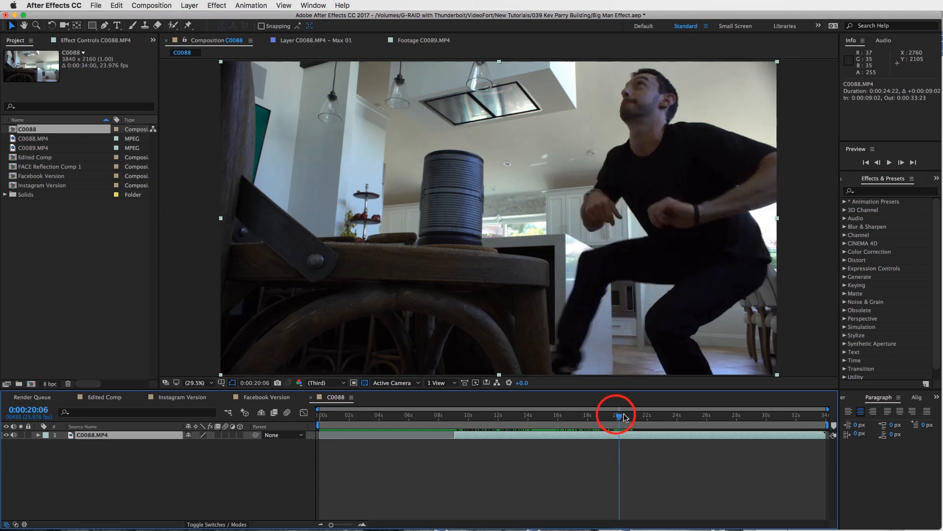
{"action": "left_click_drag", "start_coordinate": [618, 418], "coordinate": [659, 417]}
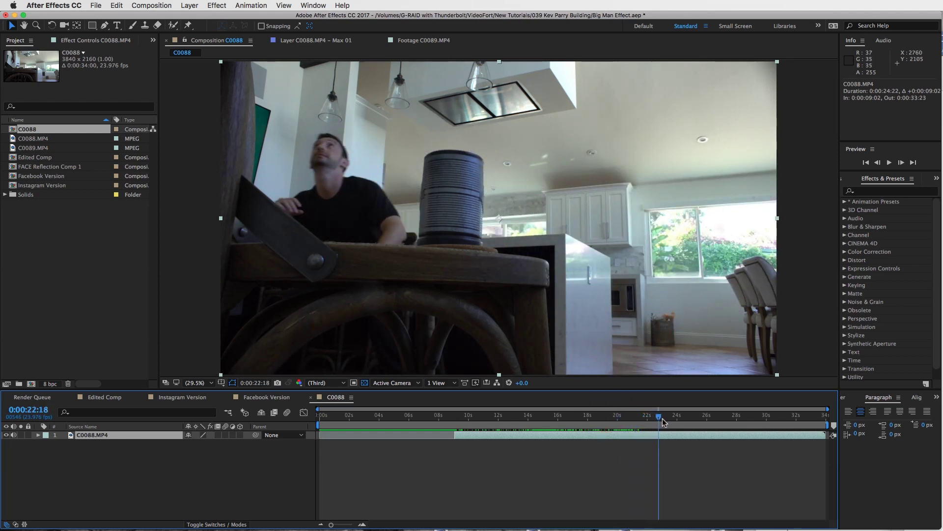
{"action": "left_click_drag", "start_coordinate": [659, 424], "coordinate": [616, 424]}
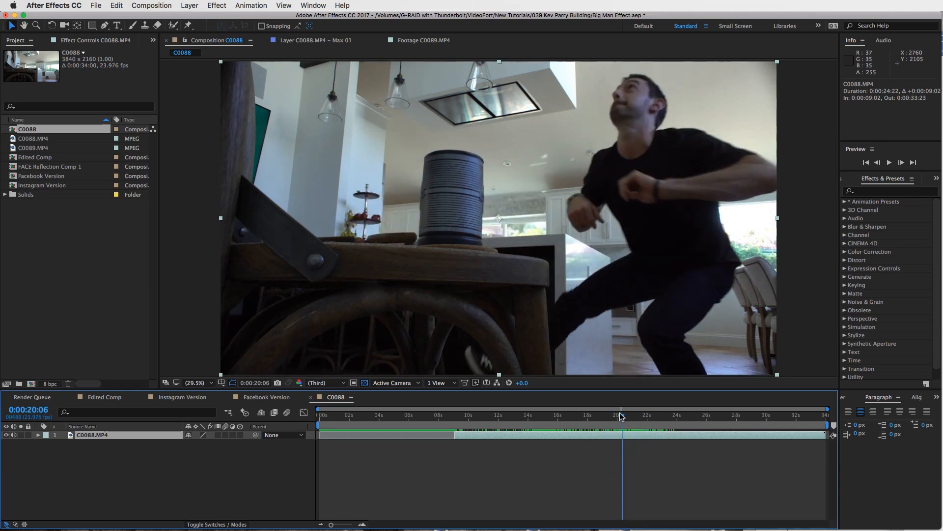
Step: Preview the man peeking and reaching for the can, then trim the layer's end
{"action": "left_click", "coordinate": [639, 415]}
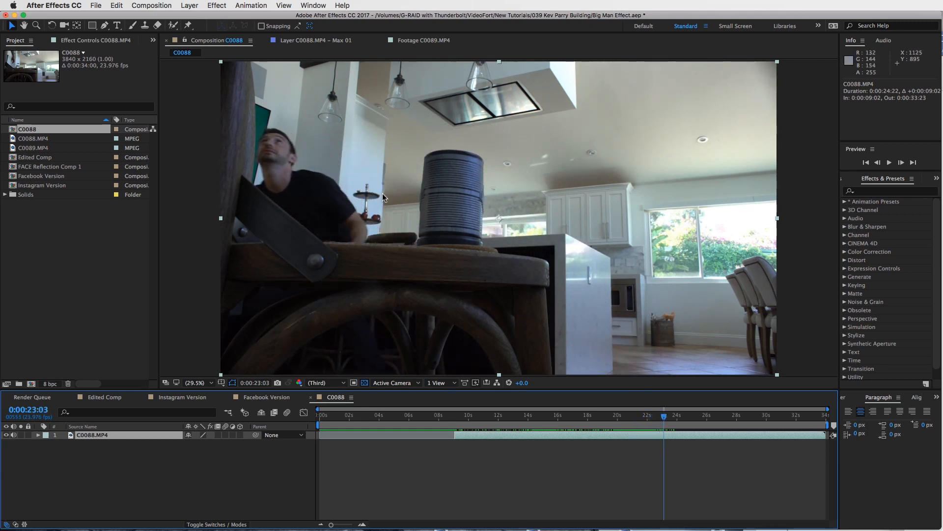
{"action": "left_click_drag", "start_coordinate": [663, 415], "coordinate": [675, 415]}
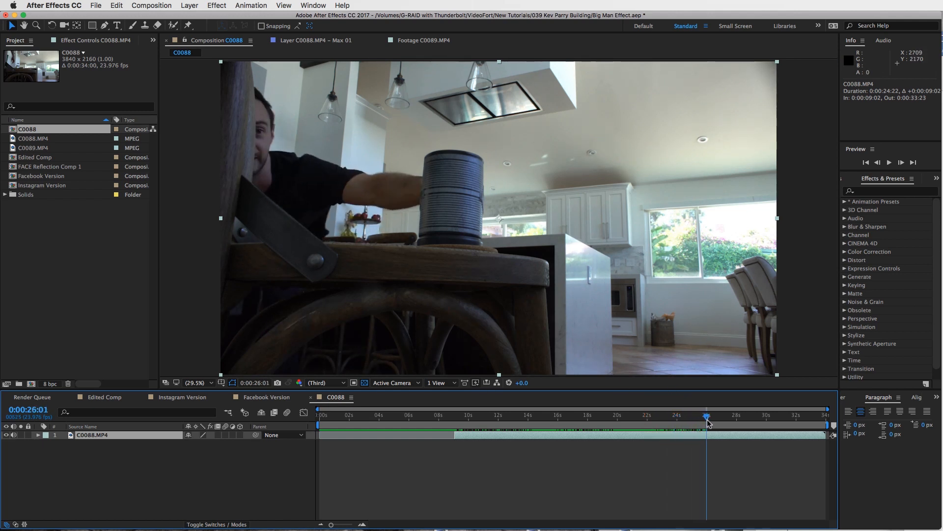
{"action": "left_click_drag", "start_coordinate": [707, 417], "coordinate": [730, 417]}
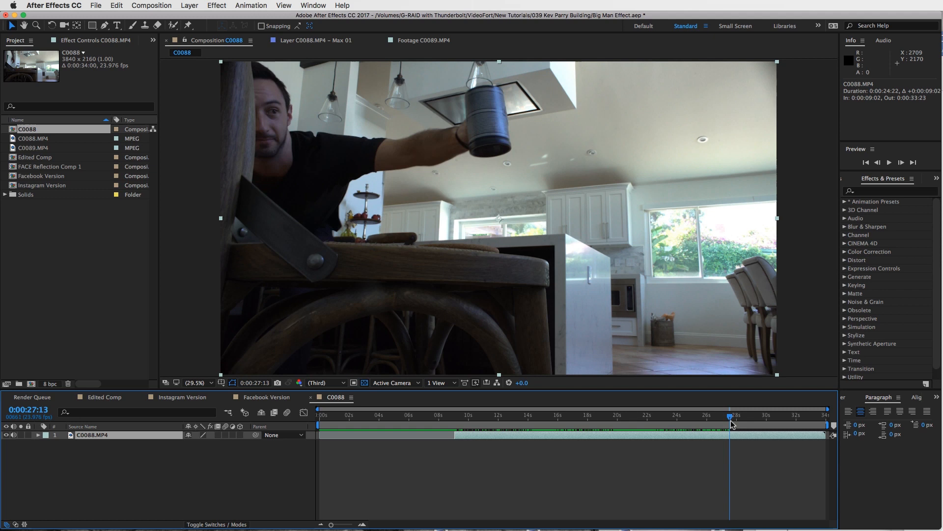
{"action": "left_click", "coordinate": [767, 418]}
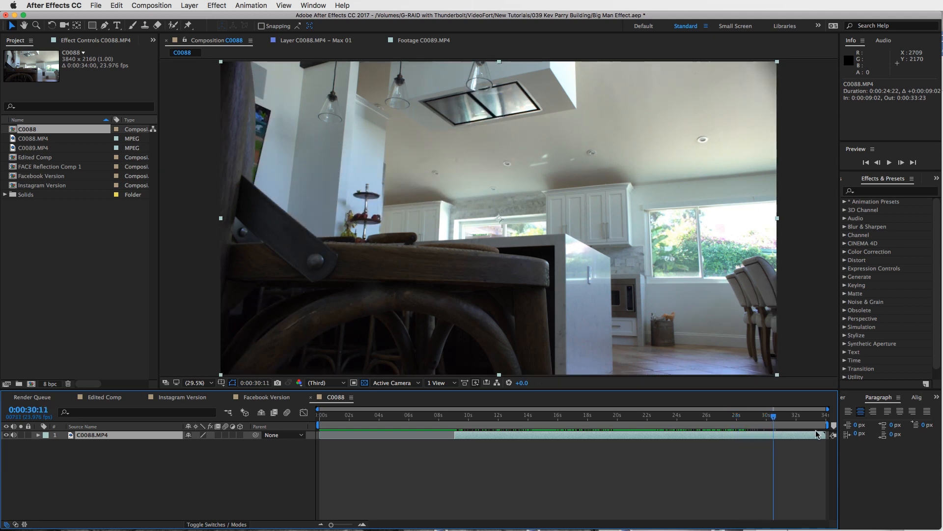
{"action": "left_click_drag", "start_coordinate": [827, 434], "coordinate": [776, 434]}
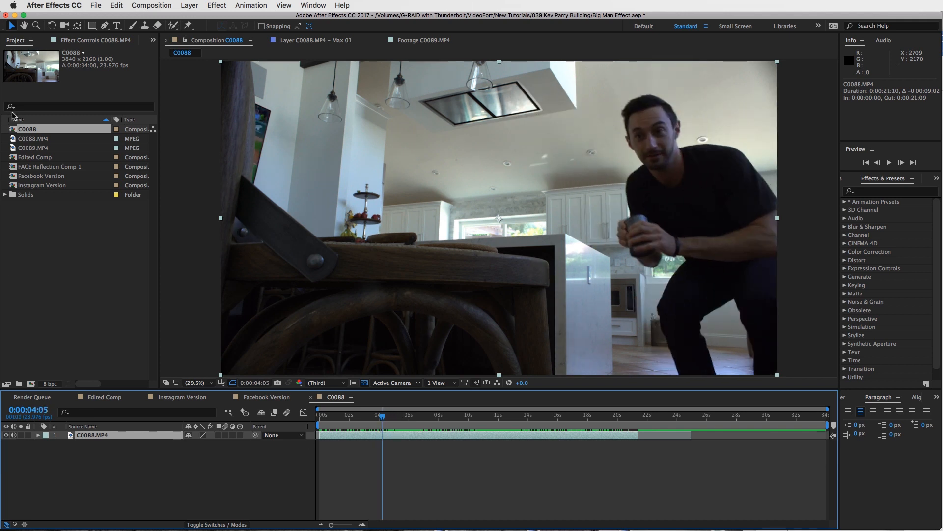
Step: Select the C0089.MP4 empty-kitchen footage in the Project panel to add below C0088
{"action": "left_click", "coordinate": [28, 147]}
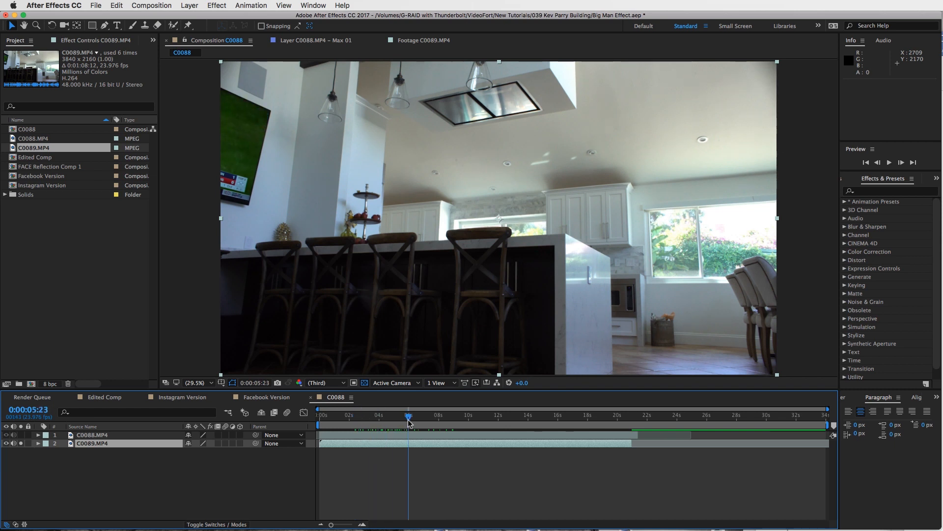
Step: Freeze the C0089.MP4 layer on its current frame with Time > Freeze Frame
{"action": "right_click", "coordinate": [393, 444]}
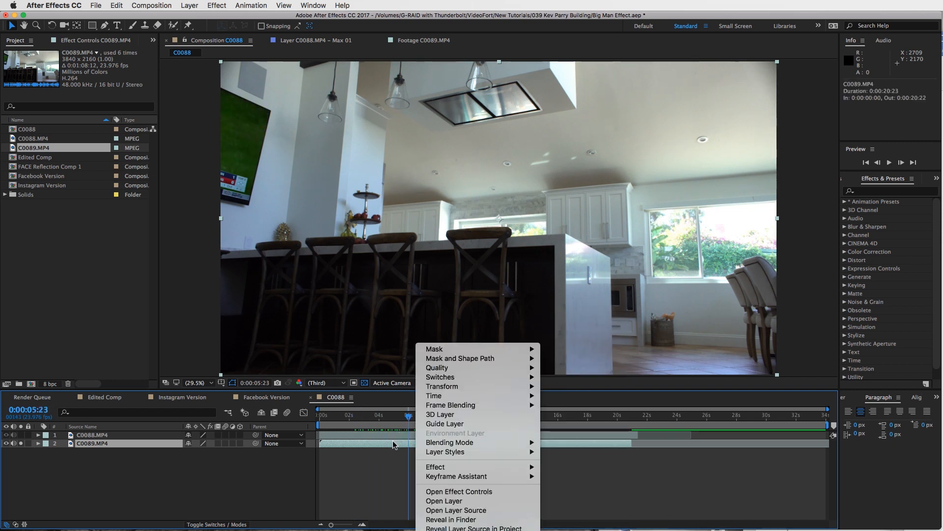
{"action": "mouse_move", "coordinate": [448, 396]}
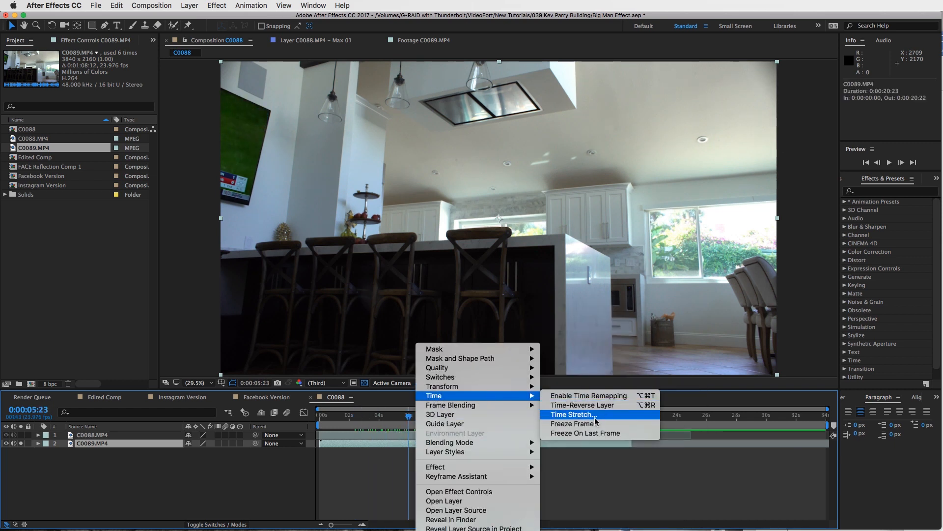
{"action": "left_click", "coordinate": [589, 395]}
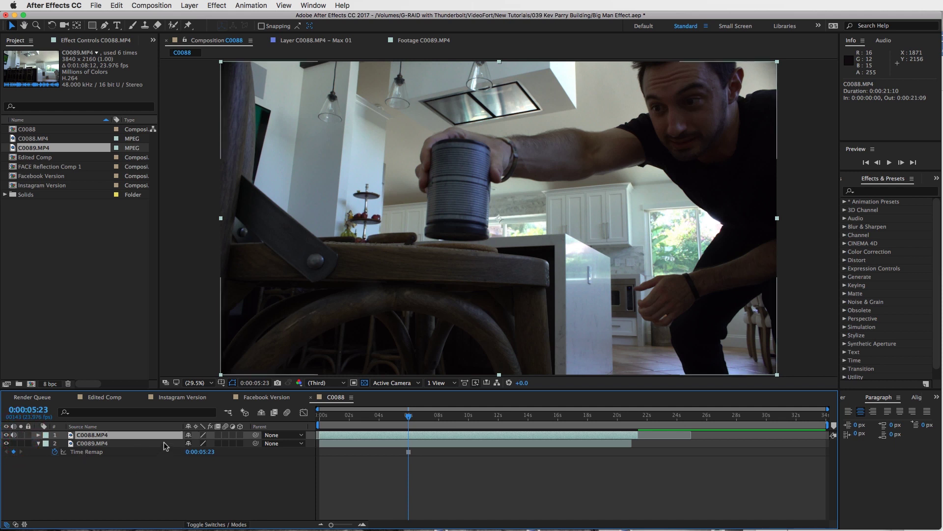
{"action": "left_click", "coordinate": [410, 416]}
{"action": "type", "text": "BACKGROUND"}
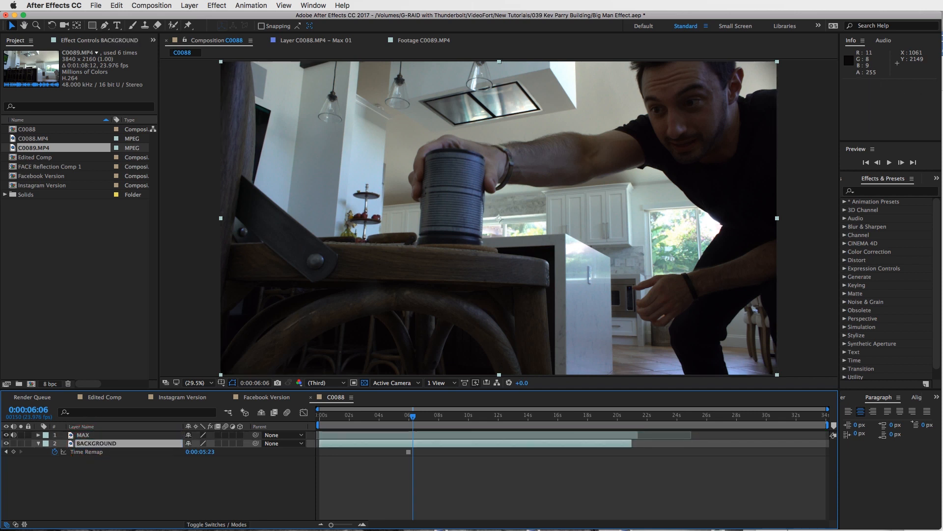
Step: Select the MAX layer to trace the foreground table and pillar mask
{"action": "left_click", "coordinate": [82, 435]}
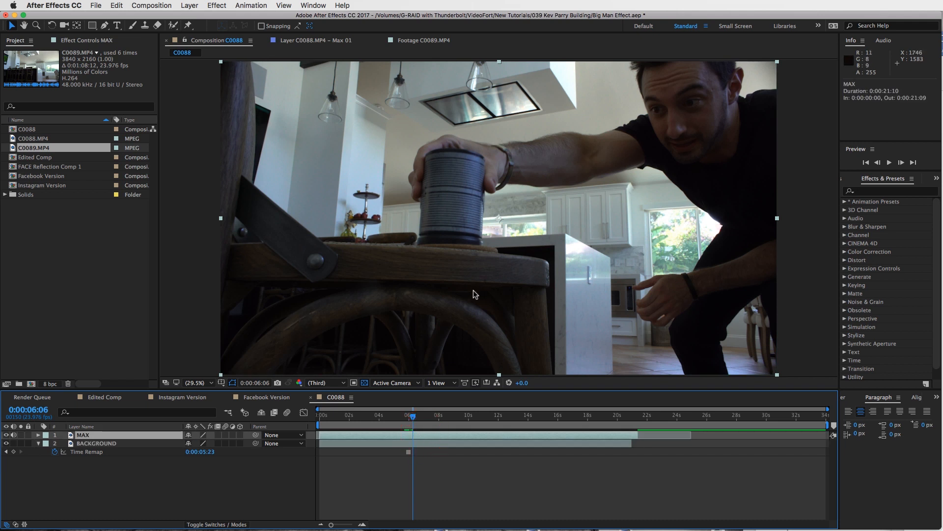
{"action": "mouse_move", "coordinate": [565, 230]}
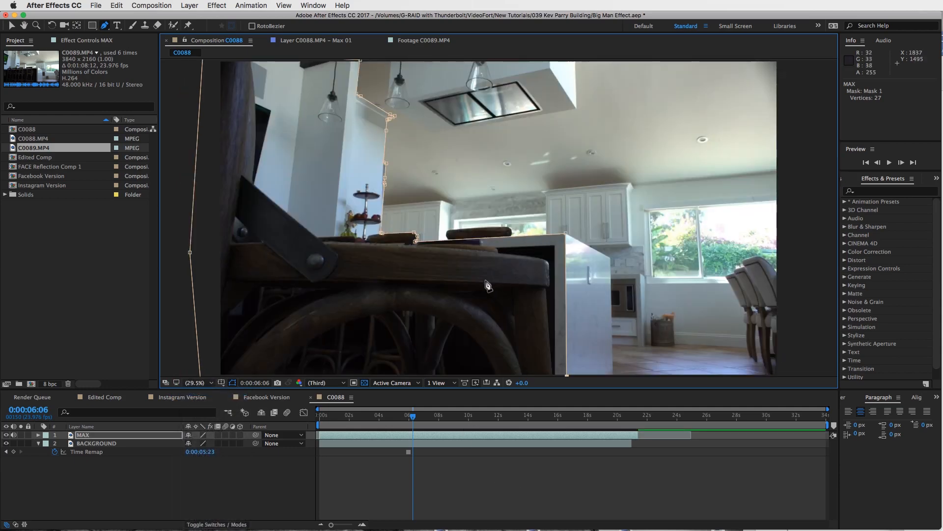
{"action": "mouse_move", "coordinate": [409, 438]}
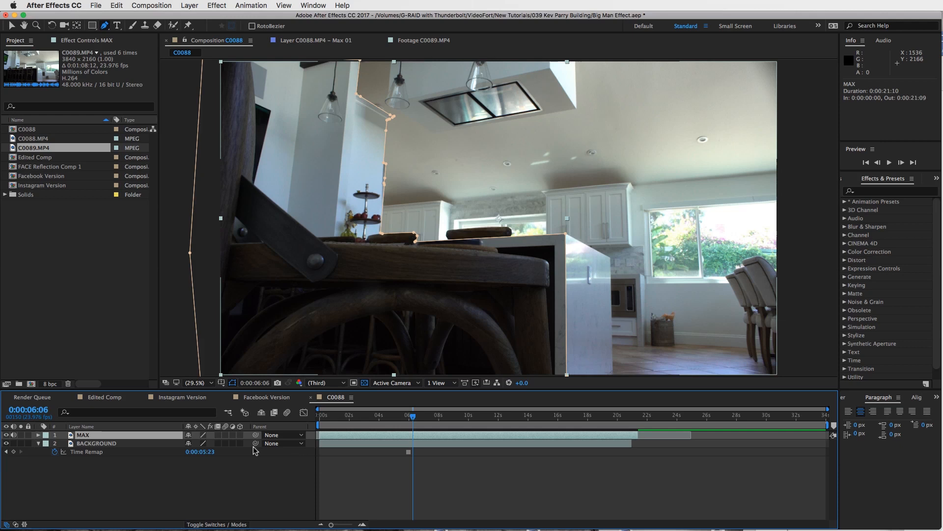
Step: Change Mask 1 on MAX from None to Subtract in the mask mode dropdown
{"action": "left_click", "coordinate": [194, 443]}
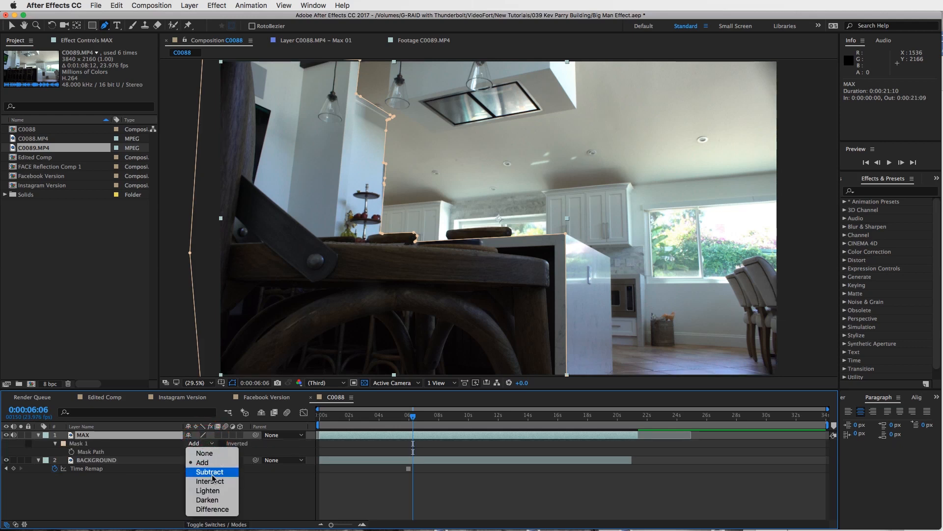
{"action": "left_click", "coordinate": [210, 472]}
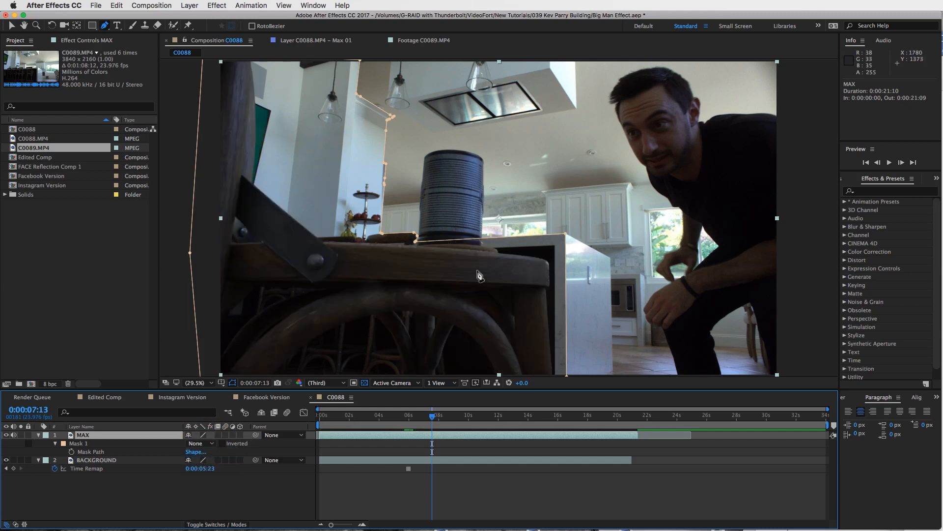
{"action": "mouse_move", "coordinate": [368, 256]}
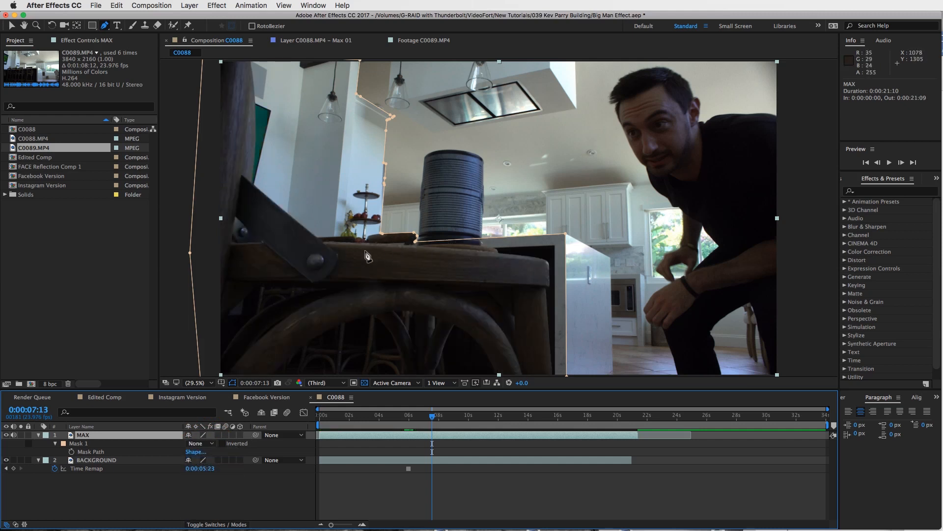
{"action": "mouse_move", "coordinate": [364, 259]}
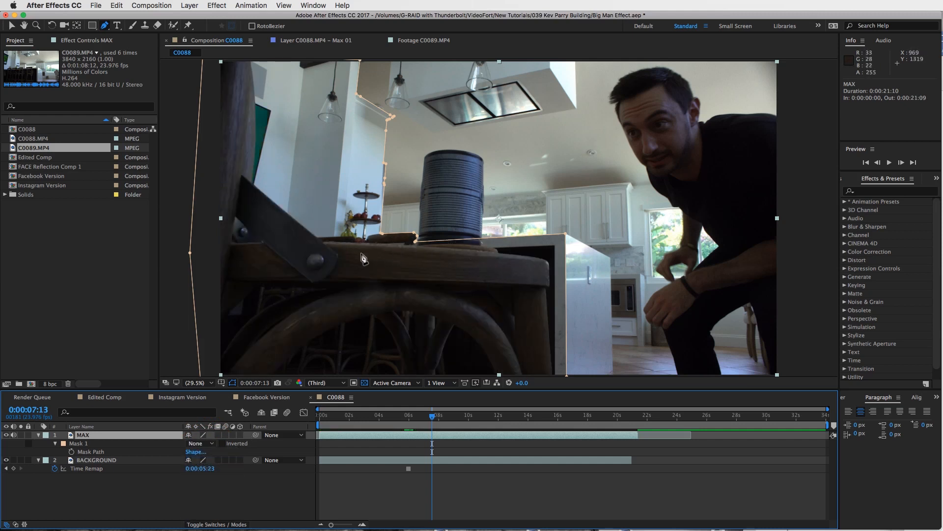
{"action": "mouse_move", "coordinate": [315, 240]}
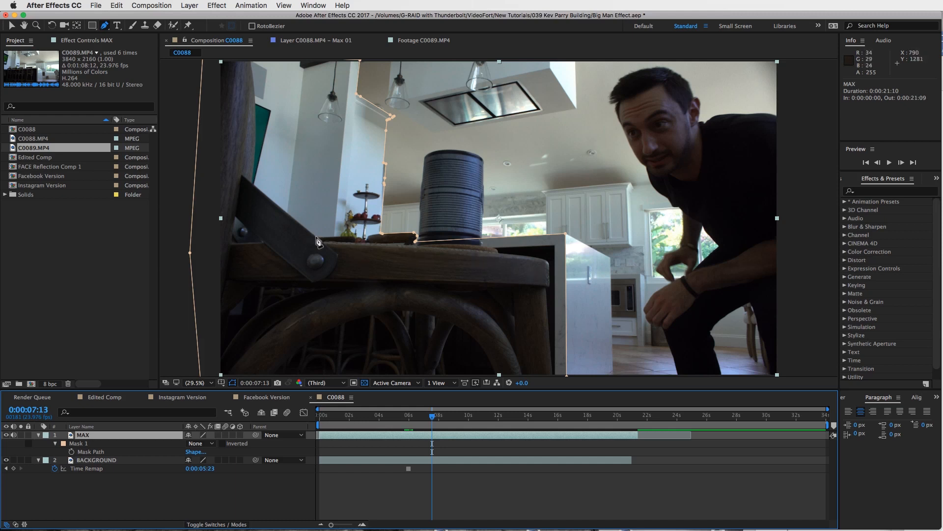
{"action": "mouse_move", "coordinate": [409, 258]}
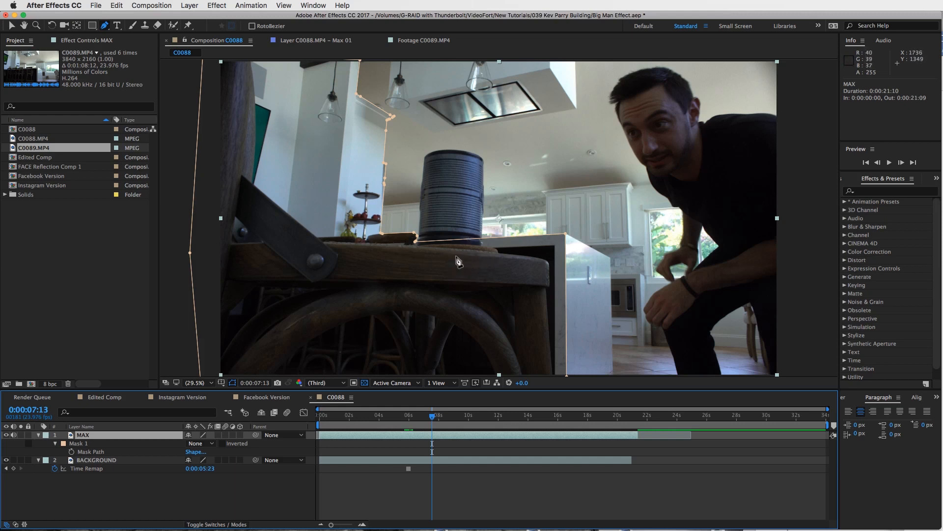
{"action": "left_click", "coordinate": [201, 443]}
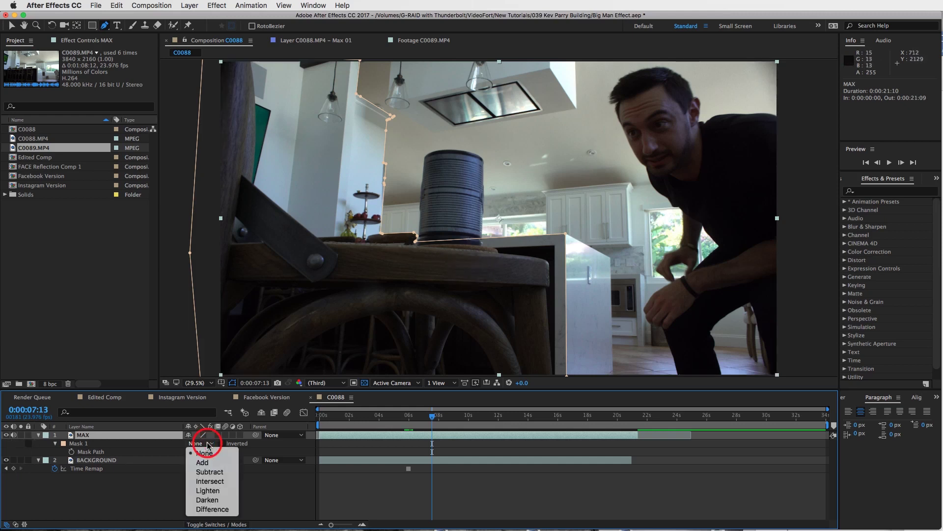
{"action": "left_click", "coordinate": [209, 471]}
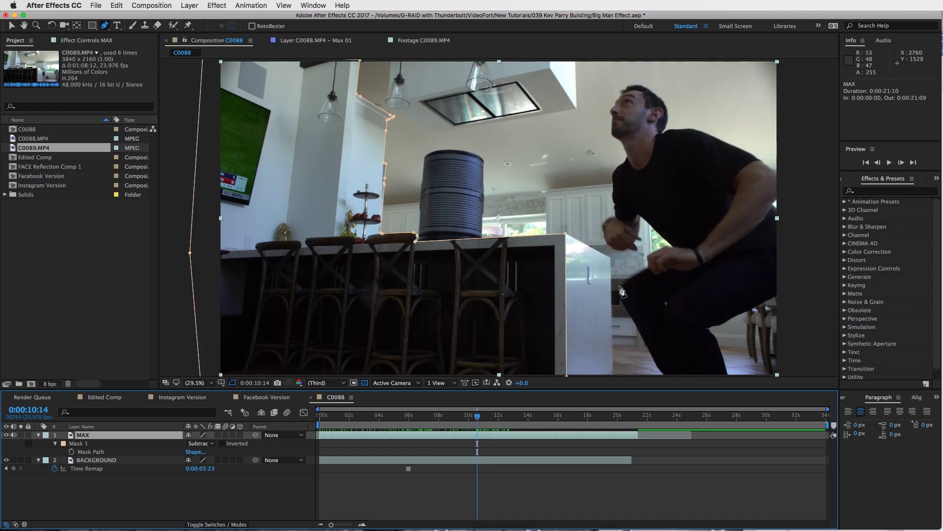
{"action": "mouse_move", "coordinate": [632, 308]}
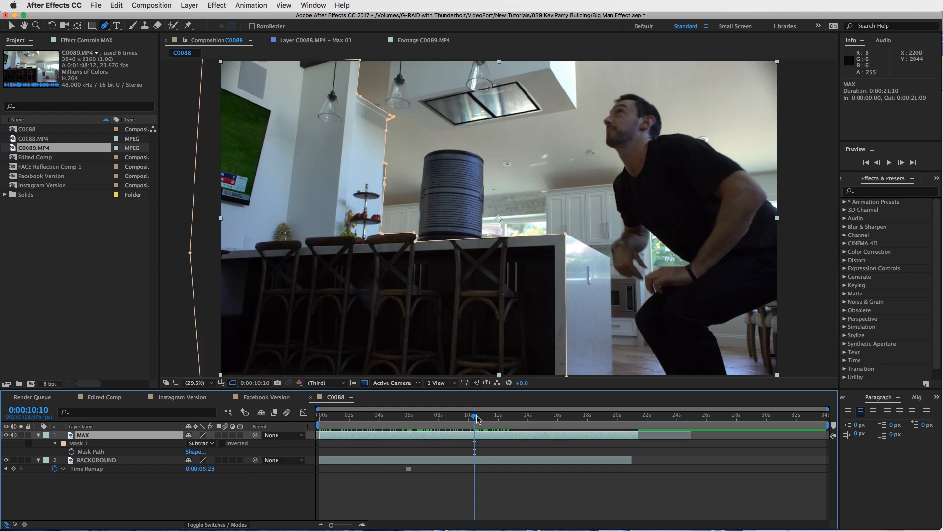
Step: Move to the MAX 2 start and add a Pen point along the white counter edge
{"action": "left_click", "coordinate": [475, 415]}
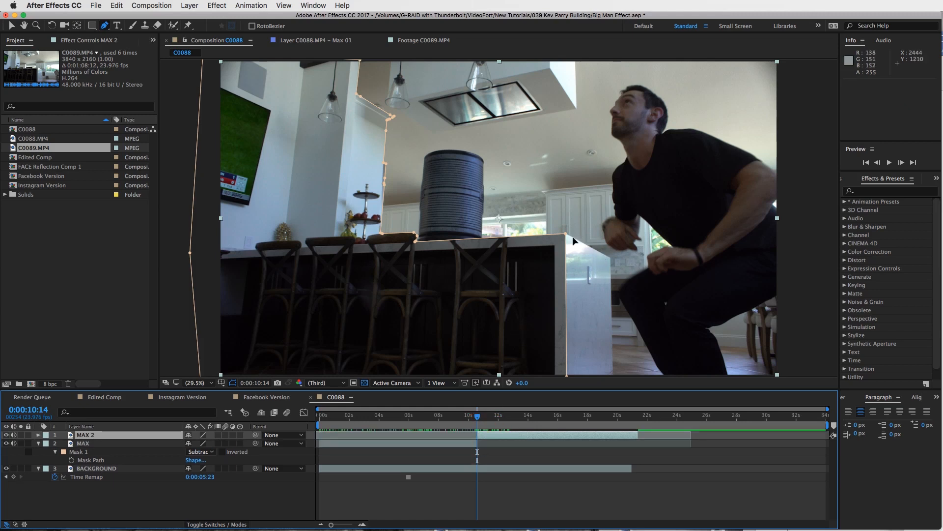
{"action": "mouse_move", "coordinate": [601, 363]}
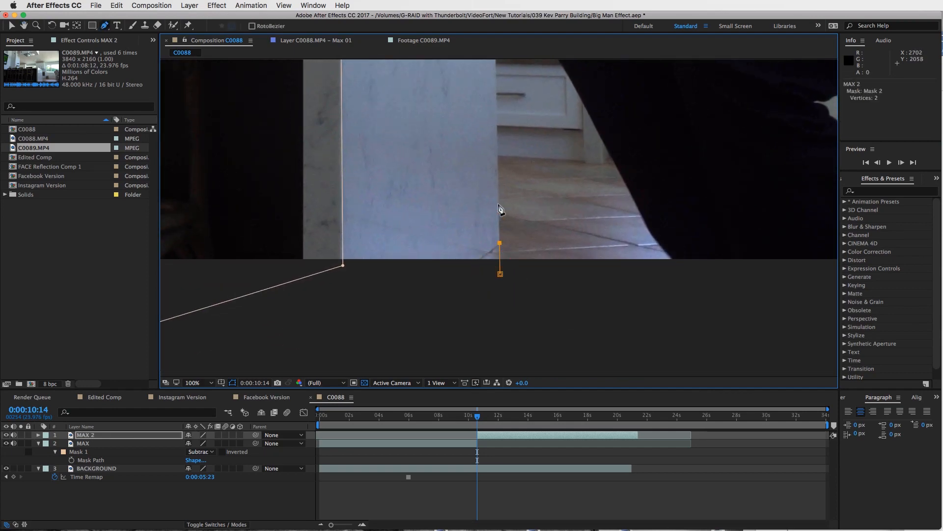
{"action": "left_click", "coordinate": [192, 382]}
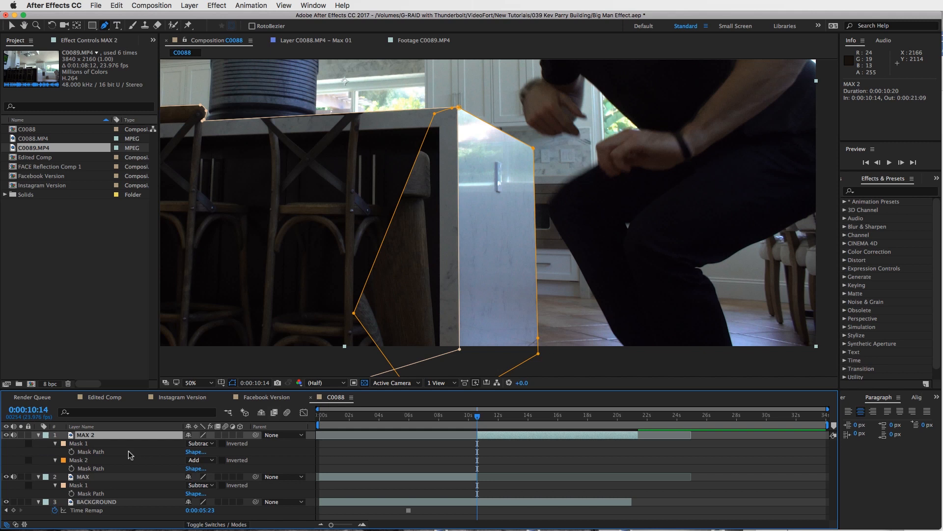
Step: Set MAX 2's Mask 2 mode to Subtract and scrub the timeline to check it
{"action": "left_click", "coordinate": [197, 460]}
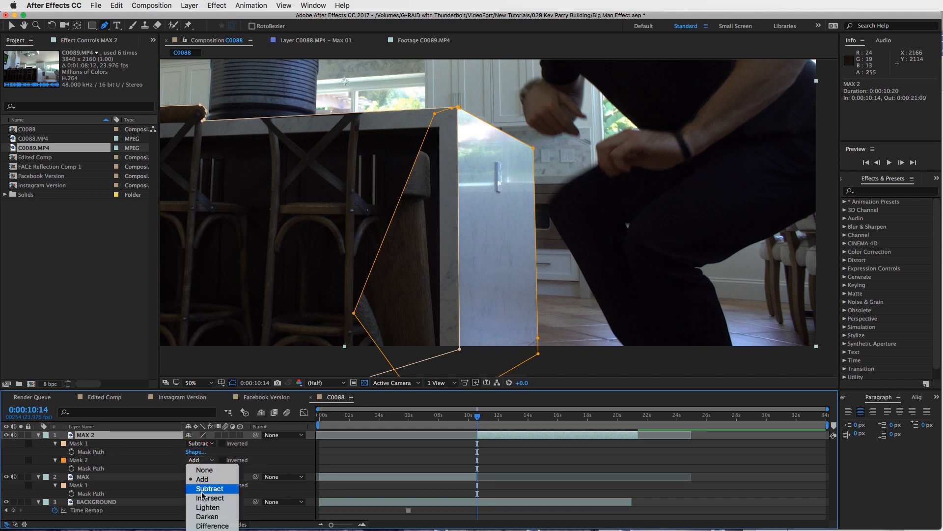
{"action": "left_click", "coordinate": [210, 488]}
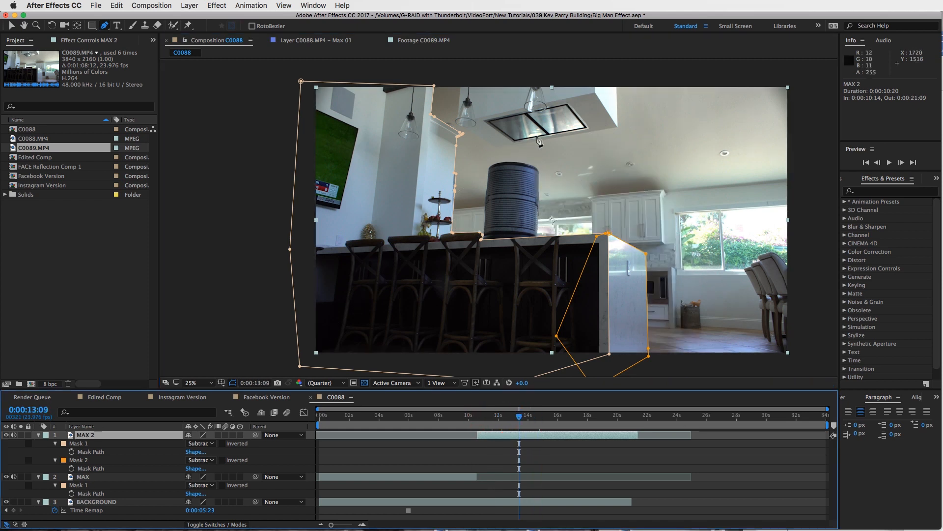
{"action": "left_click", "coordinate": [504, 417]}
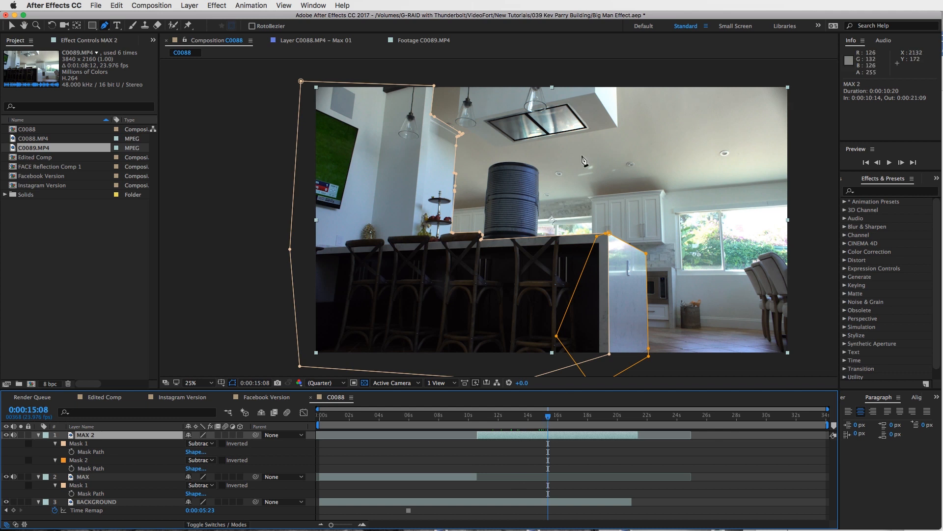
{"action": "left_click", "coordinate": [601, 416]}
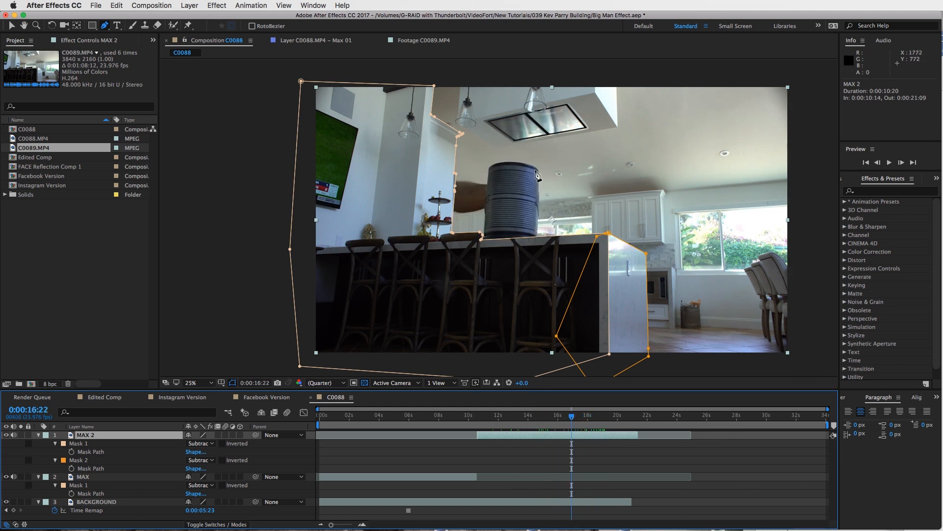
{"action": "mouse_move", "coordinate": [35, 444]}
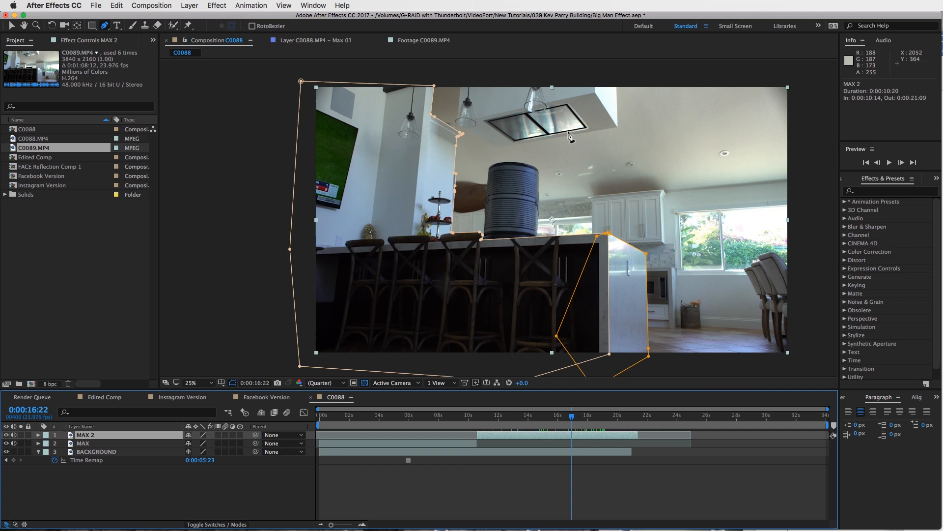
{"action": "left_click", "coordinate": [620, 416]}
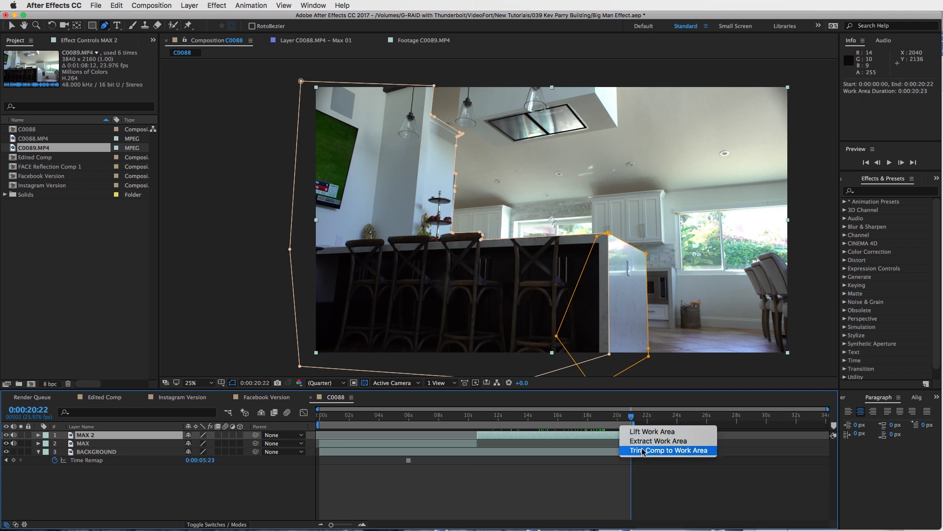
Step: Trim the comp to the work area and drag BACKGROUND 2 above both MAX layers
{"action": "left_click", "coordinate": [670, 450]}
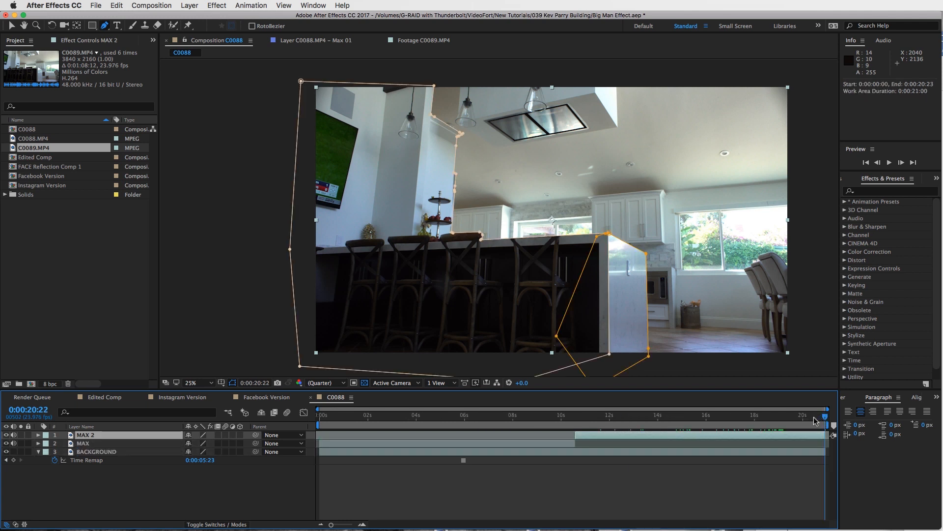
{"action": "left_click", "coordinate": [613, 415]}
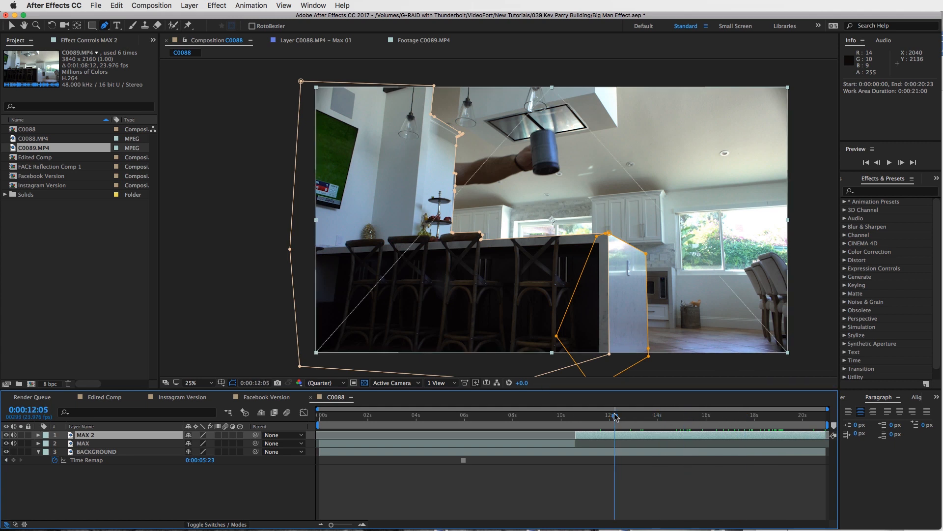
{"action": "left_click", "coordinate": [96, 451]}
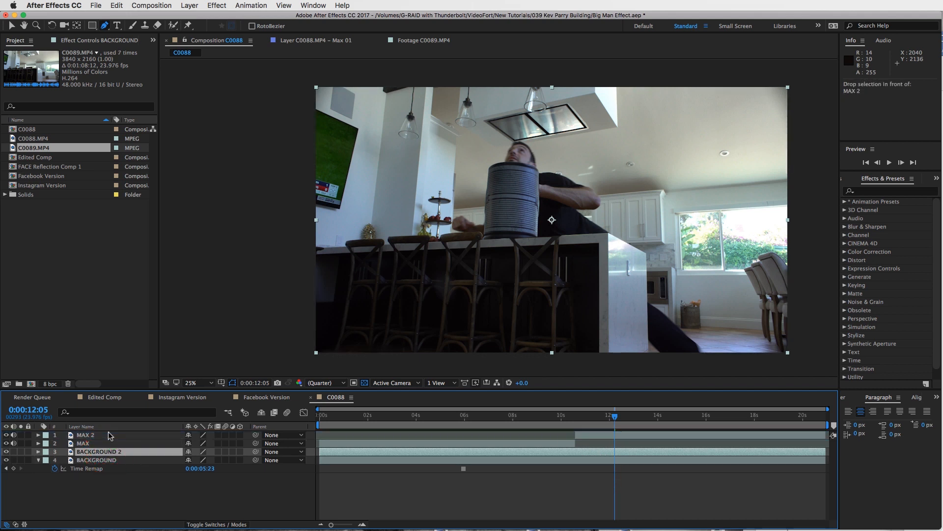
{"action": "left_click_drag", "start_coordinate": [99, 451], "coordinate": [99, 434]}
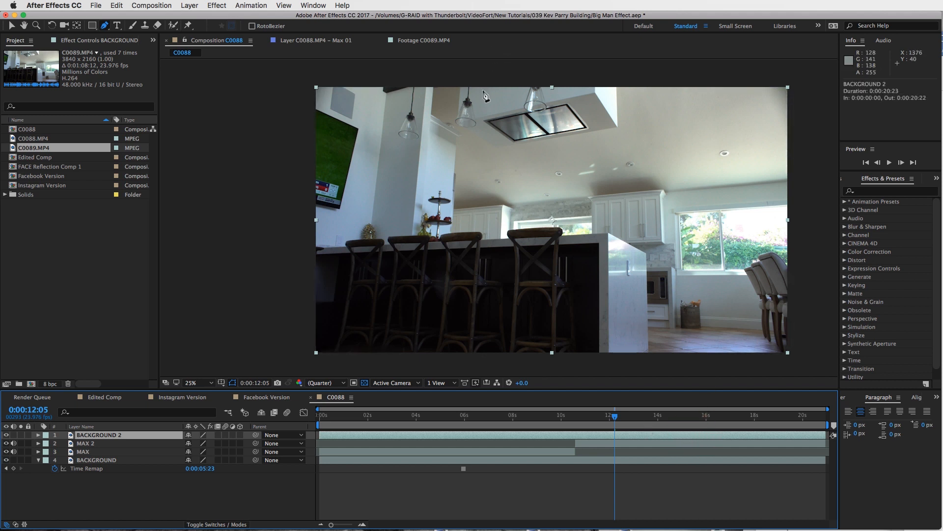
{"action": "mouse_move", "coordinate": [628, 68]}
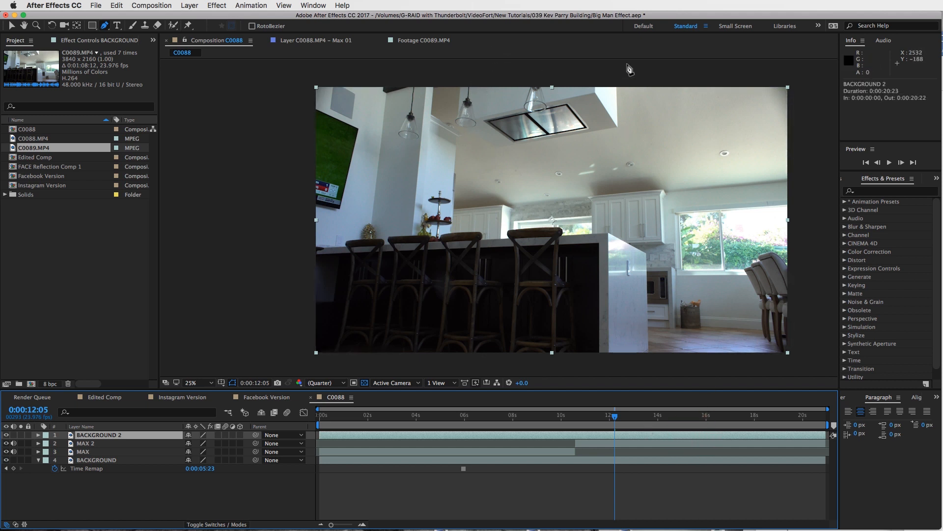
{"action": "mouse_move", "coordinate": [543, 268]}
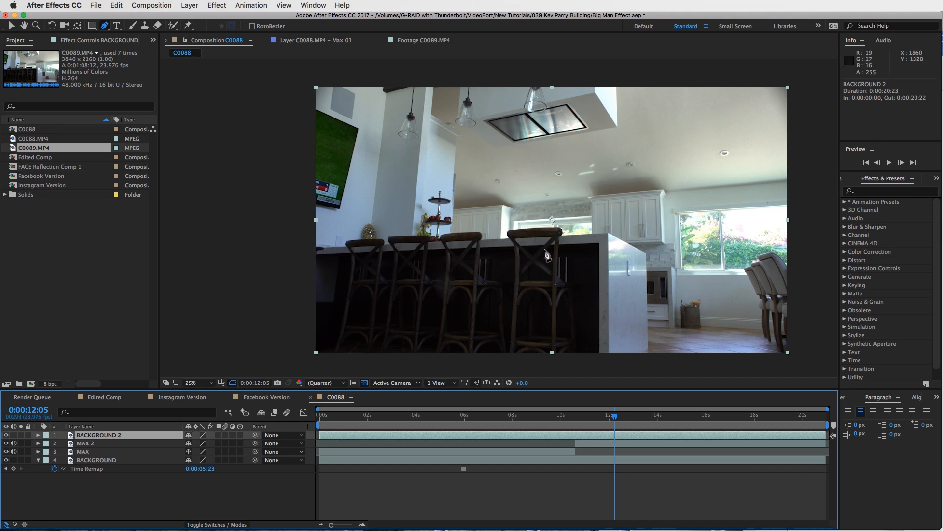
Step: Outline the chair top on BACKGROUND 2 and scrub to split points near 11 and 13 seconds
{"action": "left_click", "coordinate": [194, 383]}
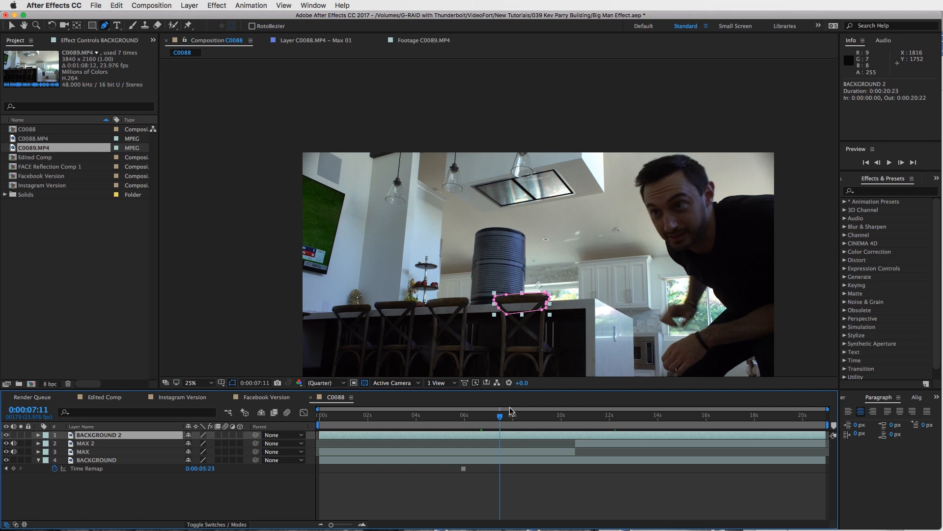
{"action": "left_click", "coordinate": [526, 419]}
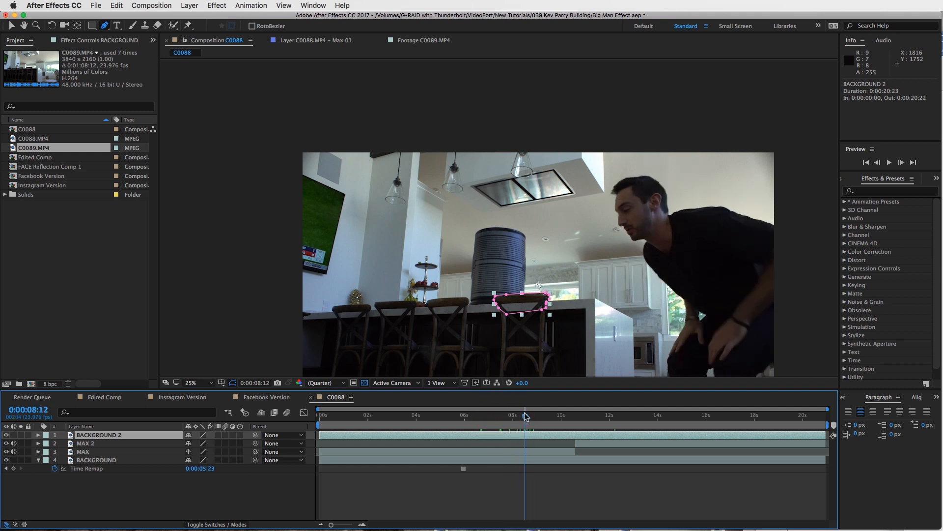
{"action": "left_click_drag", "start_coordinate": [525, 415], "coordinate": [509, 414]}
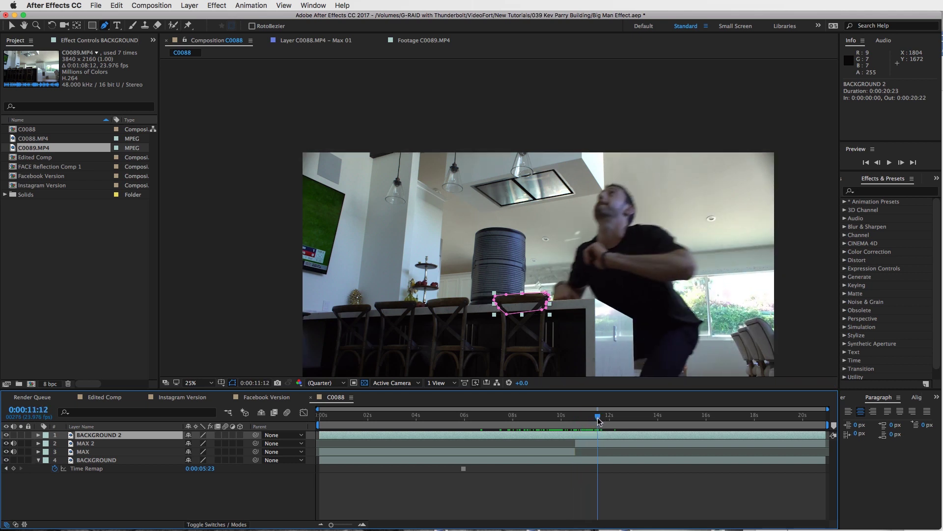
{"action": "left_click_drag", "start_coordinate": [597, 417], "coordinate": [594, 417]}
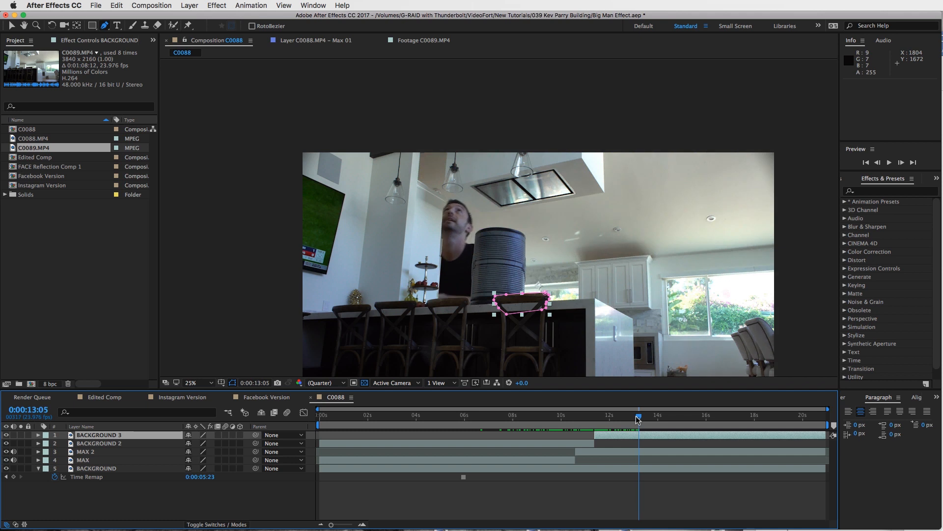
{"action": "left_click_drag", "start_coordinate": [637, 415], "coordinate": [645, 415]}
{"action": "type", "text": "C"}
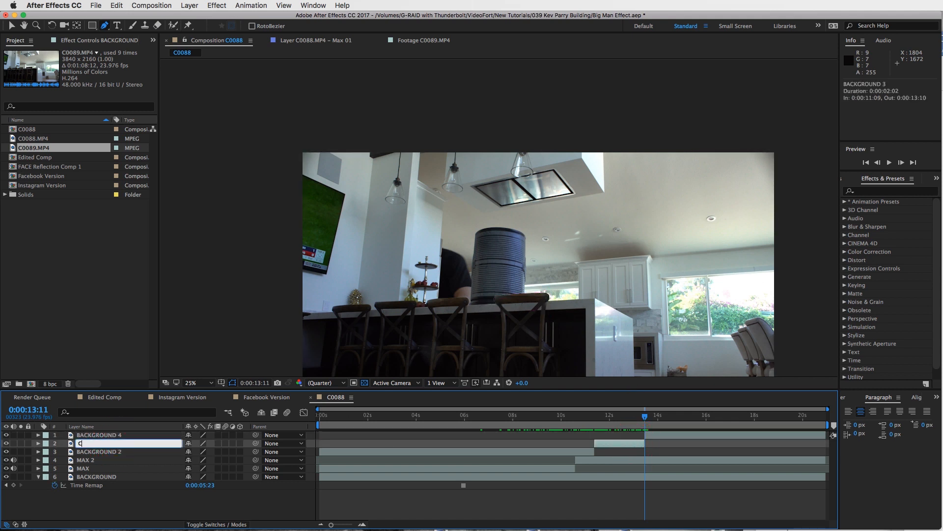
Step: Rename the split pieces CHAIR and CHair & FAN, then scrub through the counter jump
{"action": "type", "text": "Hair & FAN"}
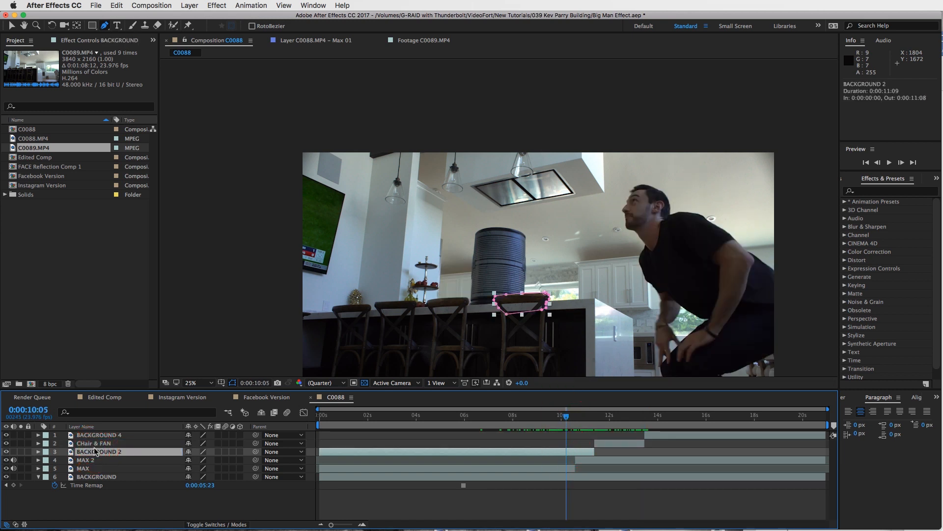
{"action": "double_click", "coordinate": [101, 451]}
{"action": "type", "text": "CHAIR"}
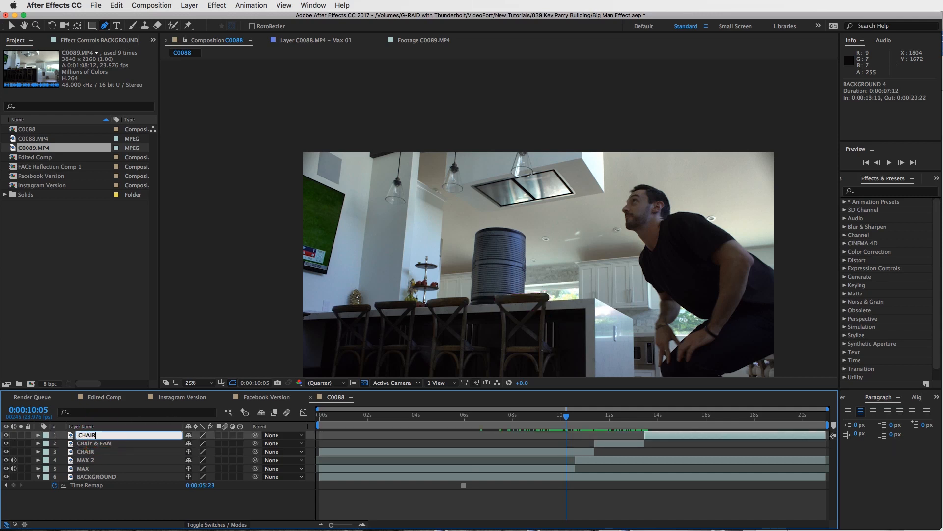
{"action": "left_click", "coordinate": [621, 417]}
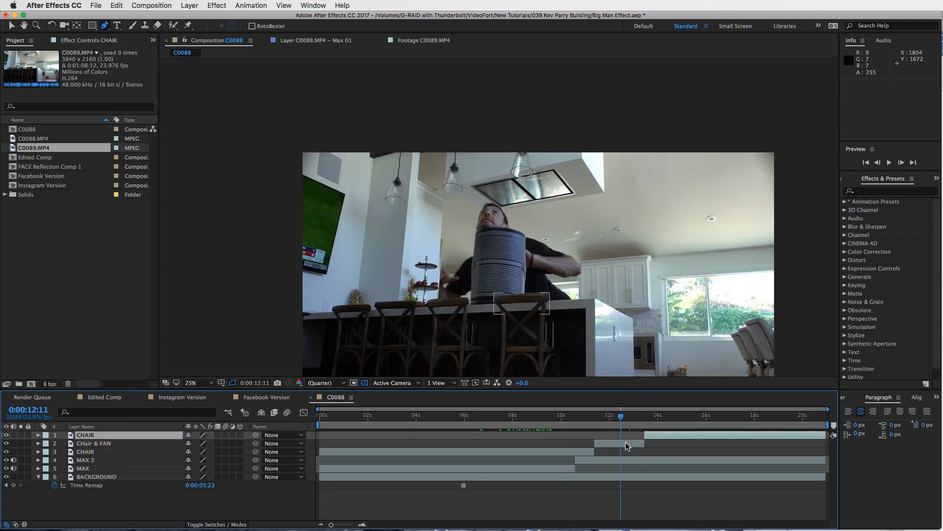
{"action": "left_click", "coordinate": [93, 443]}
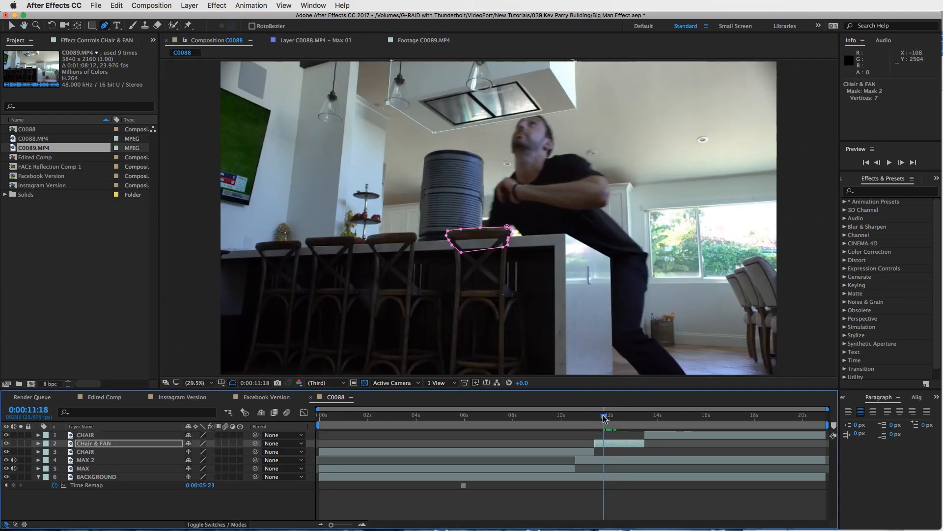
{"action": "left_click", "coordinate": [604, 417]}
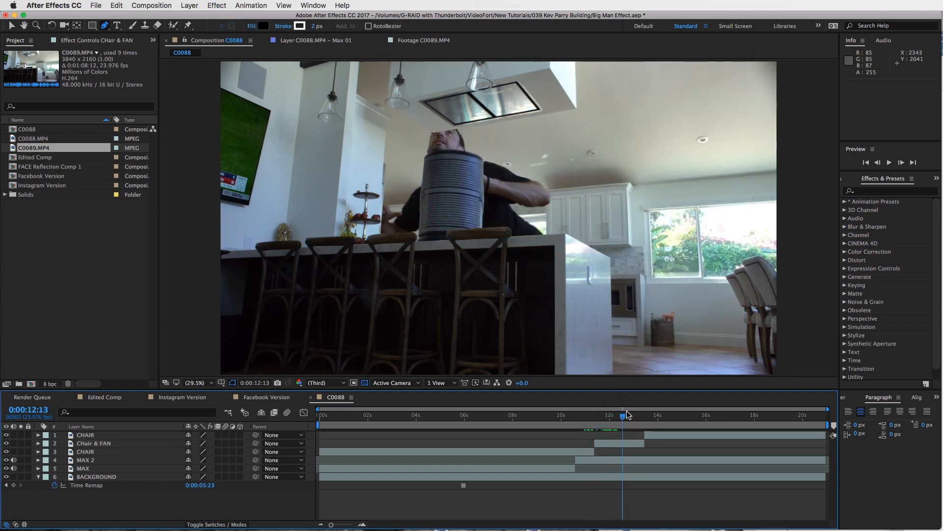
{"action": "left_click_drag", "start_coordinate": [626, 415], "coordinate": [620, 414]}
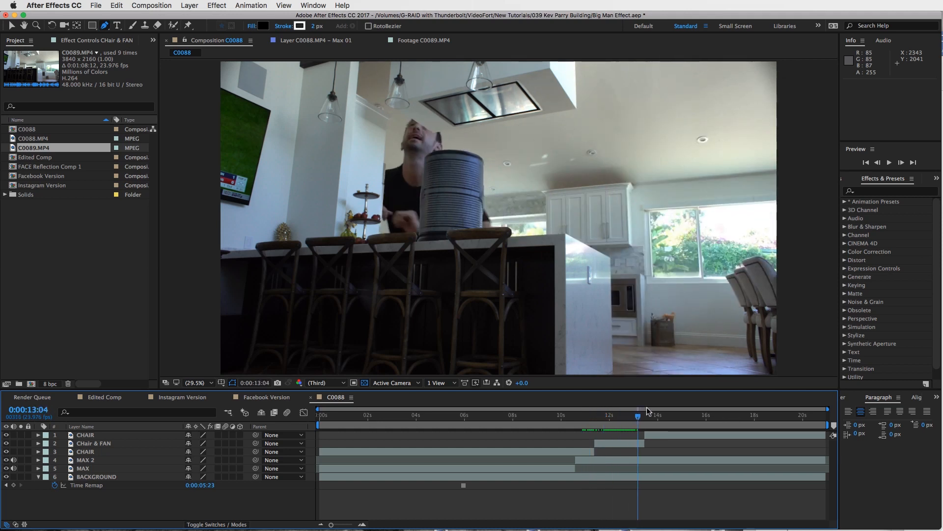
{"action": "left_click", "coordinate": [745, 413]}
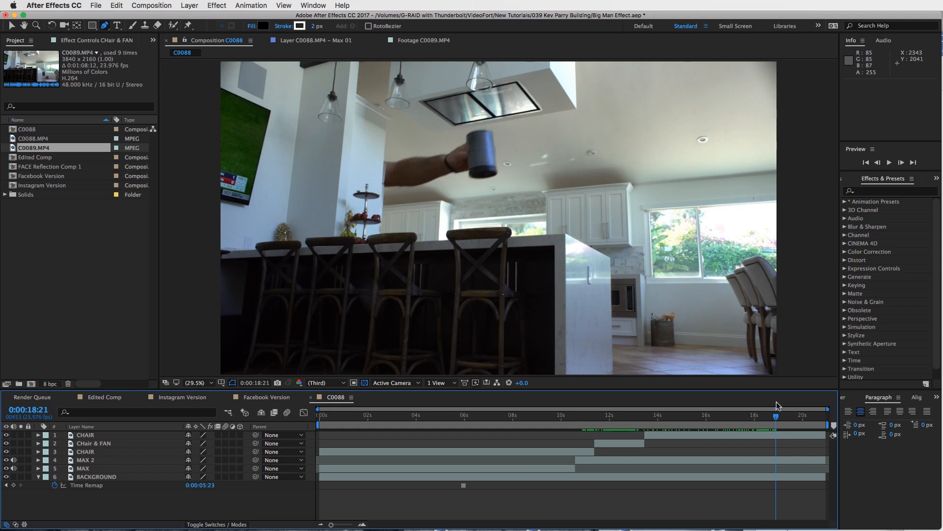
{"action": "left_click_drag", "start_coordinate": [776, 414], "coordinate": [802, 414]}
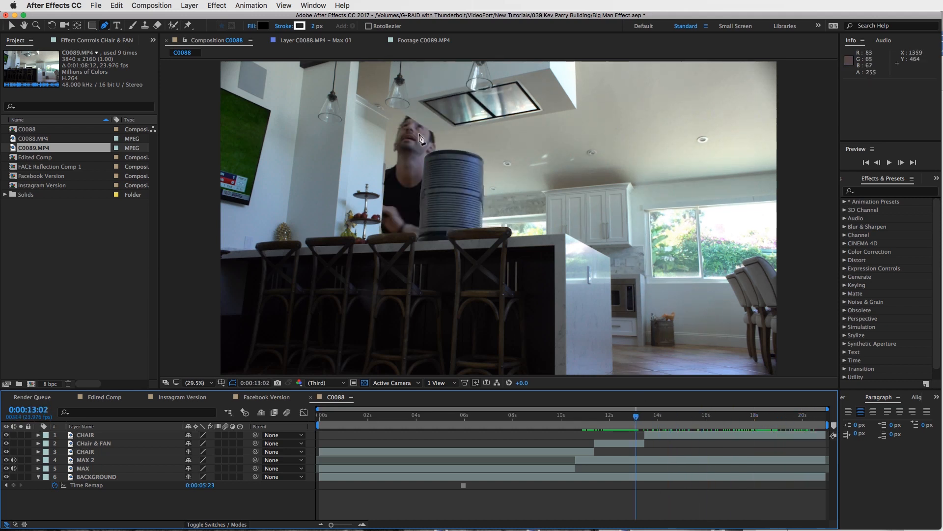
{"action": "left_click", "coordinate": [93, 443]}
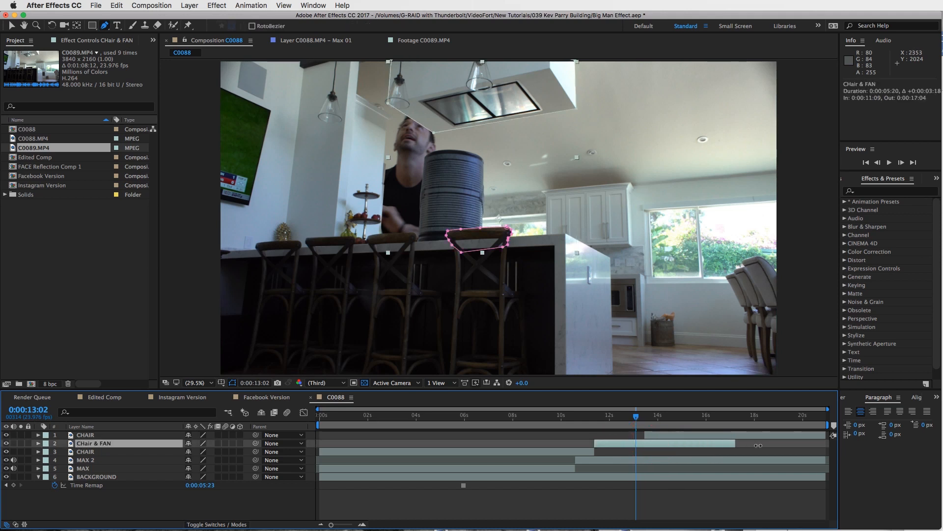
{"action": "left_click", "coordinate": [708, 415]}
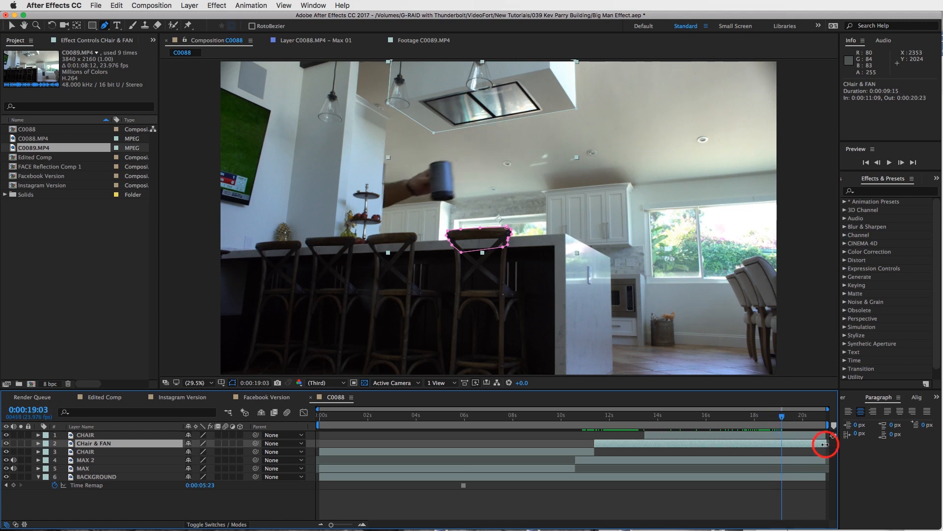
{"action": "left_click_drag", "start_coordinate": [827, 443], "coordinate": [640, 443]}
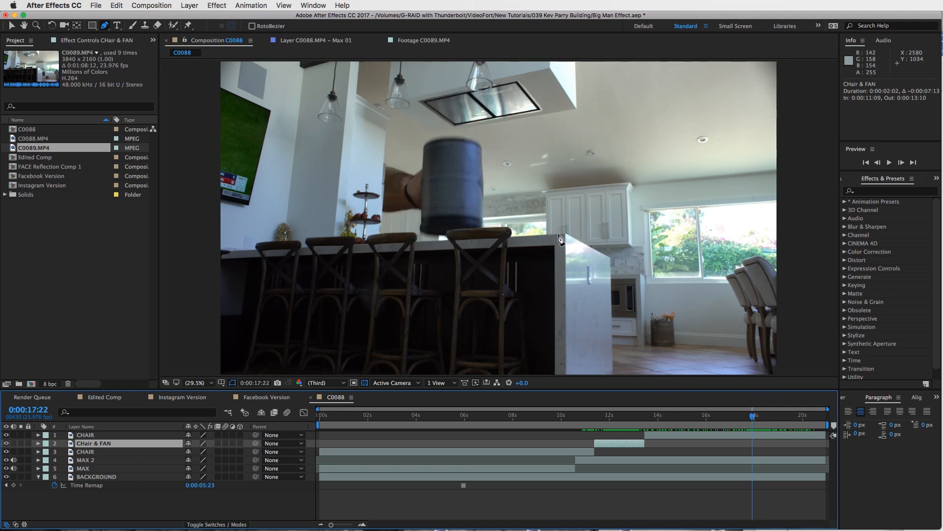
{"action": "mouse_move", "coordinate": [526, 156]}
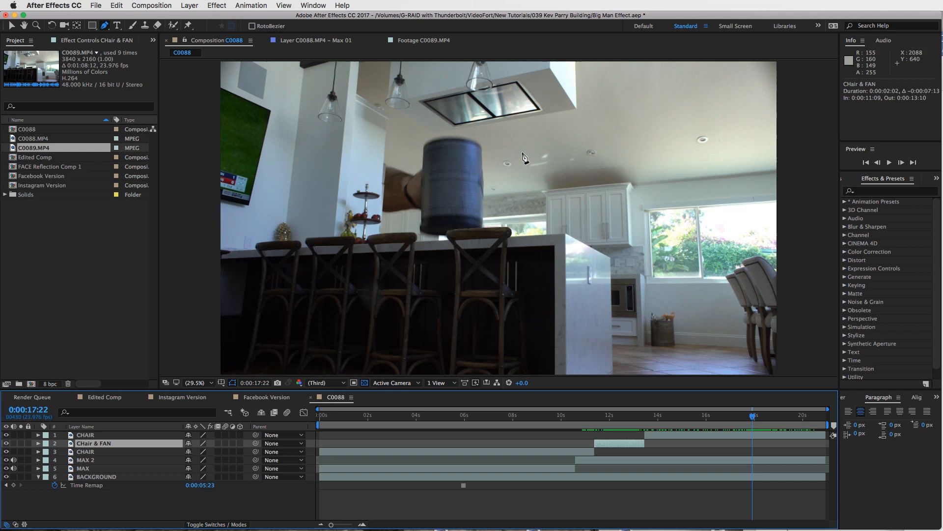
{"action": "mouse_move", "coordinate": [667, 418]}
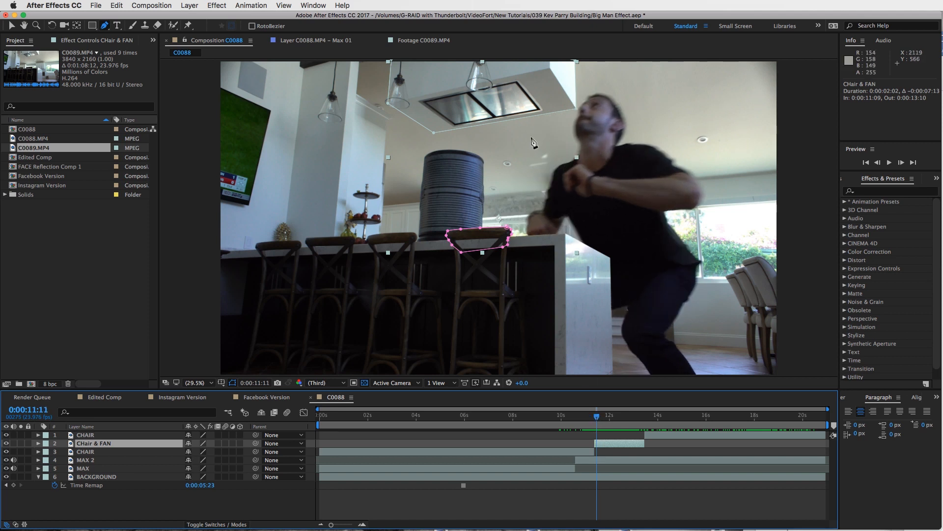
{"action": "mouse_move", "coordinate": [476, 114]}
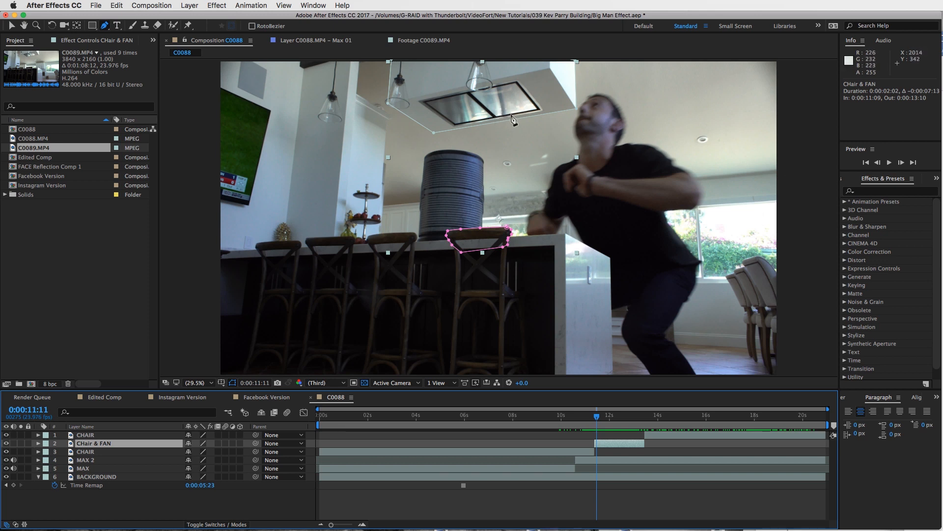
{"action": "mouse_move", "coordinate": [604, 422]}
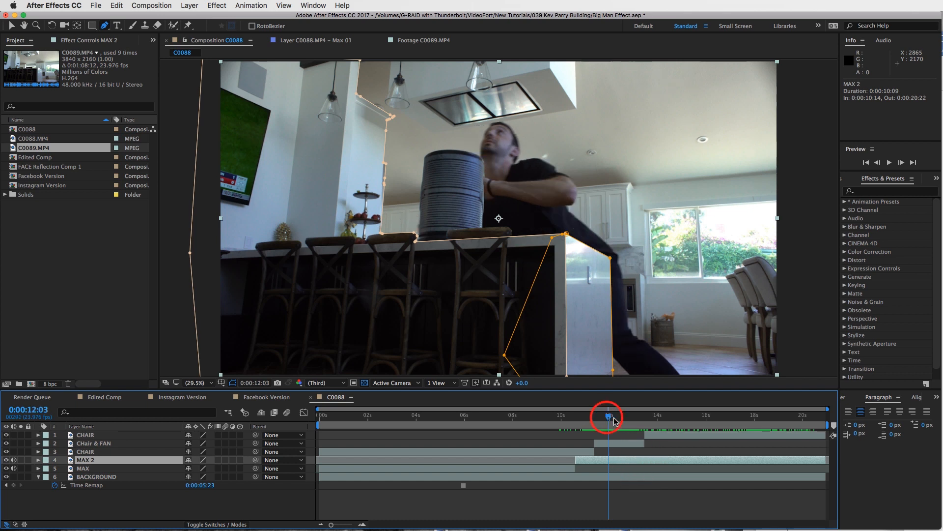
Step: Move the REFLECTION HEAD copy to the top, label it Yellow, and trim it to 11:15–13:04
{"action": "left_click_drag", "start_coordinate": [608, 415], "coordinate": [600, 415]}
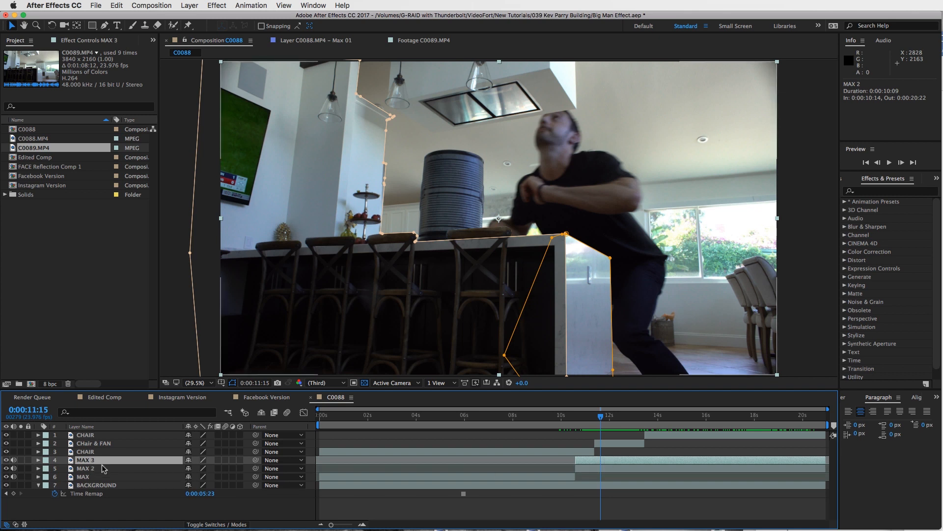
{"action": "left_click_drag", "start_coordinate": [84, 460], "coordinate": [94, 435]}
{"action": "type", "text": "REFLECTION HEAD"}
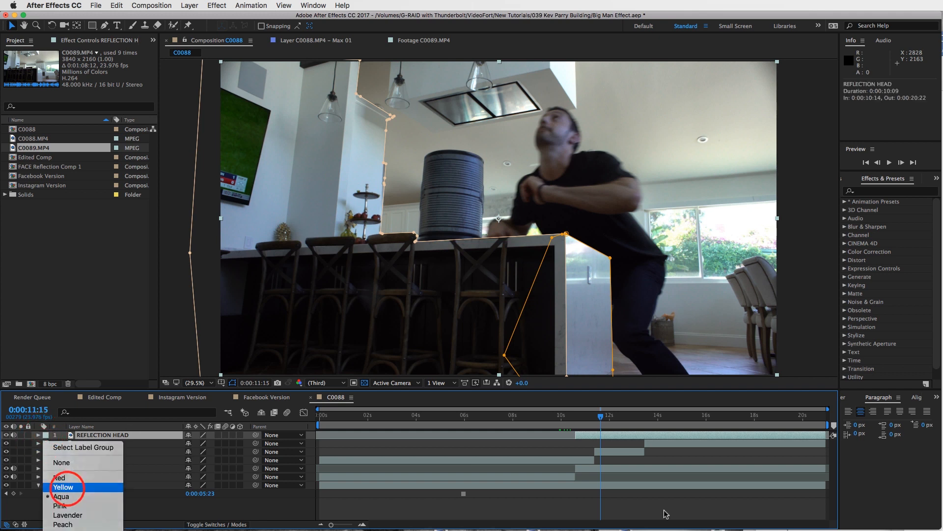
{"action": "left_click", "coordinate": [64, 487]}
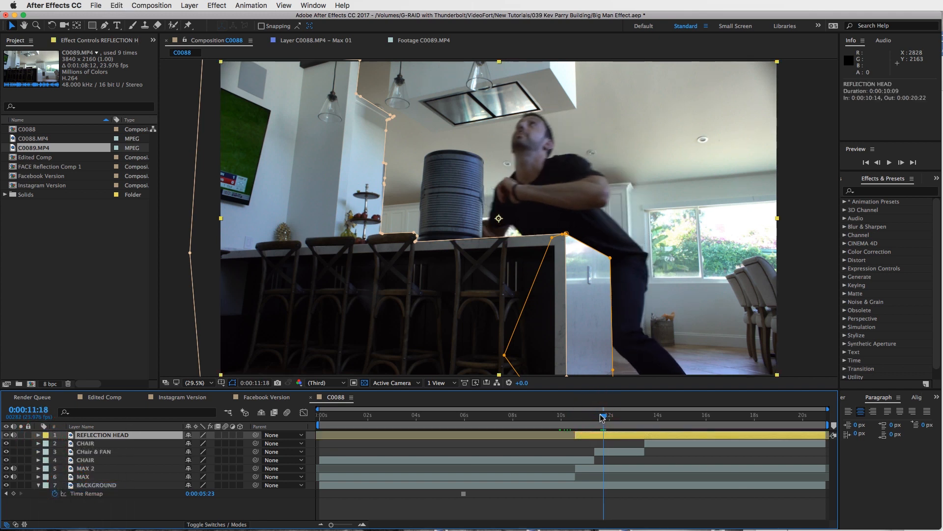
{"action": "left_click_drag", "start_coordinate": [603, 419], "coordinate": [598, 419]}
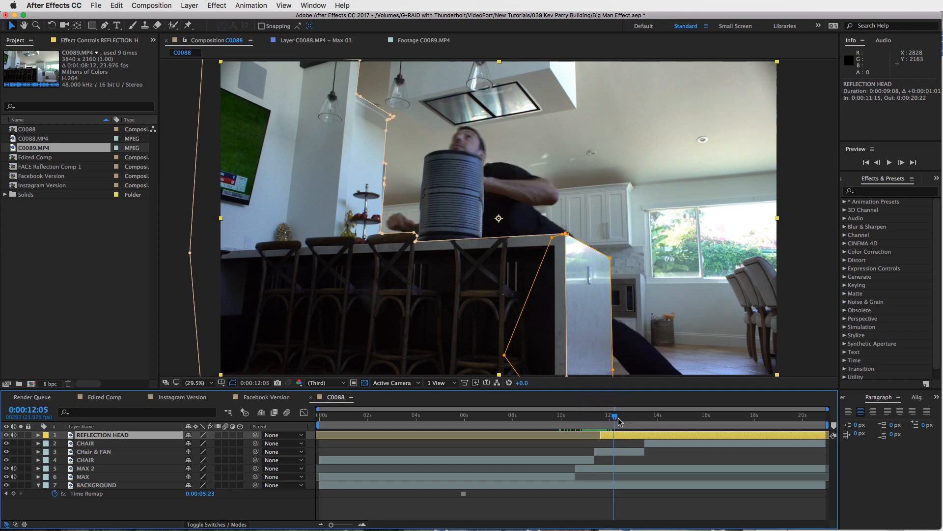
{"action": "left_click_drag", "start_coordinate": [613, 416], "coordinate": [638, 415]}
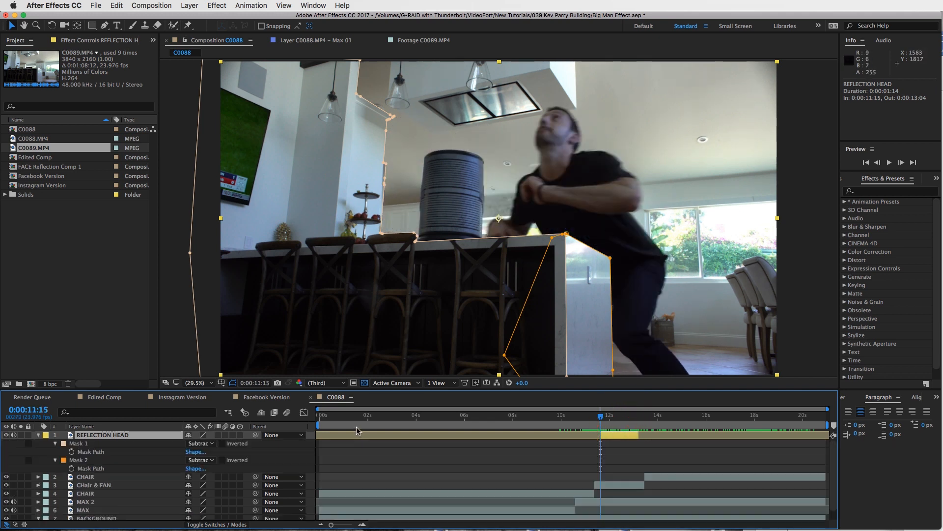
Step: Outline the man's head with a new mask and keyframe its Mask Path across 11:15–11:17
{"action": "left_click", "coordinate": [78, 443]}
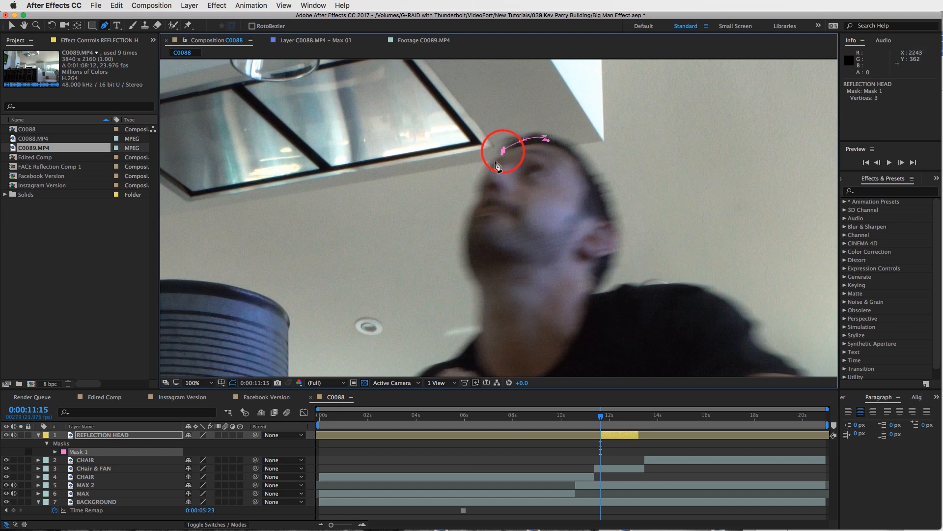
{"action": "left_click", "coordinate": [473, 222]}
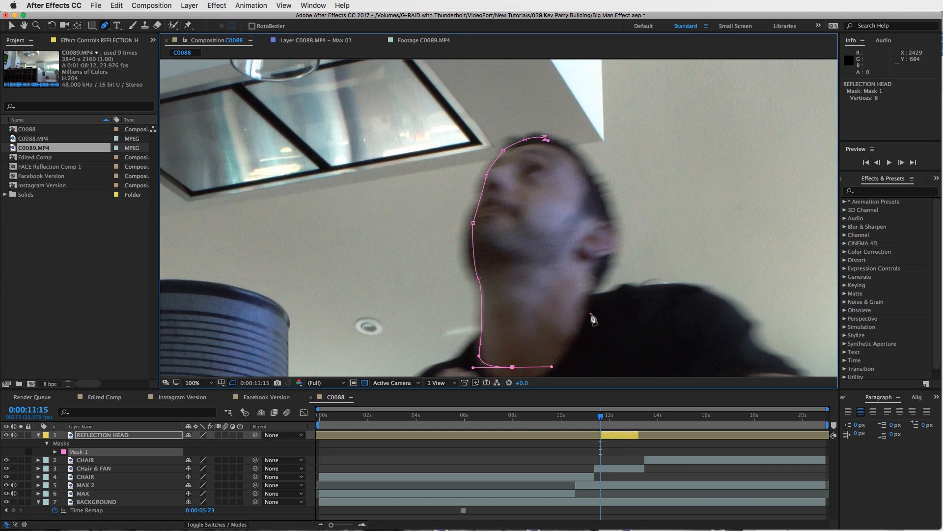
{"action": "left_click", "coordinate": [615, 225]}
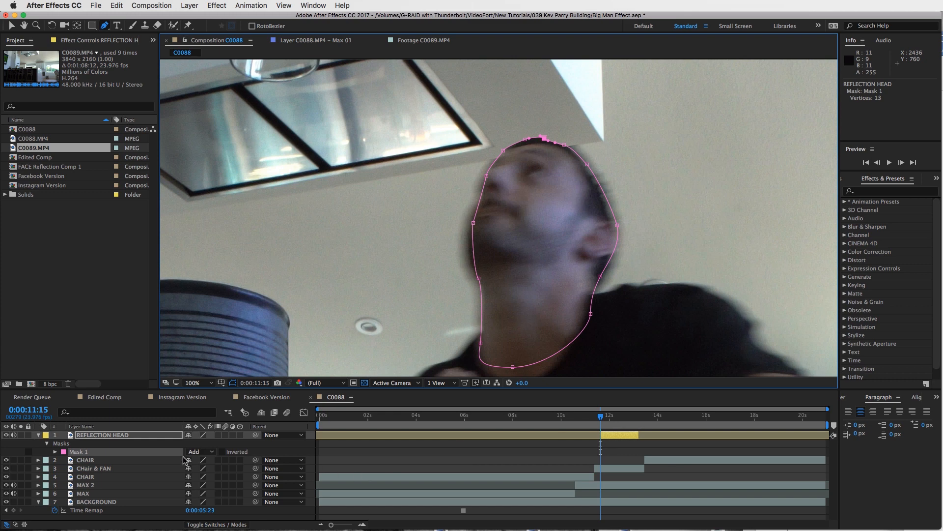
{"action": "left_click", "coordinate": [54, 451]}
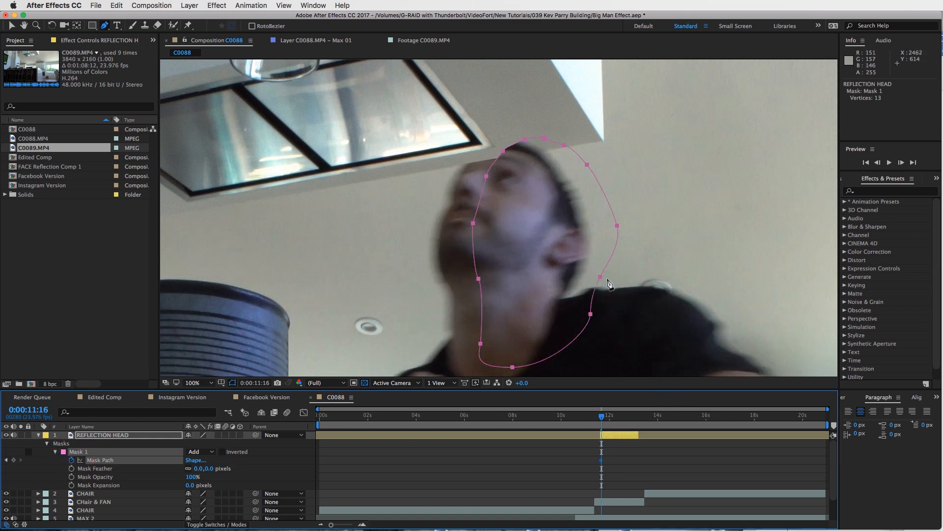
{"action": "left_click_drag", "start_coordinate": [609, 284], "coordinate": [566, 284]}
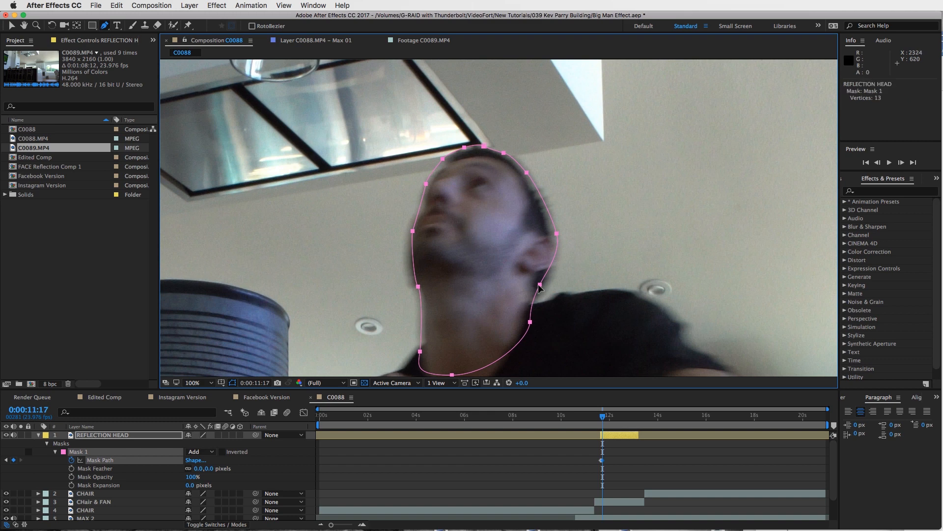
{"action": "mouse_move", "coordinate": [553, 295]}
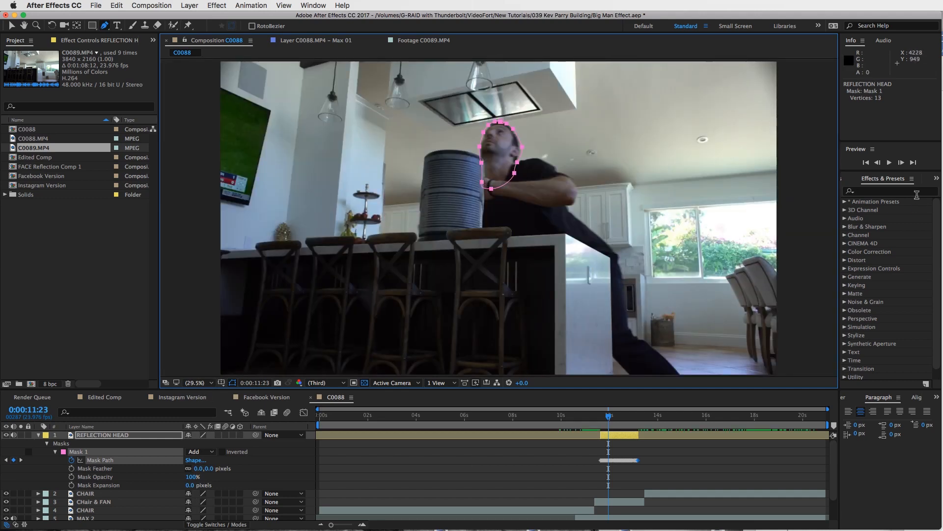
Step: Apply the Flip preset from Effects & Presets to REFLECTION HEAD
{"action": "left_click", "coordinate": [889, 191]}
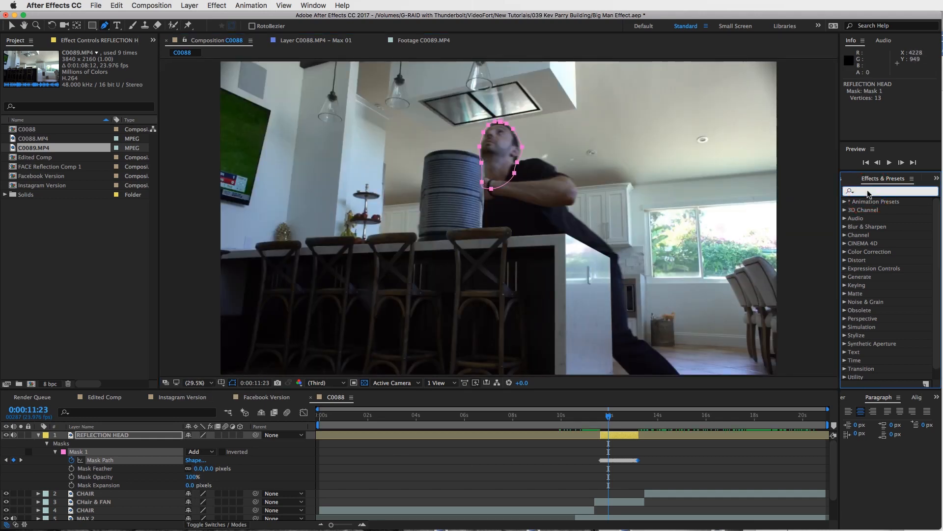
{"action": "type", "text": "flip"}
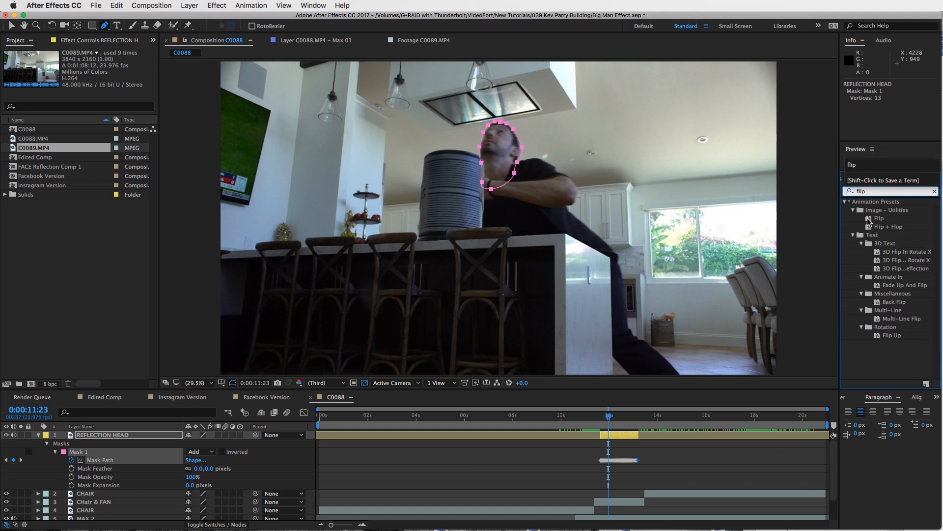
{"action": "double_click", "coordinate": [879, 218]}
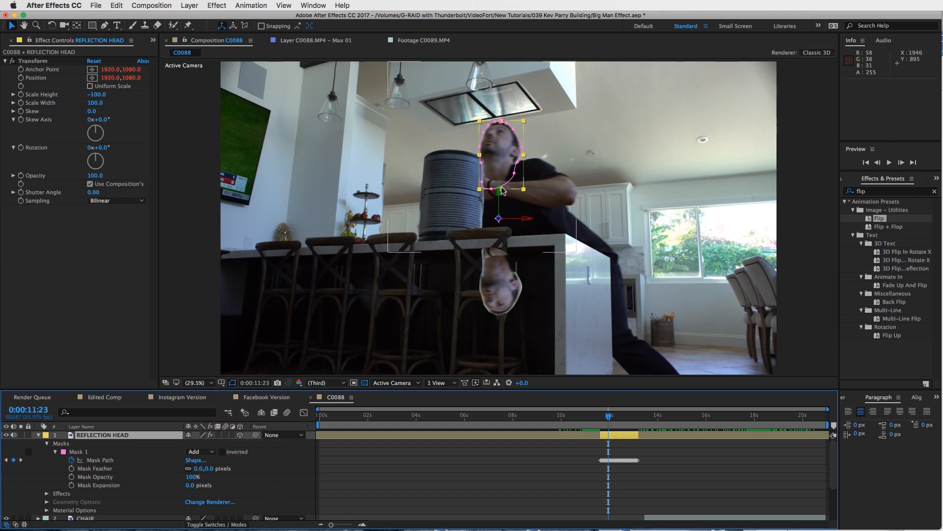
{"action": "mouse_move", "coordinate": [497, 92]}
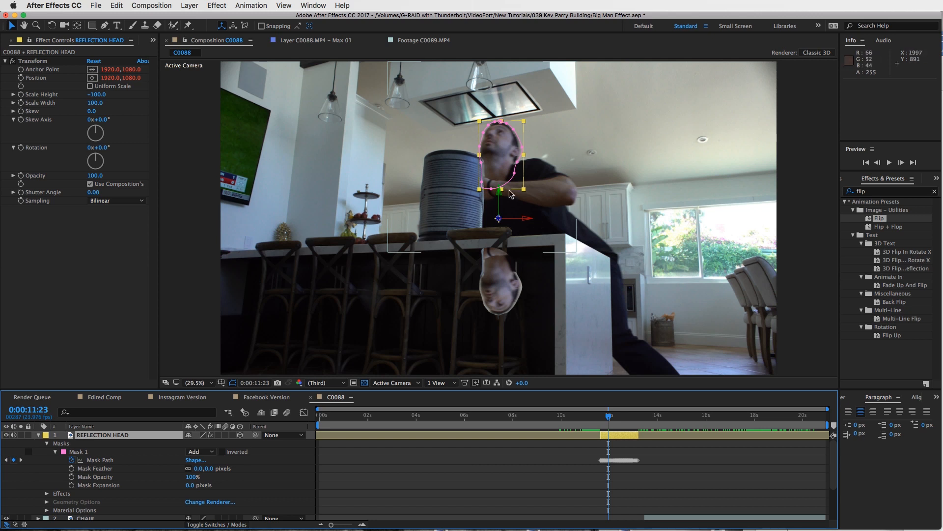
Step: Move the flipped head up into the range hood and tilt it back in 3D
{"action": "left_click_drag", "start_coordinate": [498, 186], "coordinate": [498, 97]}
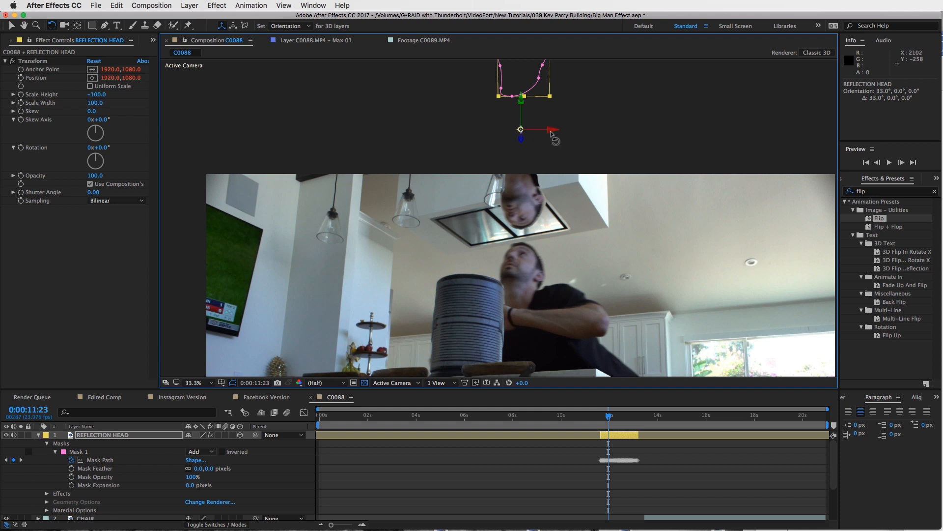
{"action": "left_click_drag", "start_coordinate": [550, 131], "coordinate": [550, 130]}
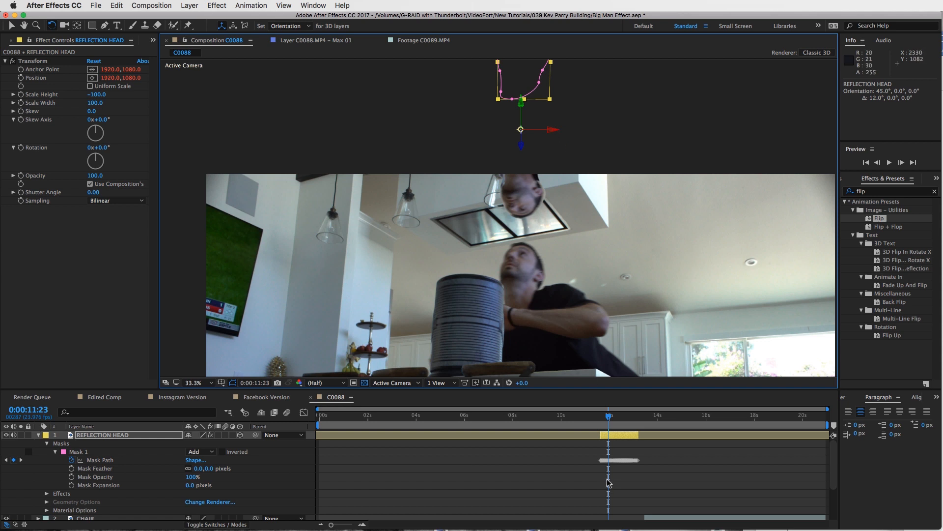
{"action": "left_click", "coordinate": [607, 417]}
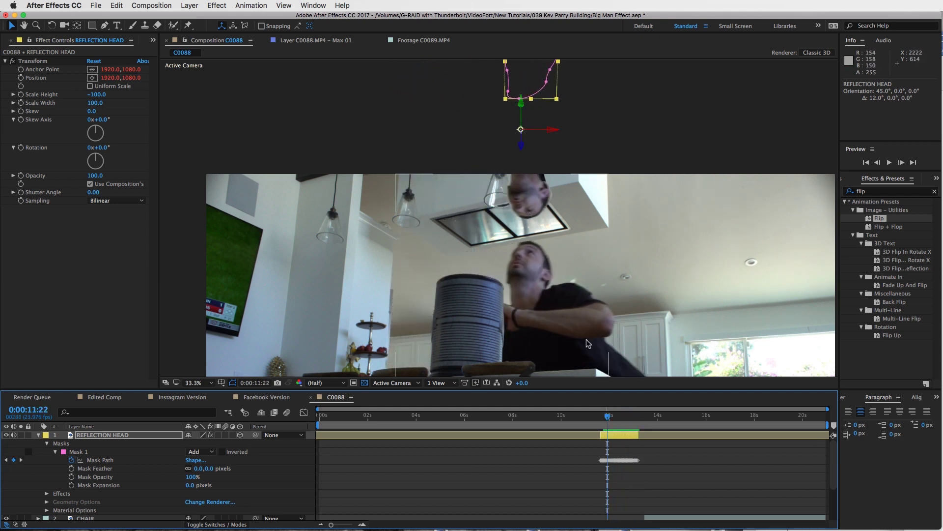
{"action": "left_click_drag", "start_coordinate": [607, 416], "coordinate": [601, 416]}
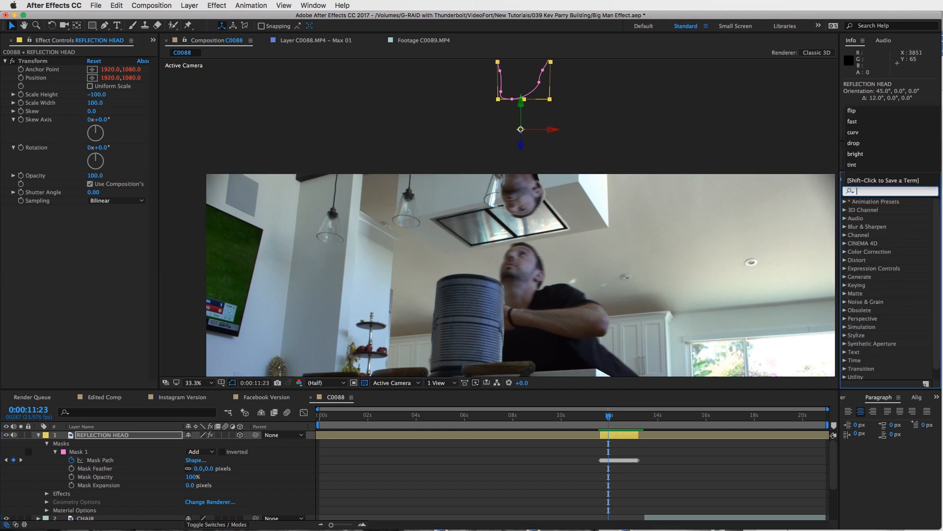
Step: Add Wave Warp with Wave Speed 0 and a darkening Curves adjustment to REFLECTION HEAD
{"action": "type", "text": "wave"}
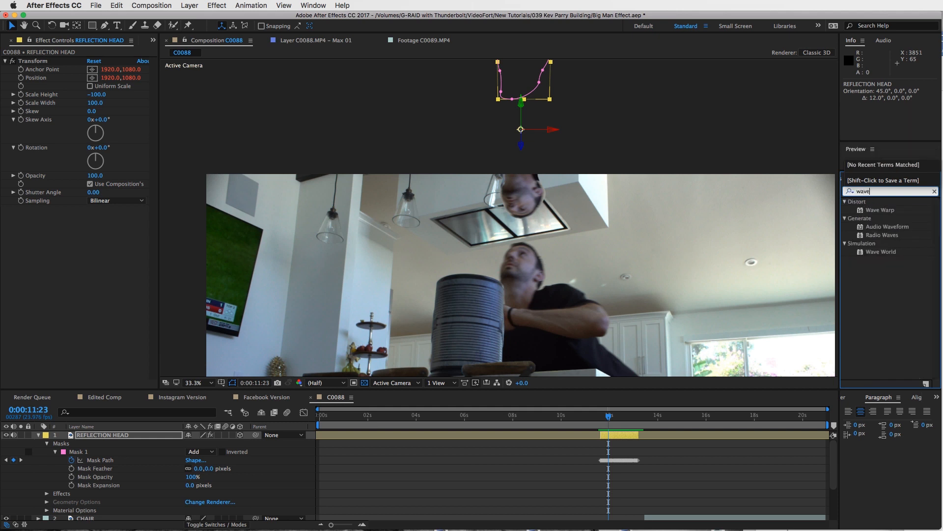
{"action": "left_click_drag", "start_coordinate": [880, 209], "coordinate": [222, 315]}
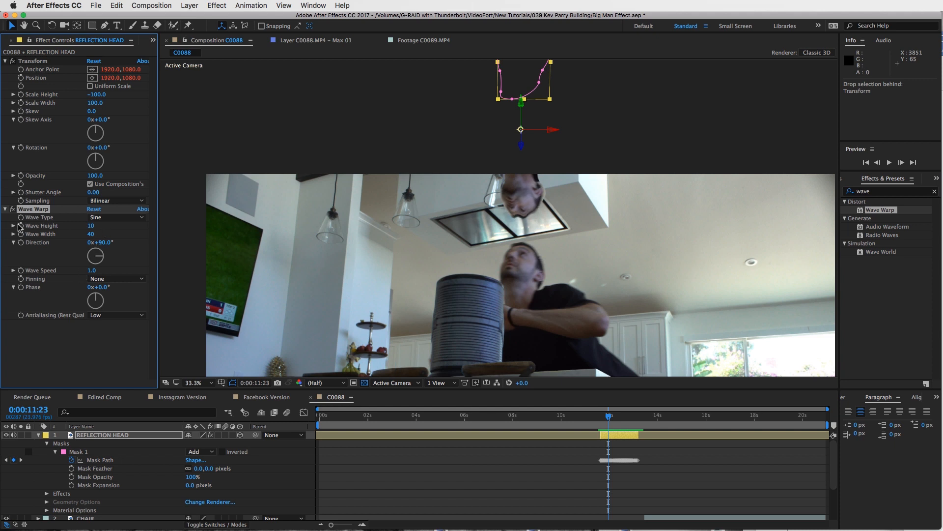
{"action": "mouse_move", "coordinate": [515, 192]}
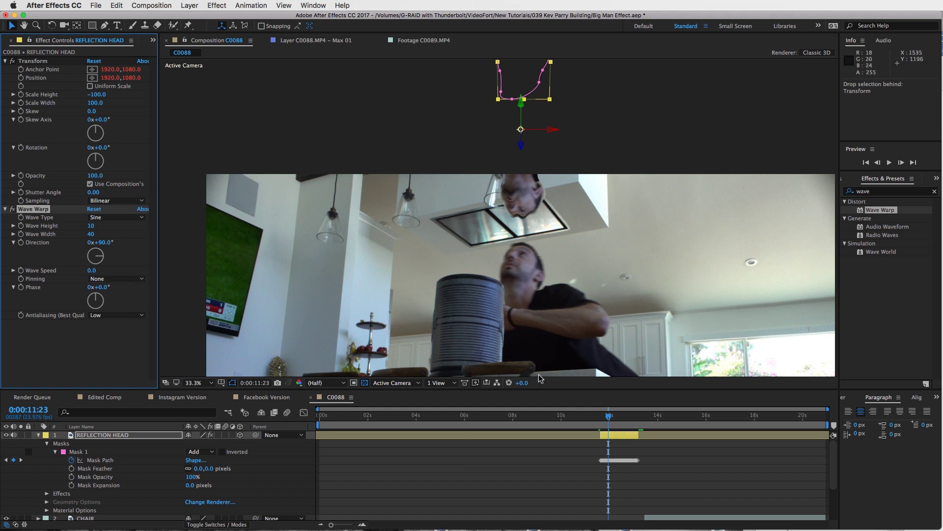
{"action": "left_click", "coordinate": [619, 415]}
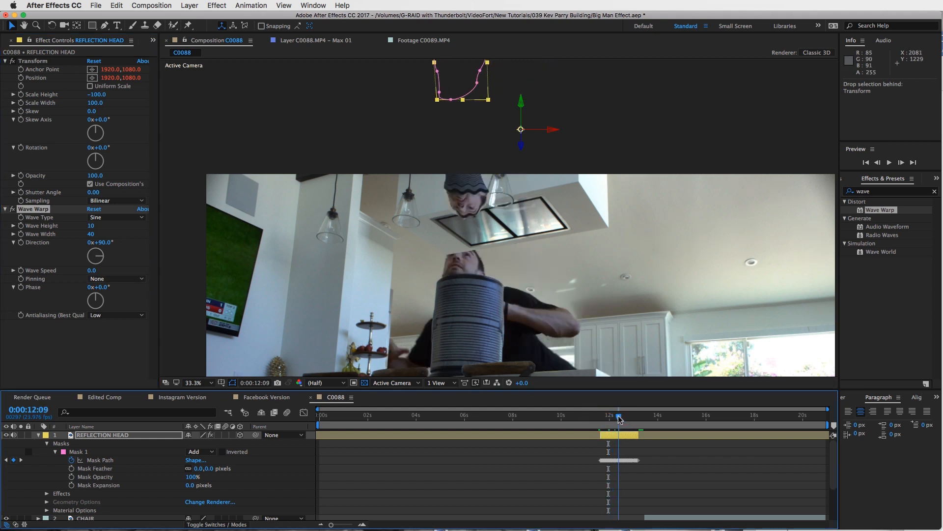
{"action": "left_click_drag", "start_coordinate": [619, 415], "coordinate": [628, 414]}
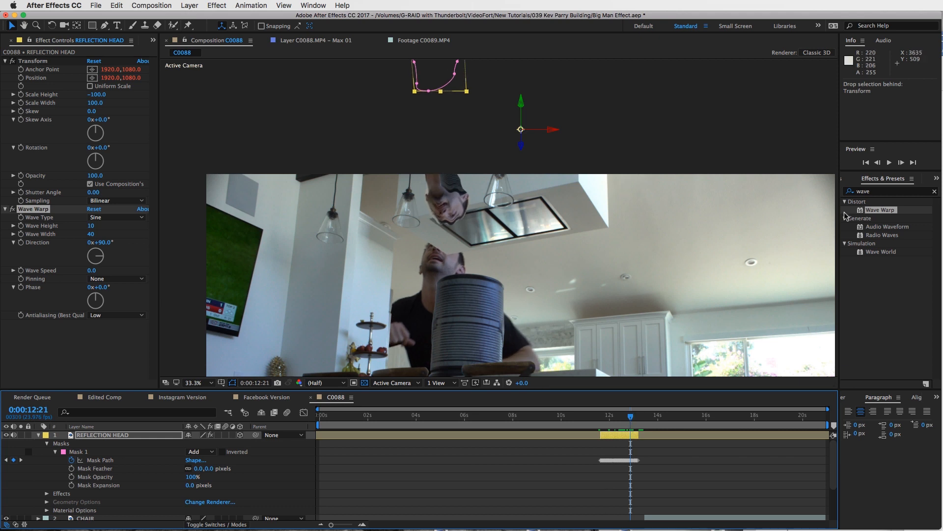
{"action": "type", "text": "cur"}
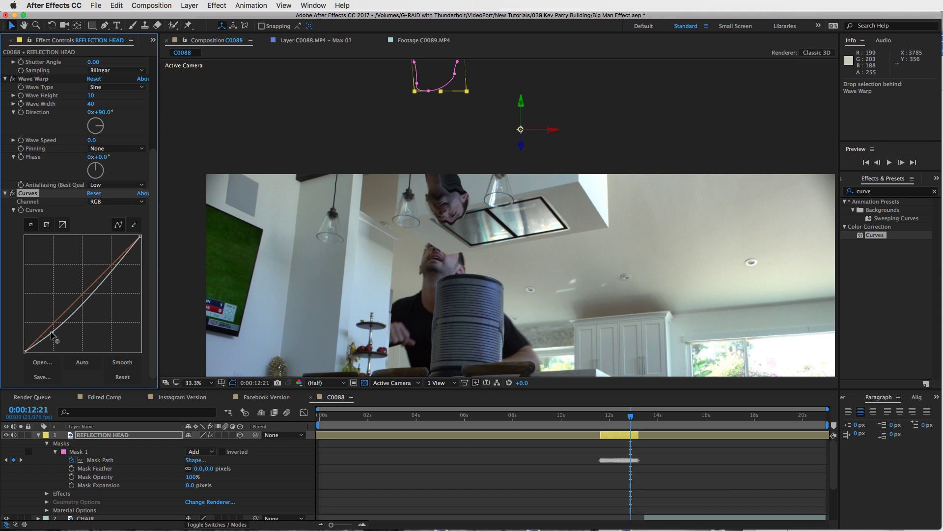
{"action": "left_click_drag", "start_coordinate": [630, 415], "coordinate": [614, 415]}
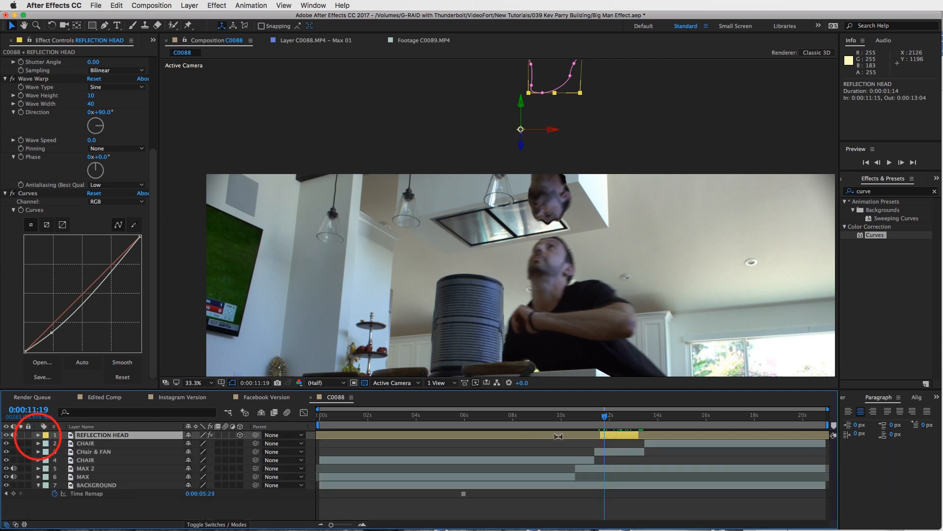
Step: Pre-compose REFLECTION HEAD into REFLECTION HEAD Comp 1, moving all attributes
{"action": "left_click", "coordinate": [189, 5]}
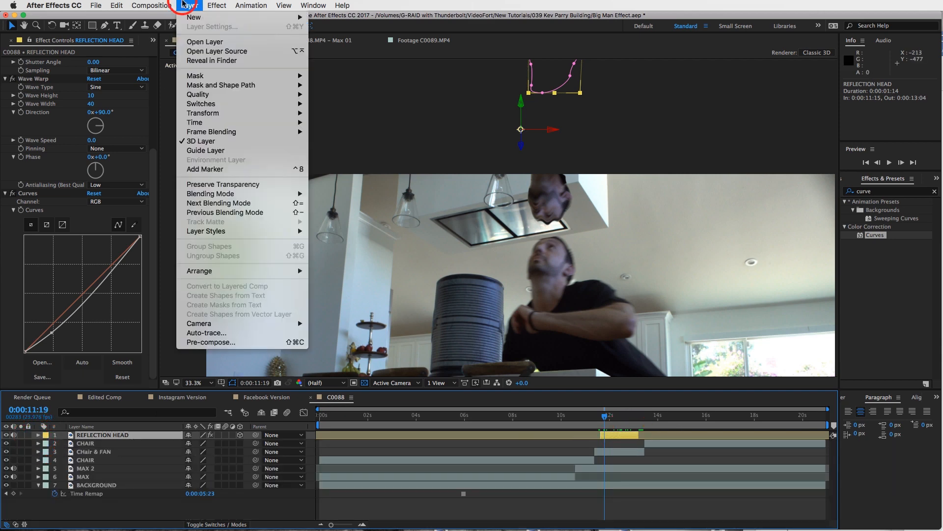
{"action": "left_click", "coordinate": [210, 342]}
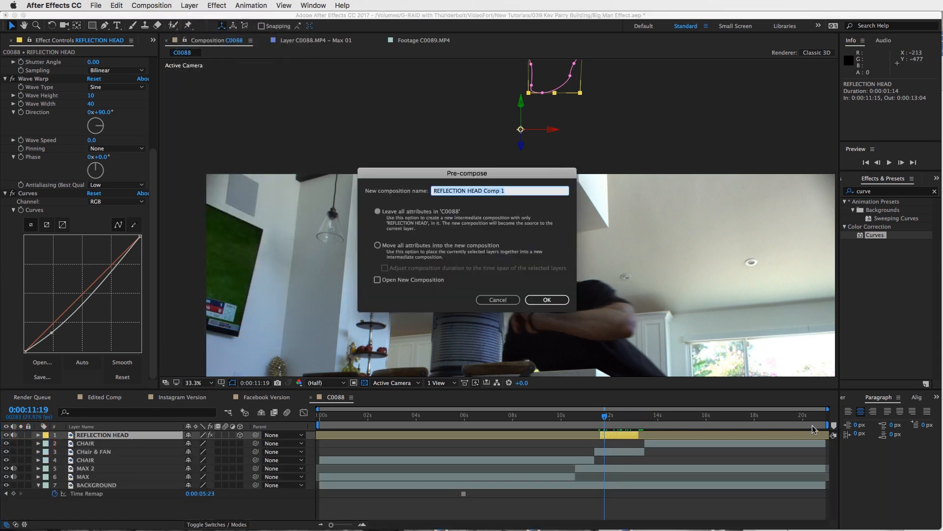
{"action": "left_click", "coordinate": [377, 245]}
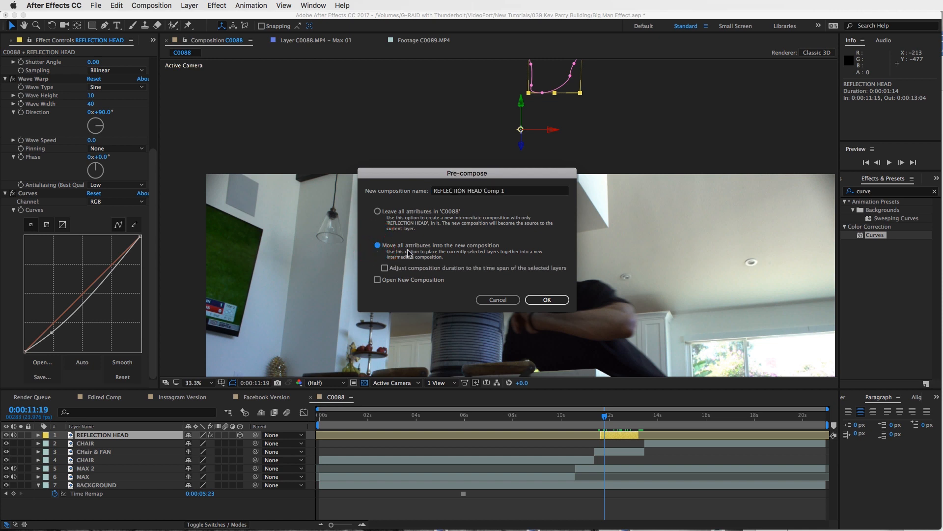
{"action": "mouse_move", "coordinate": [536, 280]}
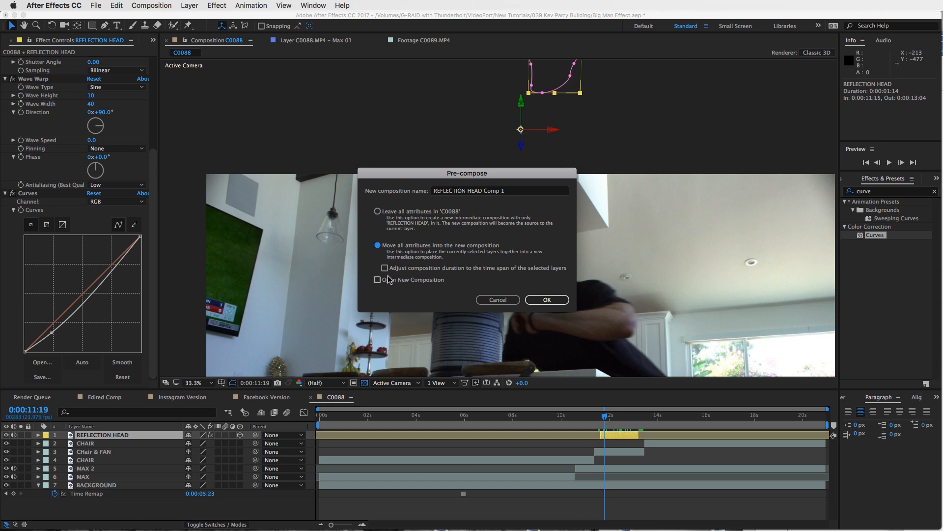
{"action": "left_click", "coordinate": [546, 300]}
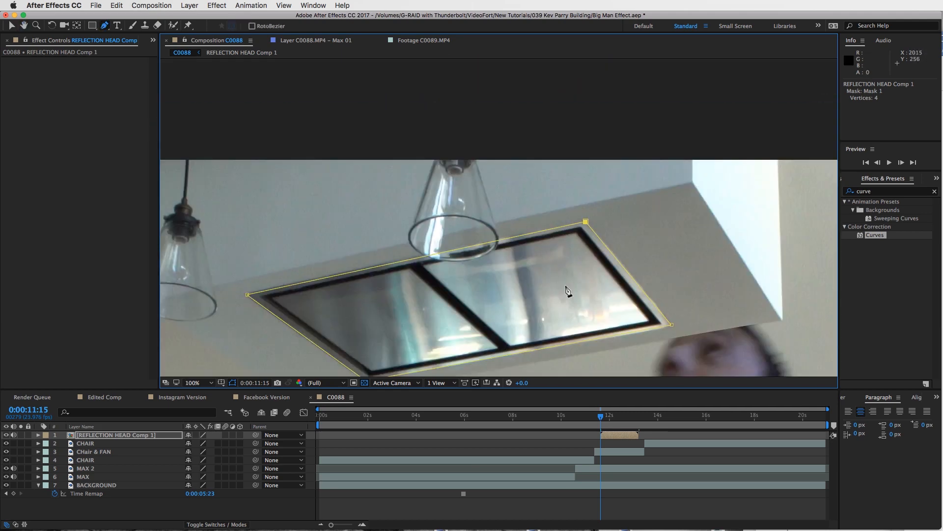
Step: Close the four-point Pen mask around the range hood glass on the precomp layer
{"action": "left_click", "coordinate": [39, 434]}
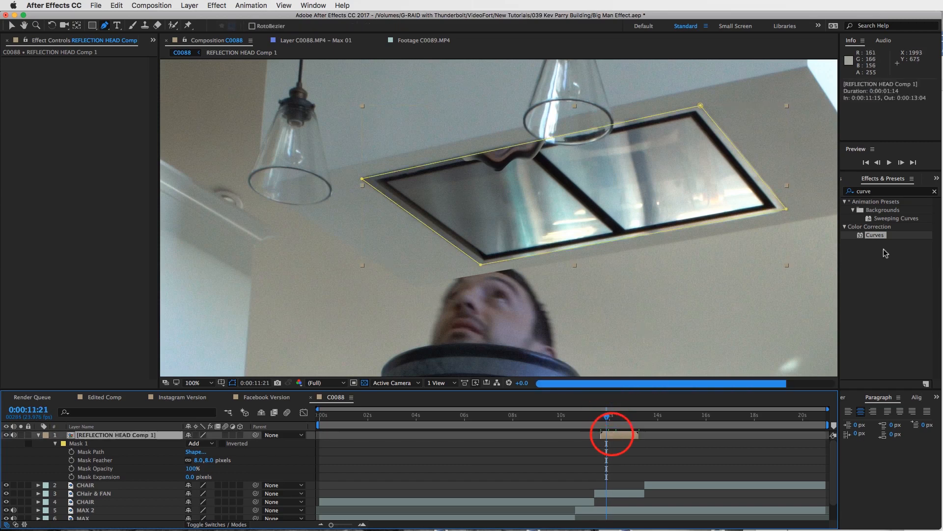
Step: Apply Fast Blur (Legacy) to the precomposed reflection and set its blurriness
{"action": "type", "text": "fast"}
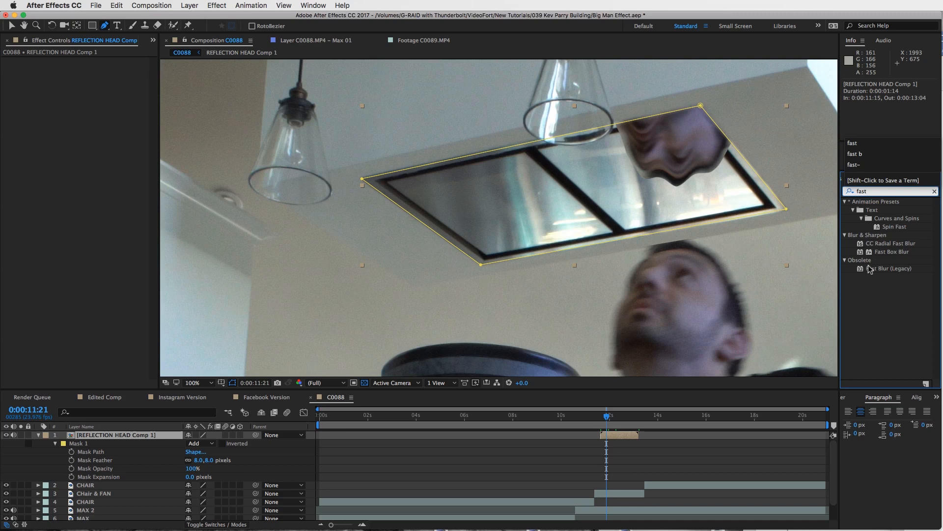
{"action": "double_click", "coordinate": [889, 268]}
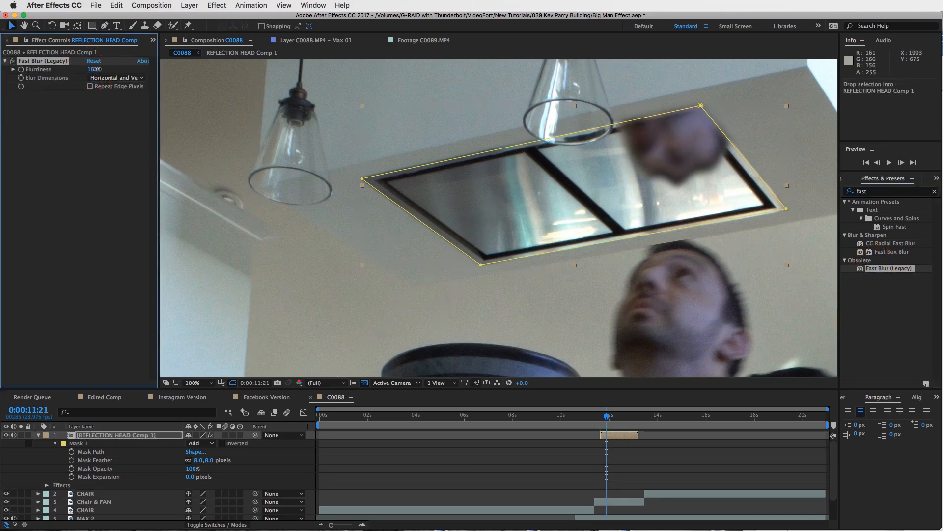
{"action": "type", "text": "14.0"}
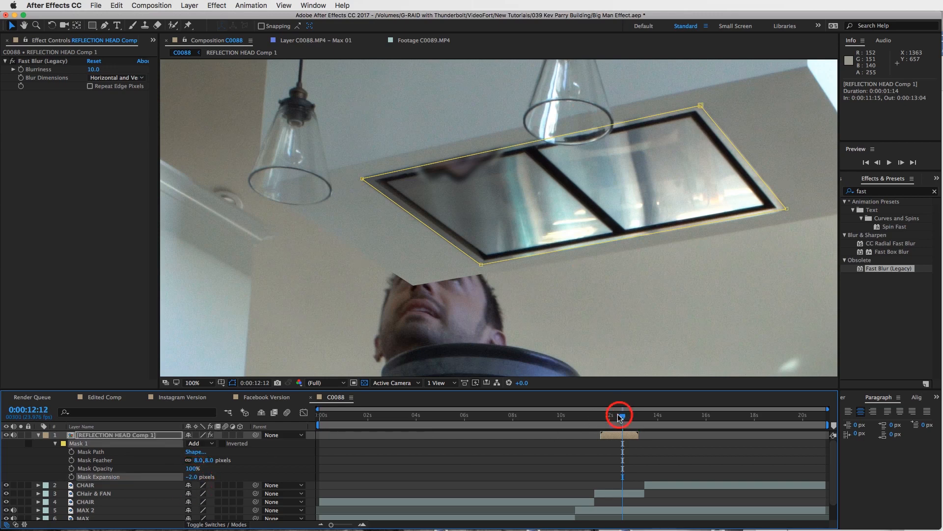
Step: Scrub back and forth through the frames to review the blurred reflection
{"action": "left_click_drag", "start_coordinate": [623, 415], "coordinate": [618, 415]}
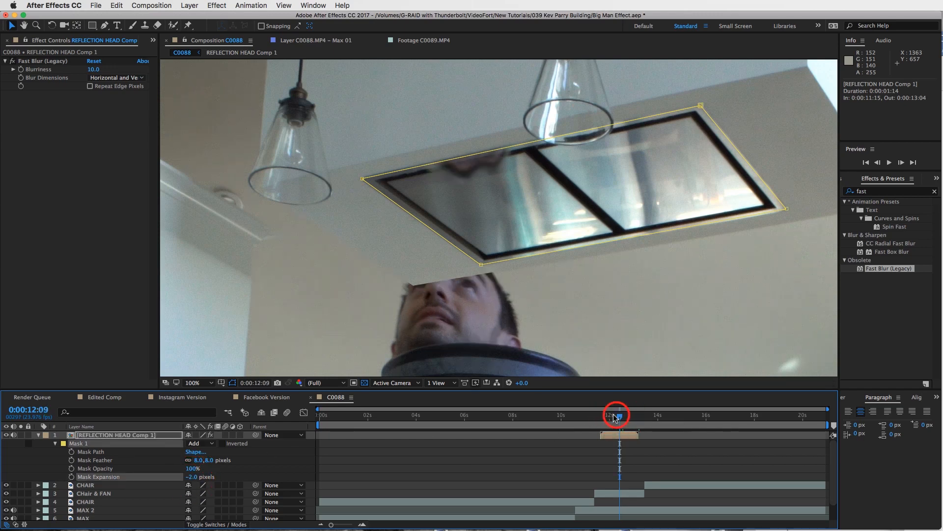
{"action": "left_click_drag", "start_coordinate": [617, 415], "coordinate": [609, 415]}
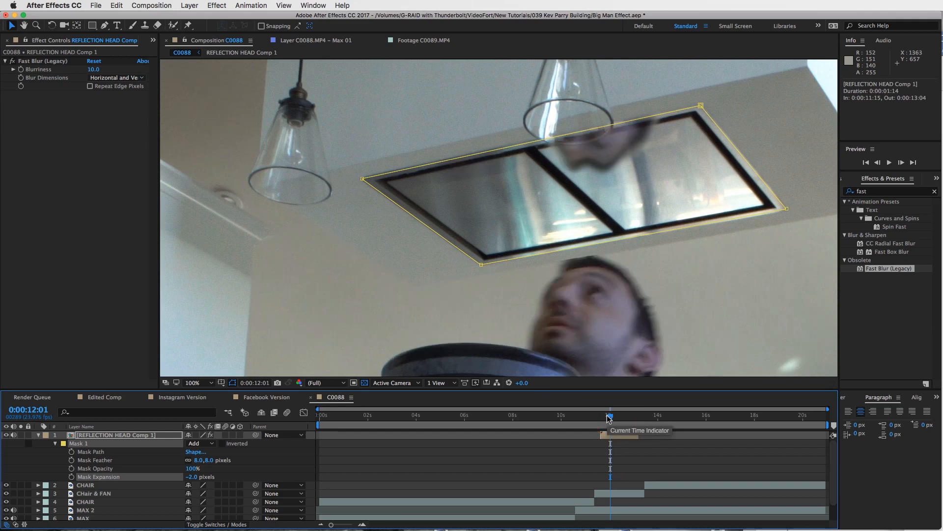
{"action": "left_click_drag", "start_coordinate": [609, 415], "coordinate": [607, 415]}
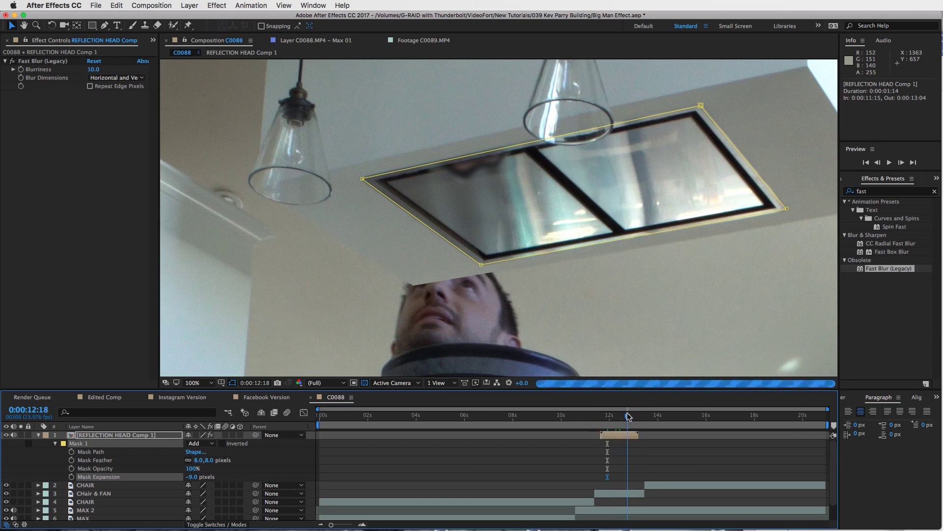
{"action": "left_click_drag", "start_coordinate": [627, 415], "coordinate": [633, 415]}
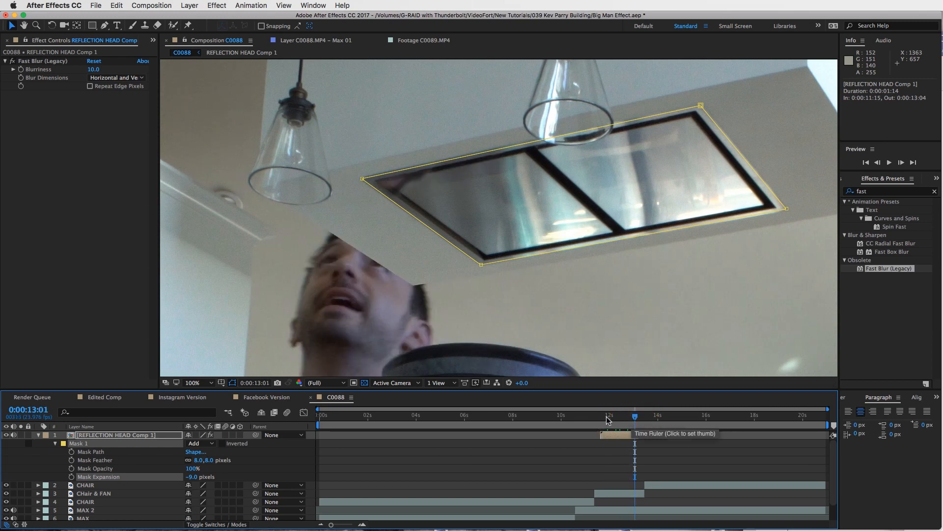
Step: Show the Modes column and set the reflection layer's blend to Overlay after trying Add
{"action": "left_click", "coordinate": [608, 415]}
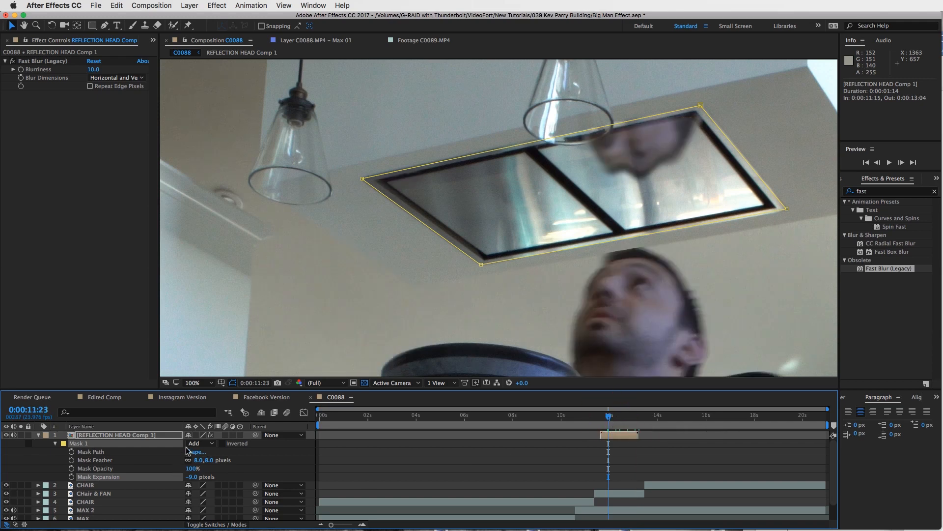
{"action": "left_click", "coordinate": [215, 524]}
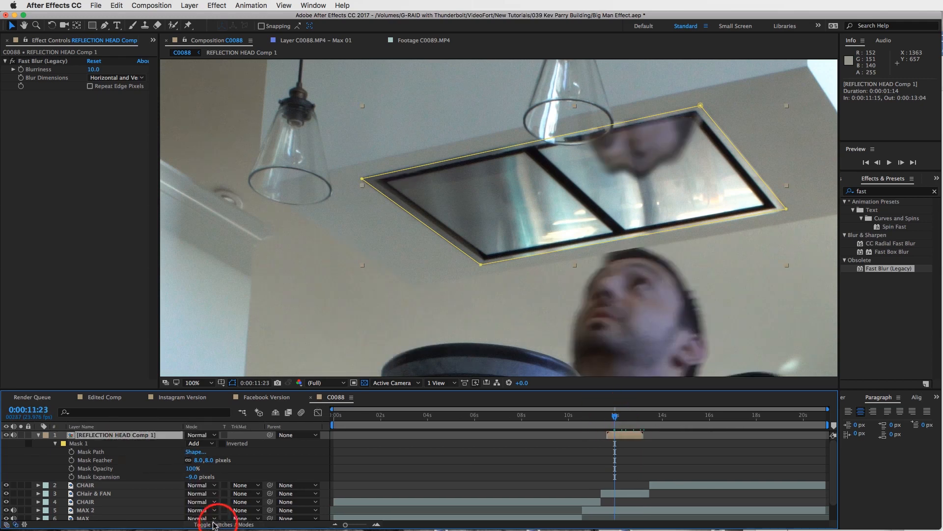
{"action": "left_click", "coordinate": [199, 435]}
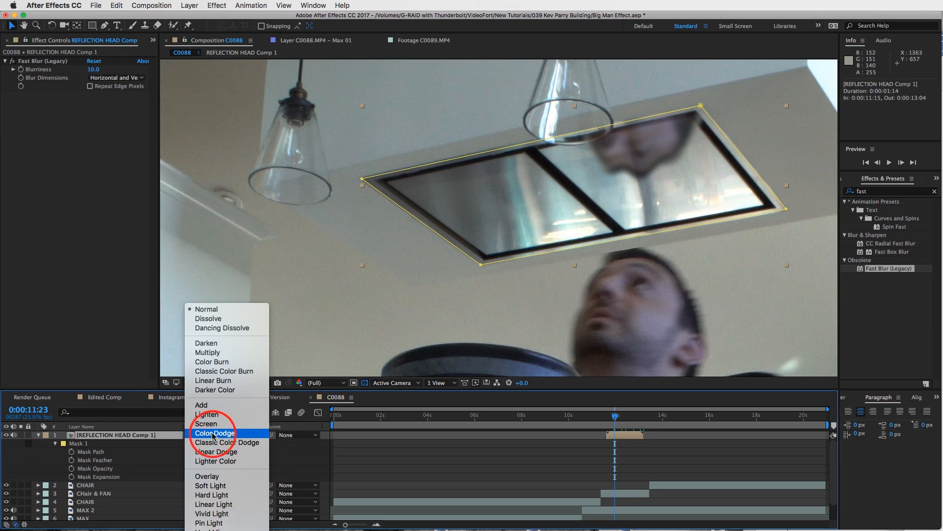
{"action": "left_click", "coordinate": [201, 405]}
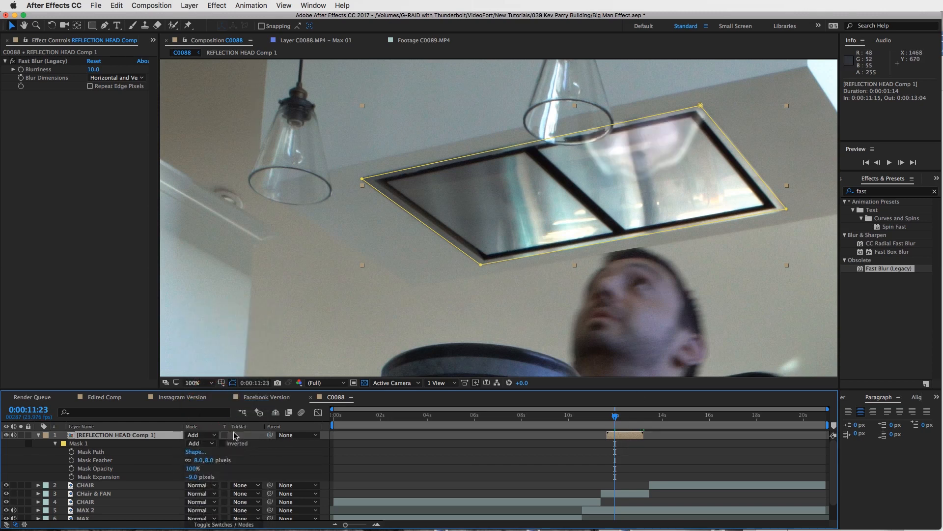
{"action": "left_click", "coordinate": [199, 434]}
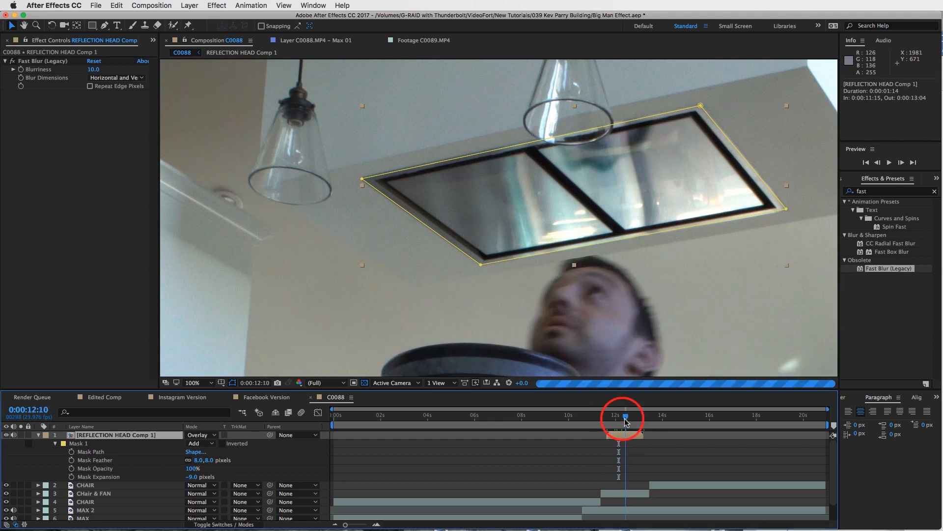
{"action": "left_click", "coordinate": [199, 435]}
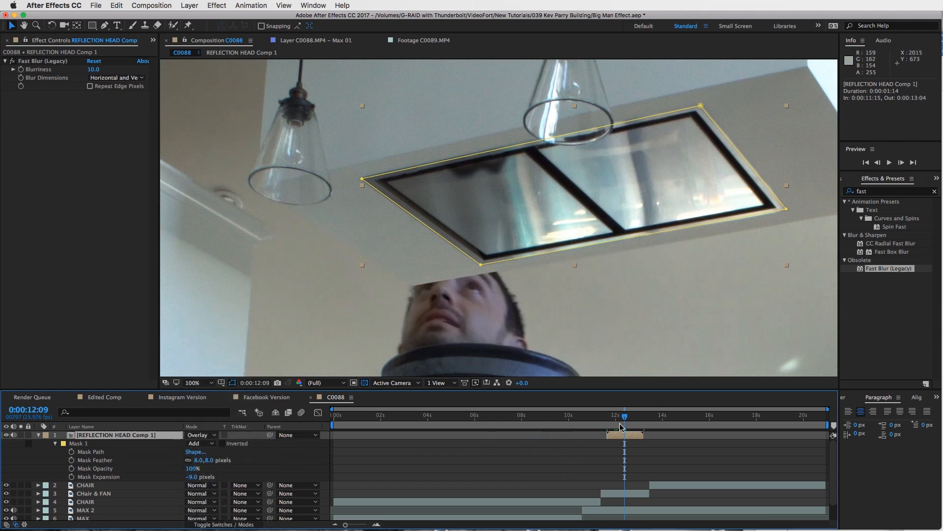
{"action": "left_click", "coordinate": [199, 382]}
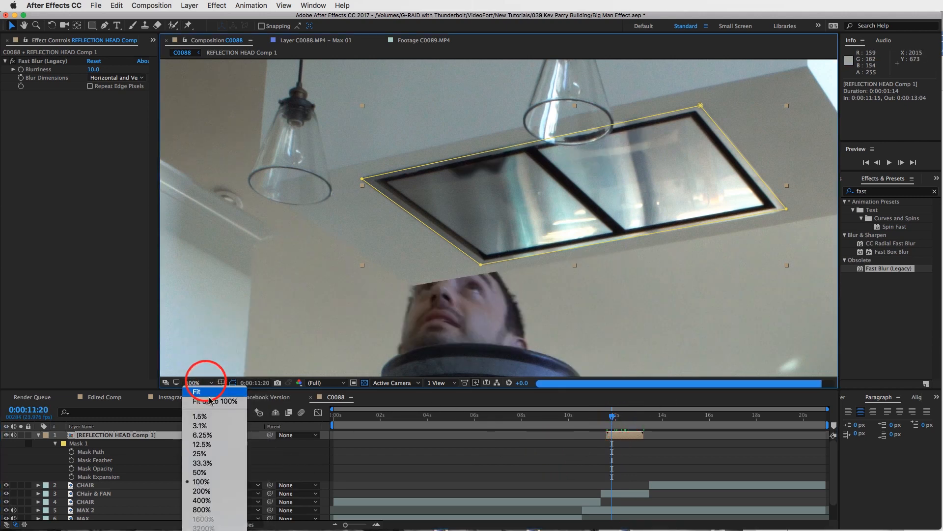
Step: Fit the kitchen frame in the viewer and review the composite from start to near the end
{"action": "left_click", "coordinate": [197, 391]}
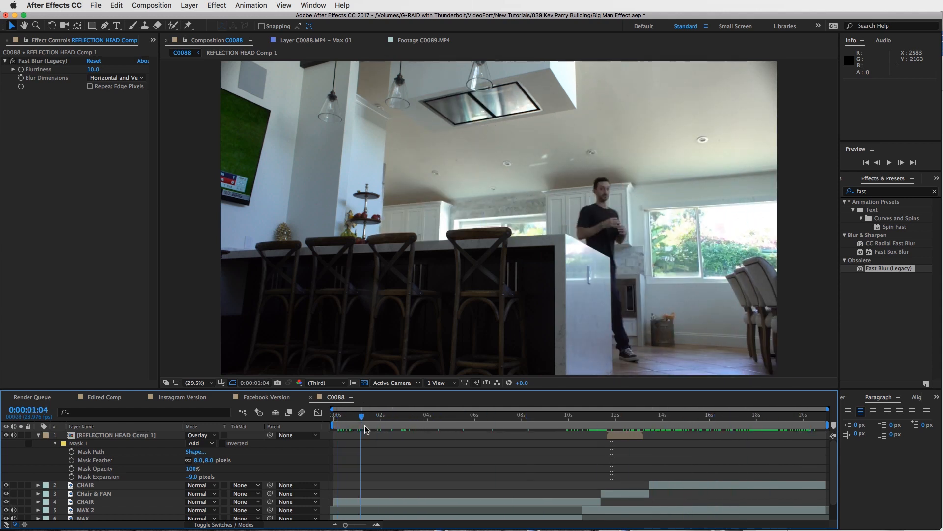
{"action": "left_click_drag", "start_coordinate": [361, 415], "coordinate": [346, 415]}
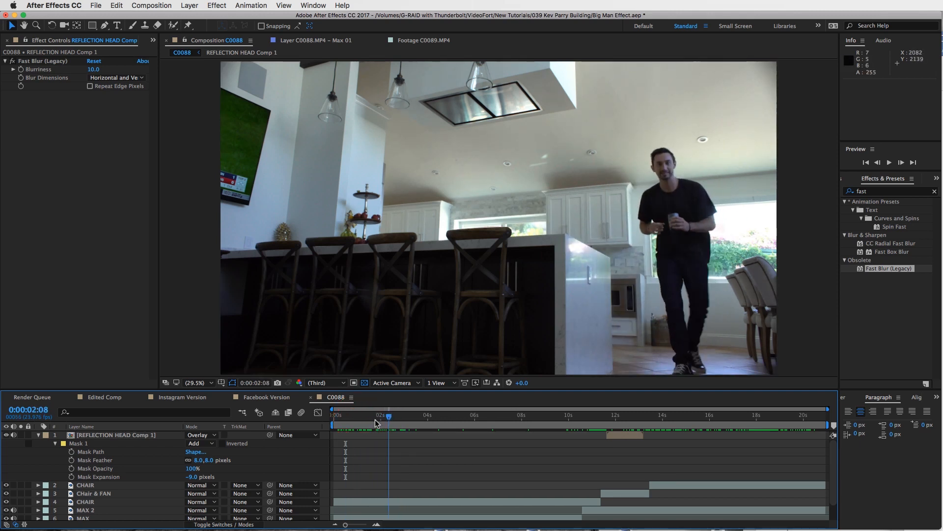
{"action": "left_click", "coordinate": [354, 416]}
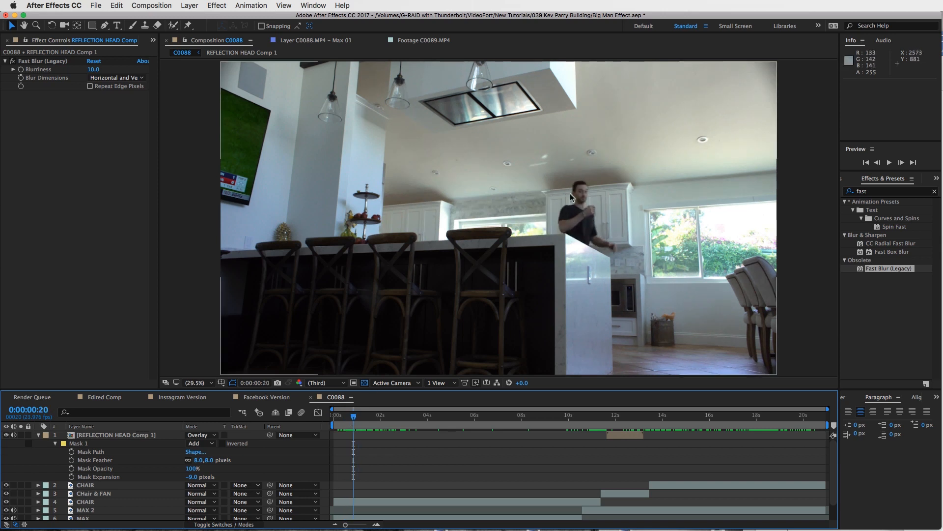
{"action": "left_click", "coordinate": [465, 415]}
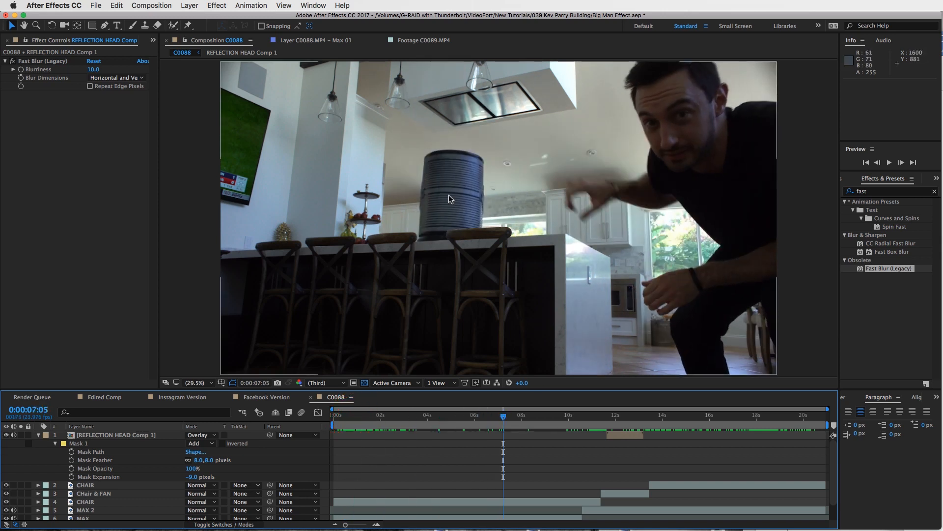
{"action": "left_click", "coordinate": [497, 417]}
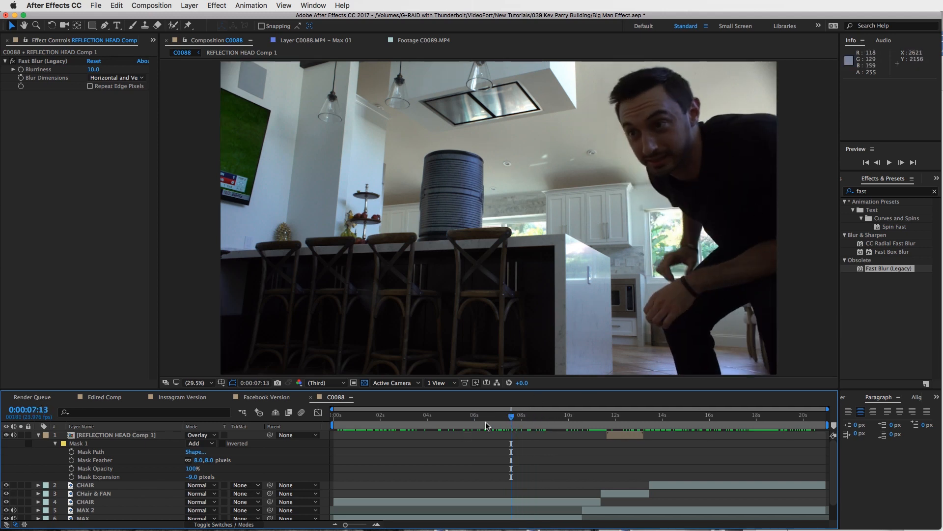
{"action": "left_click", "coordinate": [705, 417]}
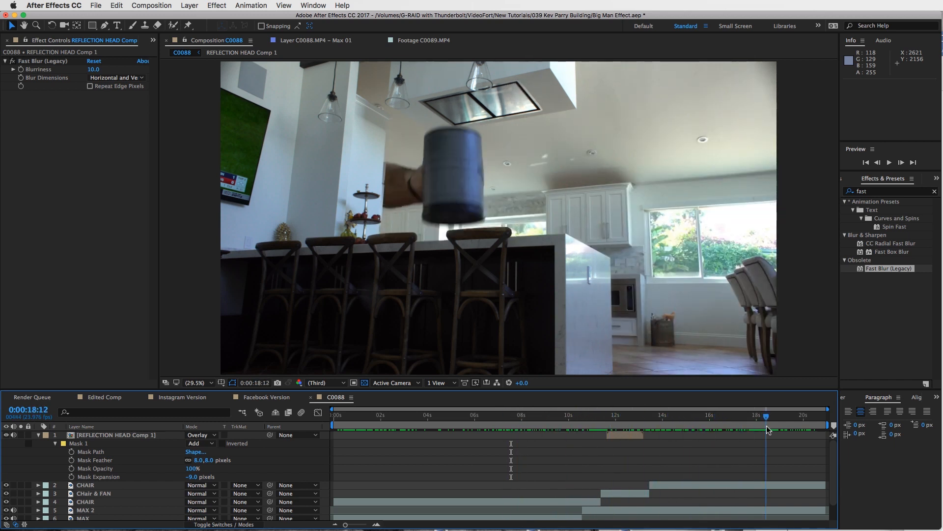
{"action": "left_click_drag", "start_coordinate": [766, 415], "coordinate": [712, 415]}
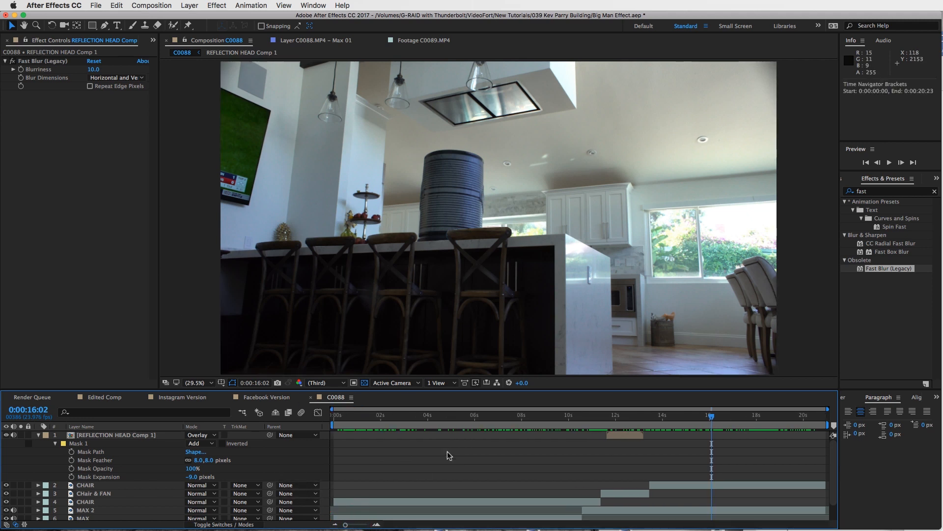
{"action": "left_click", "coordinate": [103, 434]}
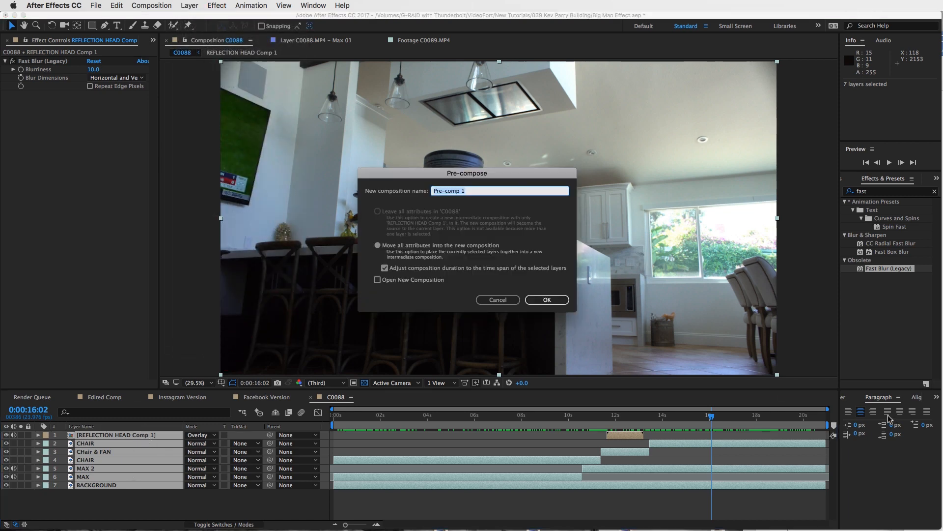
Step: Pre-compose all seven layers into a composition named 'Edited version'
{"action": "type", "text": "LK"}
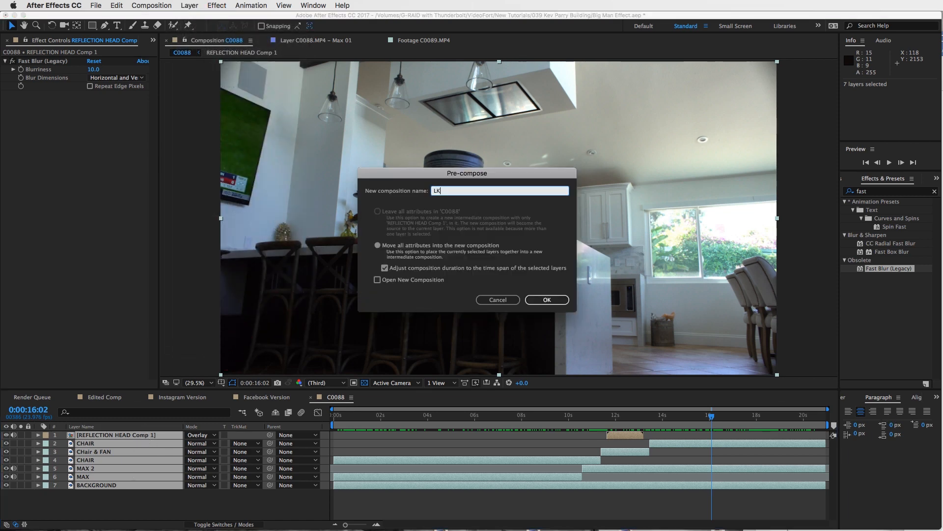
{"action": "type", "text": "Edited"}
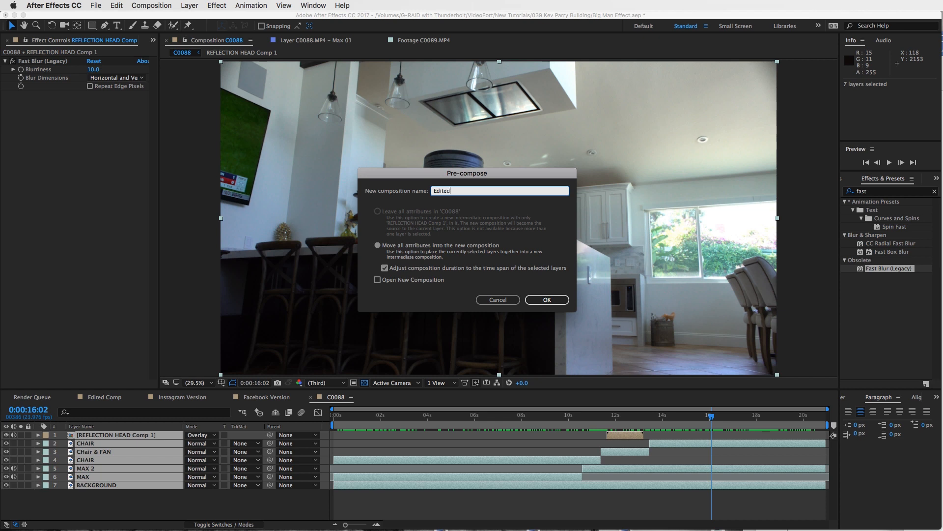
{"action": "type", "text": "version"}
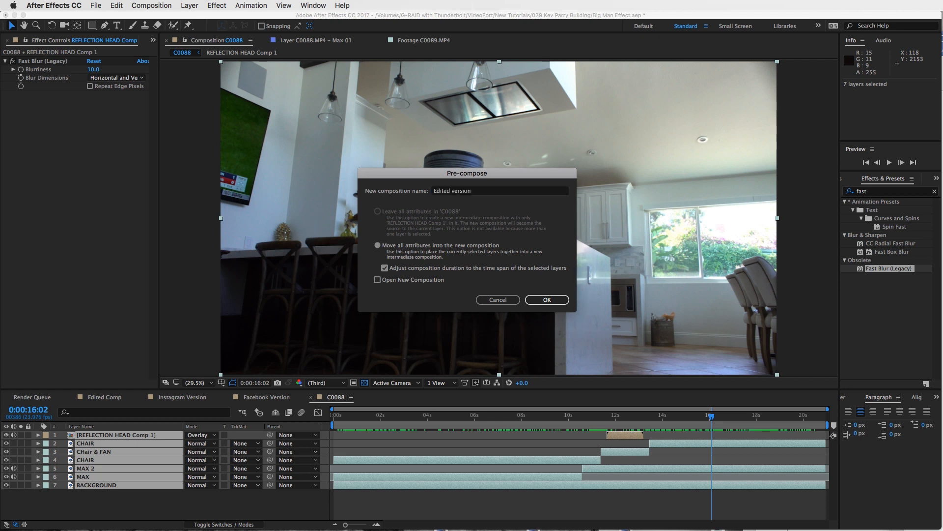
{"action": "left_click", "coordinate": [546, 300]}
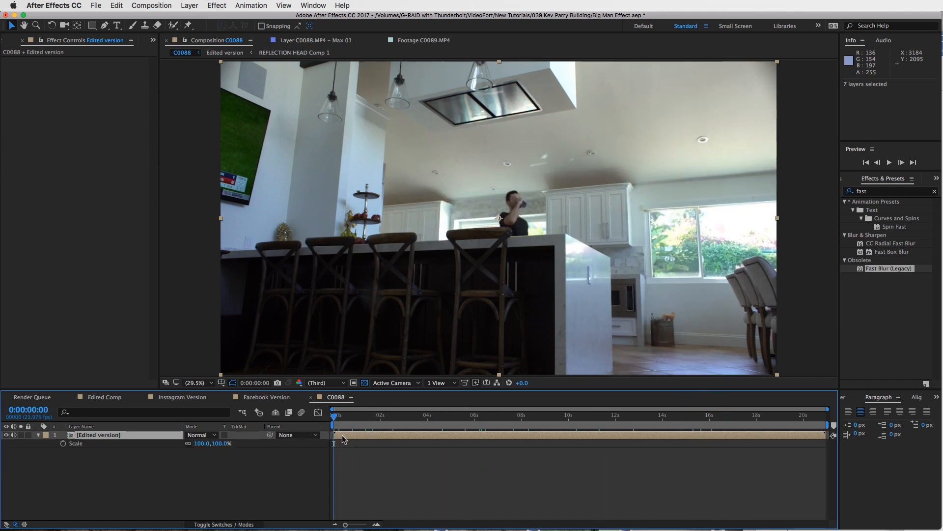
Step: Change the Edited version layer's Scale from 100% to 110%
{"action": "double_click", "coordinate": [200, 443]}
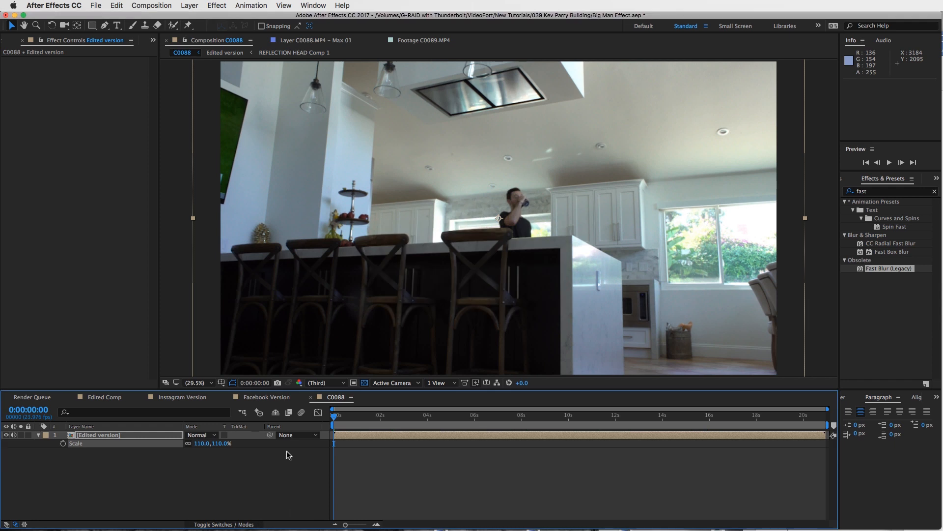
{"action": "double_click", "coordinate": [201, 443]}
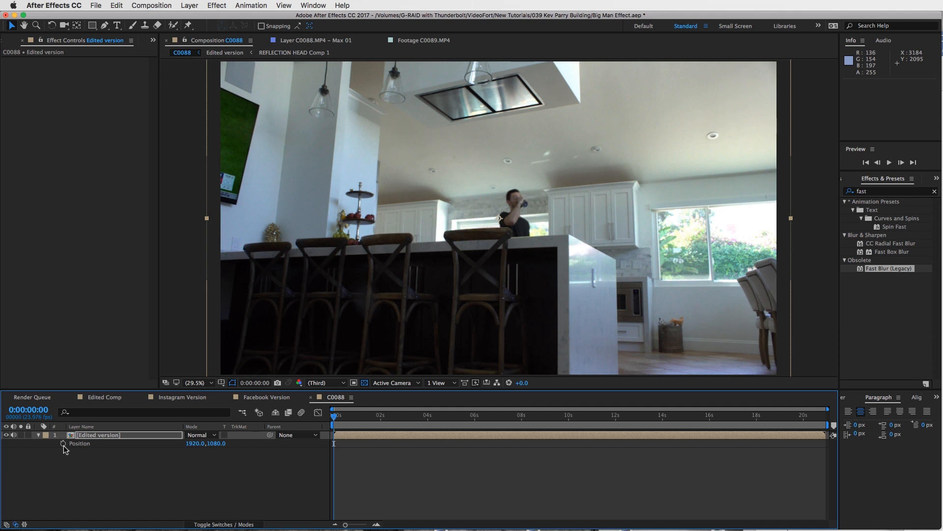
Step: Add a wiggle(1,10) expression to the Edited version layer's Position
{"action": "left_click", "coordinate": [63, 443]}
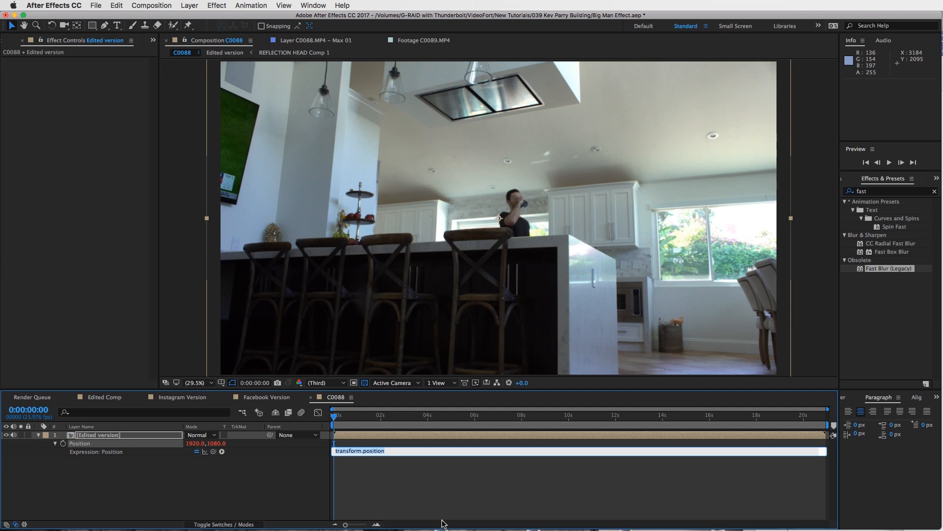
{"action": "type", "text": "wiggle(1,"}
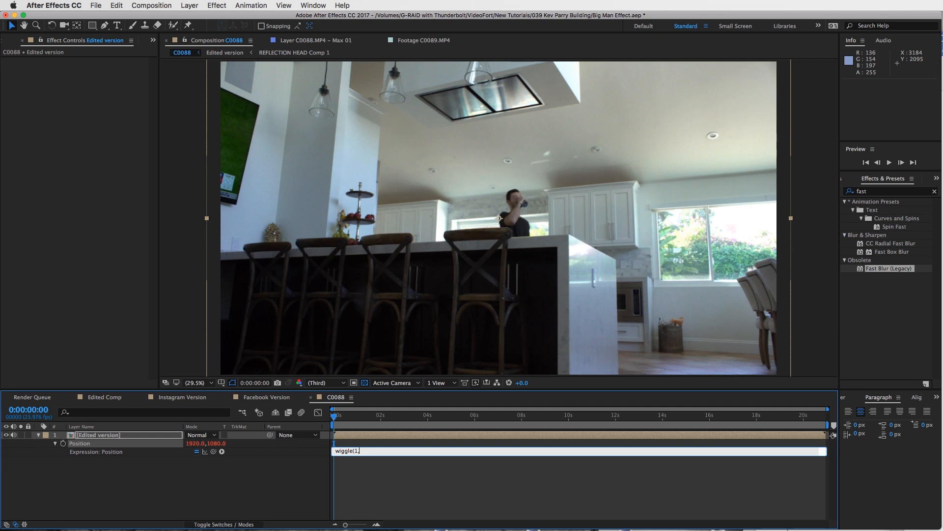
{"action": "type", "text": "10)"}
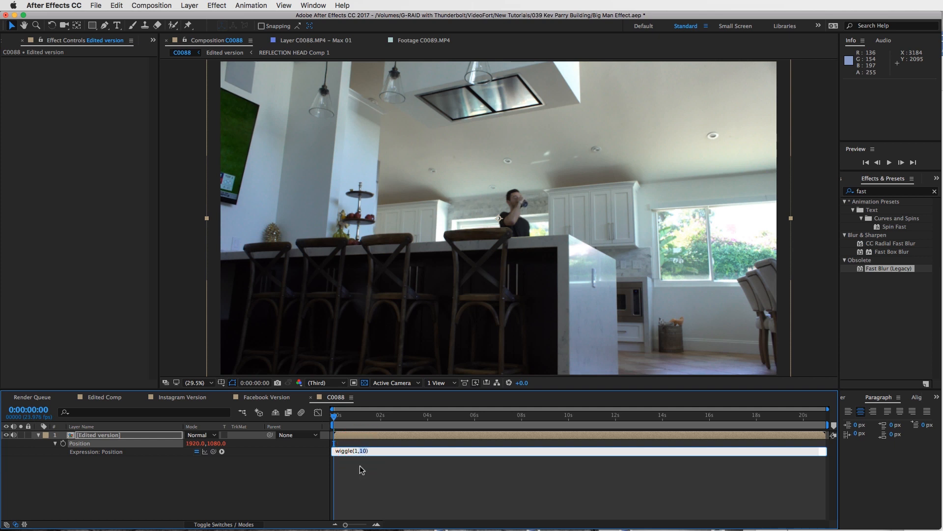
{"action": "mouse_move", "coordinate": [374, 474]}
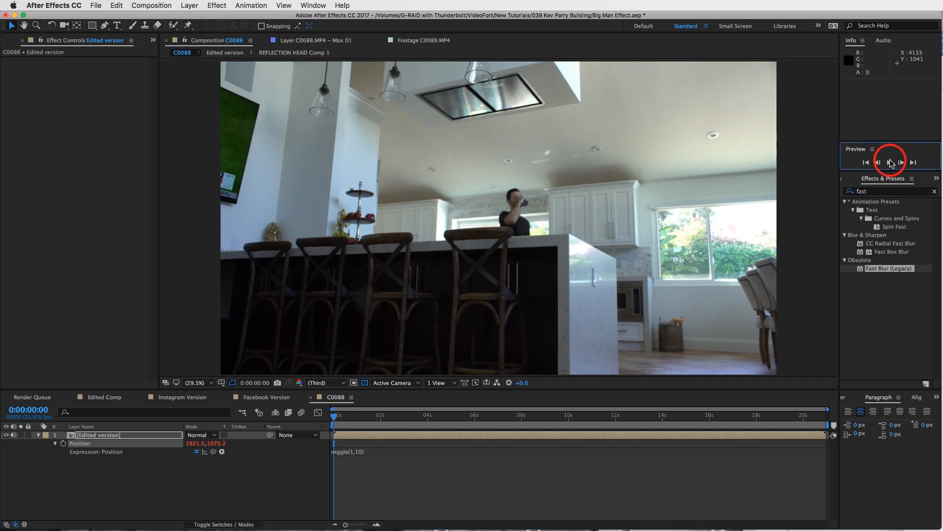
{"action": "left_click", "coordinate": [879, 162]}
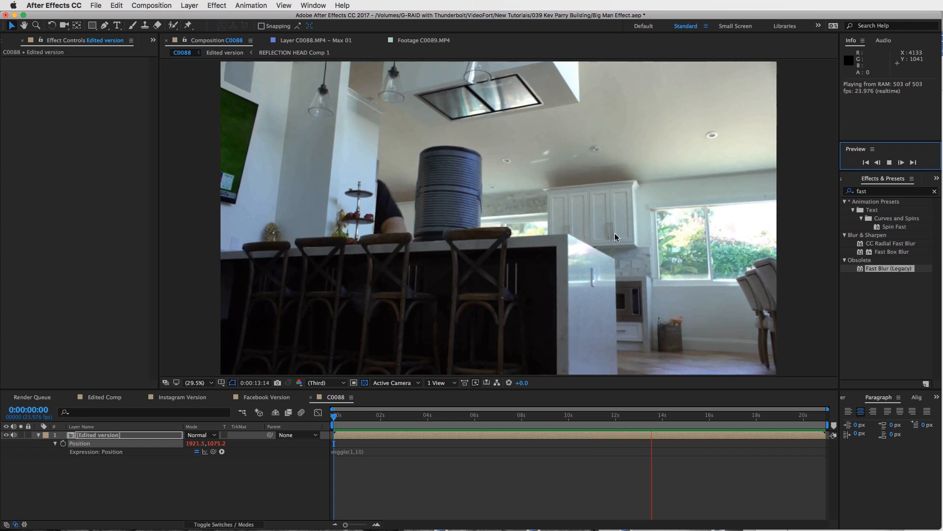
{"action": "left_click", "coordinate": [700, 409]}
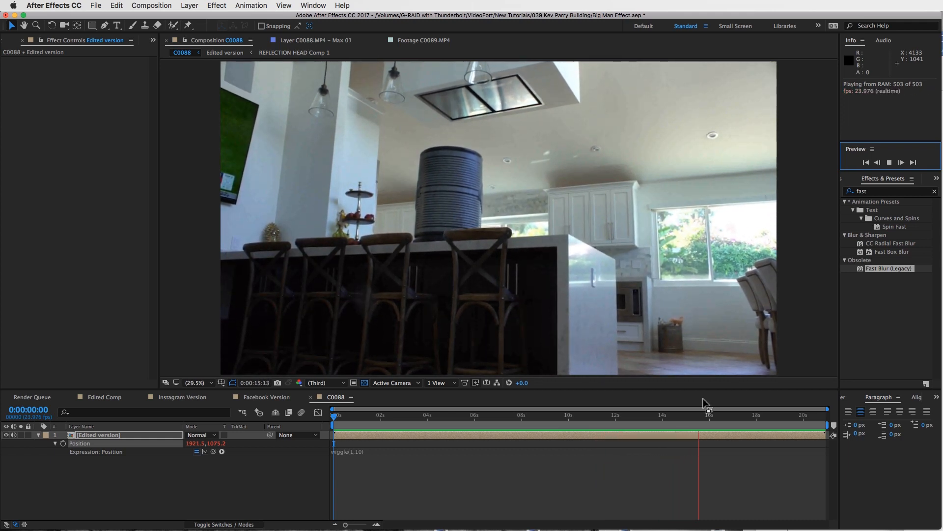